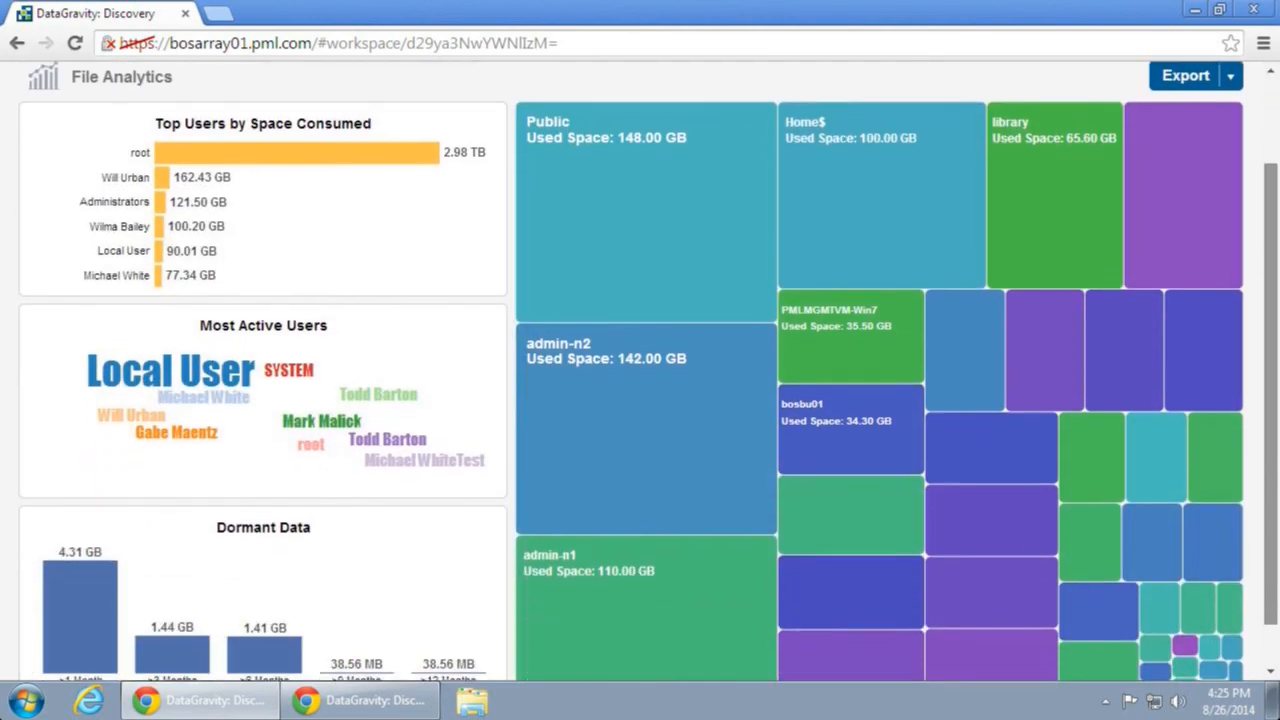
Drill into the Public tile of the File Analytics treemap
{"action": "scroll", "scroll_direction": "up", "scroll_amount": 3}
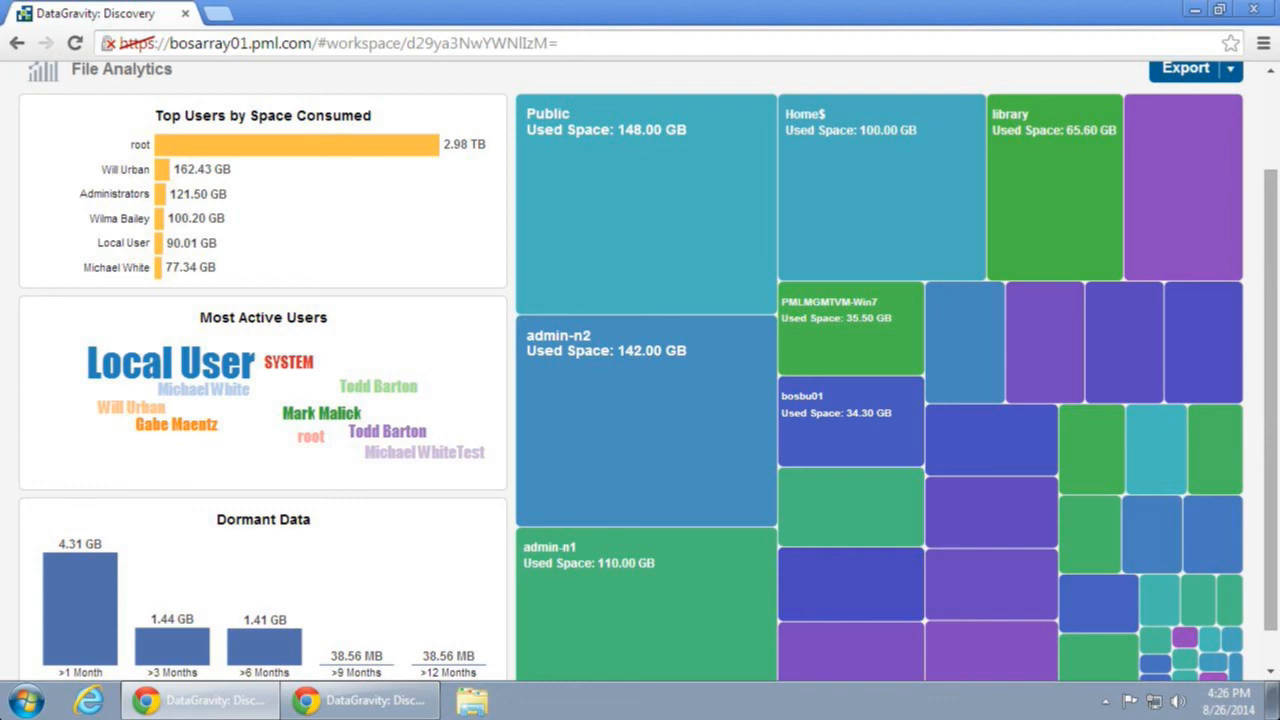
{"action": "left_click", "coordinate": [645, 200]}
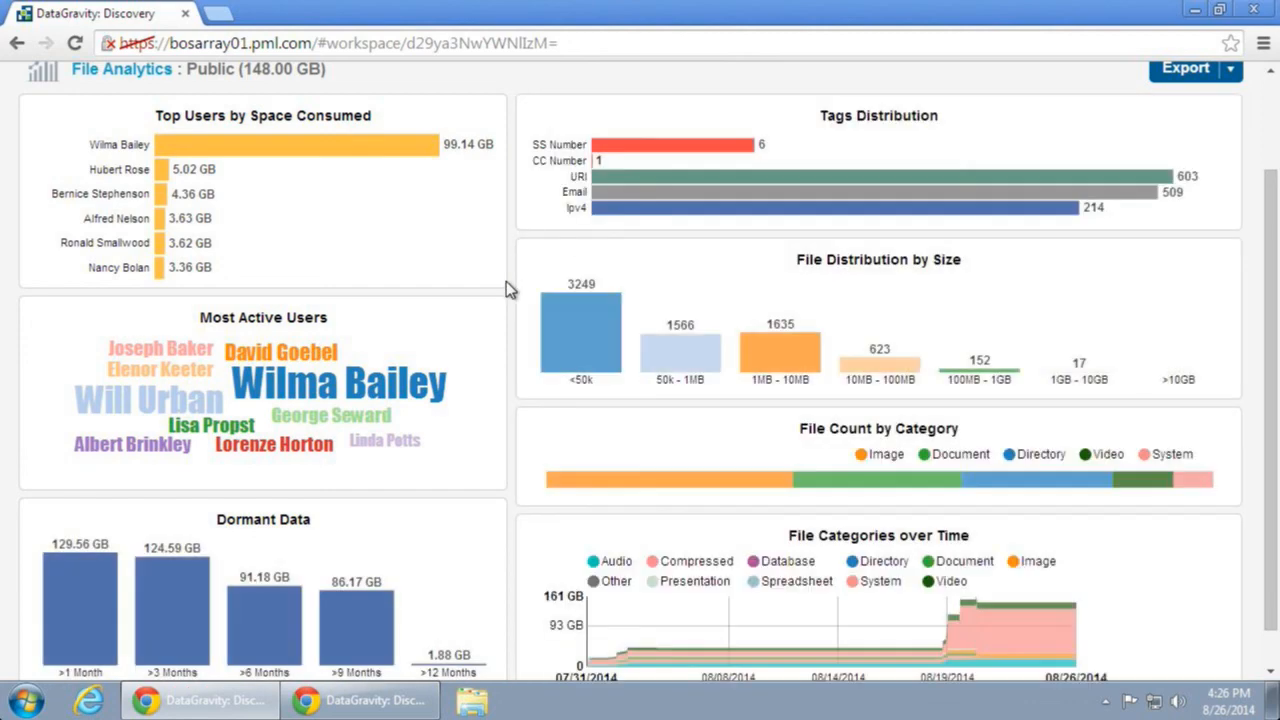
{"action": "mouse_move", "coordinate": [518, 303]}
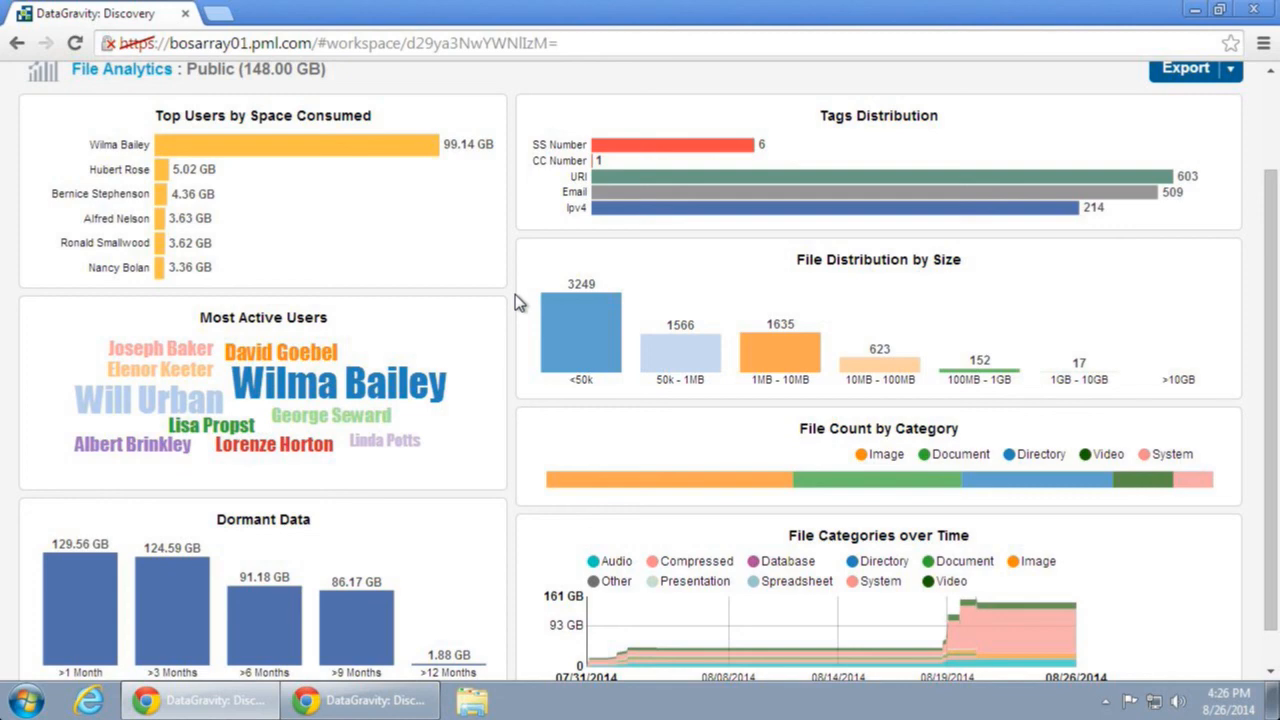
Open the >9 Months Dormant Data bar to list the 3465 dormant files
{"action": "left_click", "coordinate": [355, 620]}
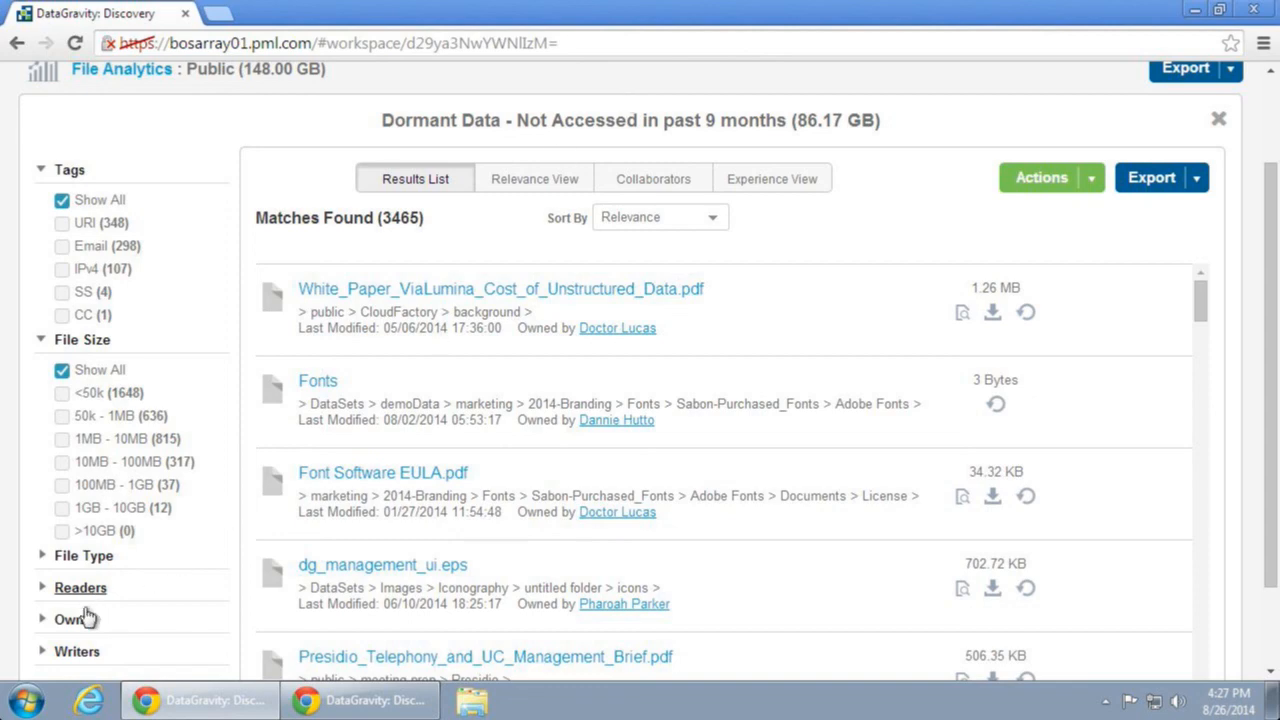
Expand the Owner facet and scroll through the dormant files' owners
{"action": "left_click", "coordinate": [72, 618]}
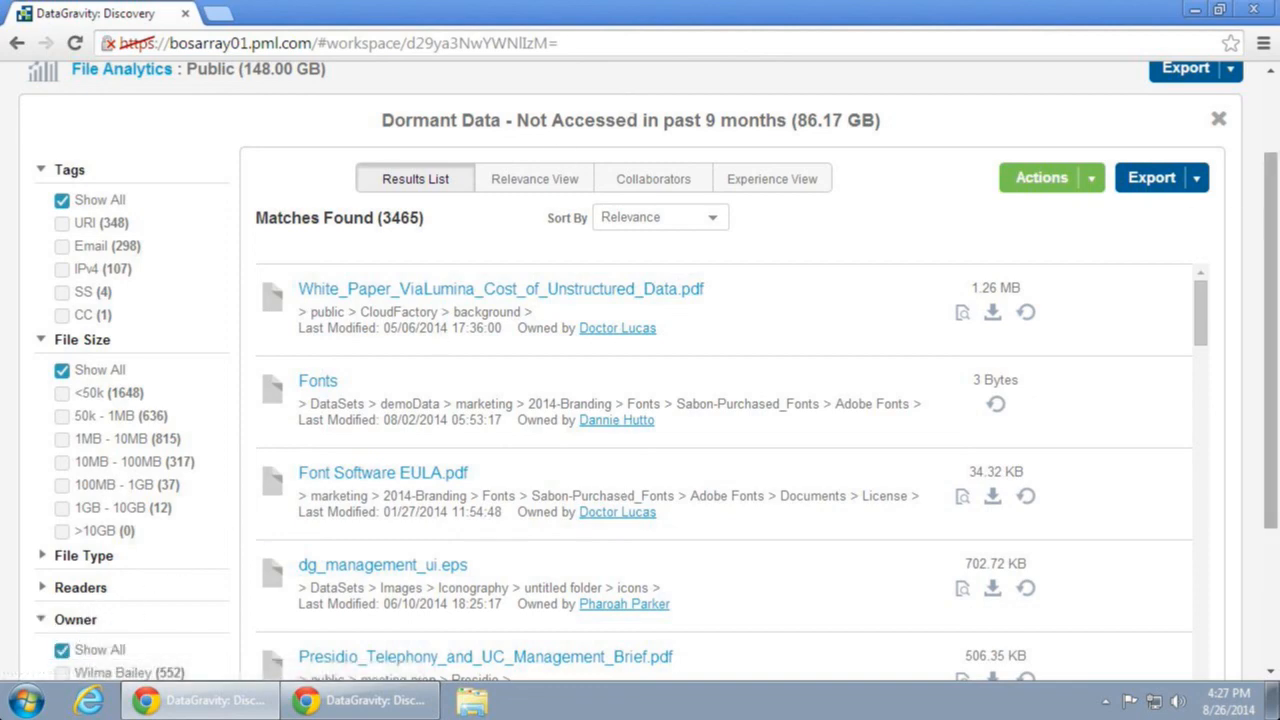
{"action": "scroll", "scroll_direction": "down", "scroll_amount": 3}
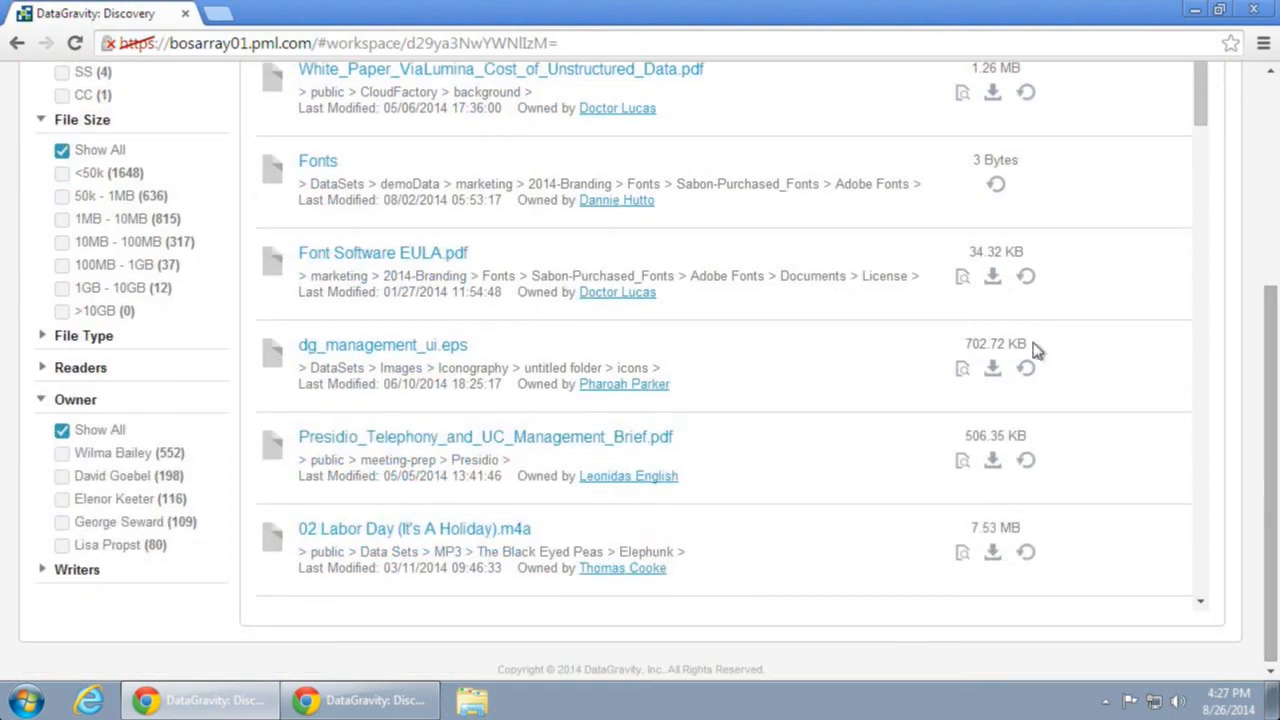
{"action": "mouse_move", "coordinate": [197, 440]}
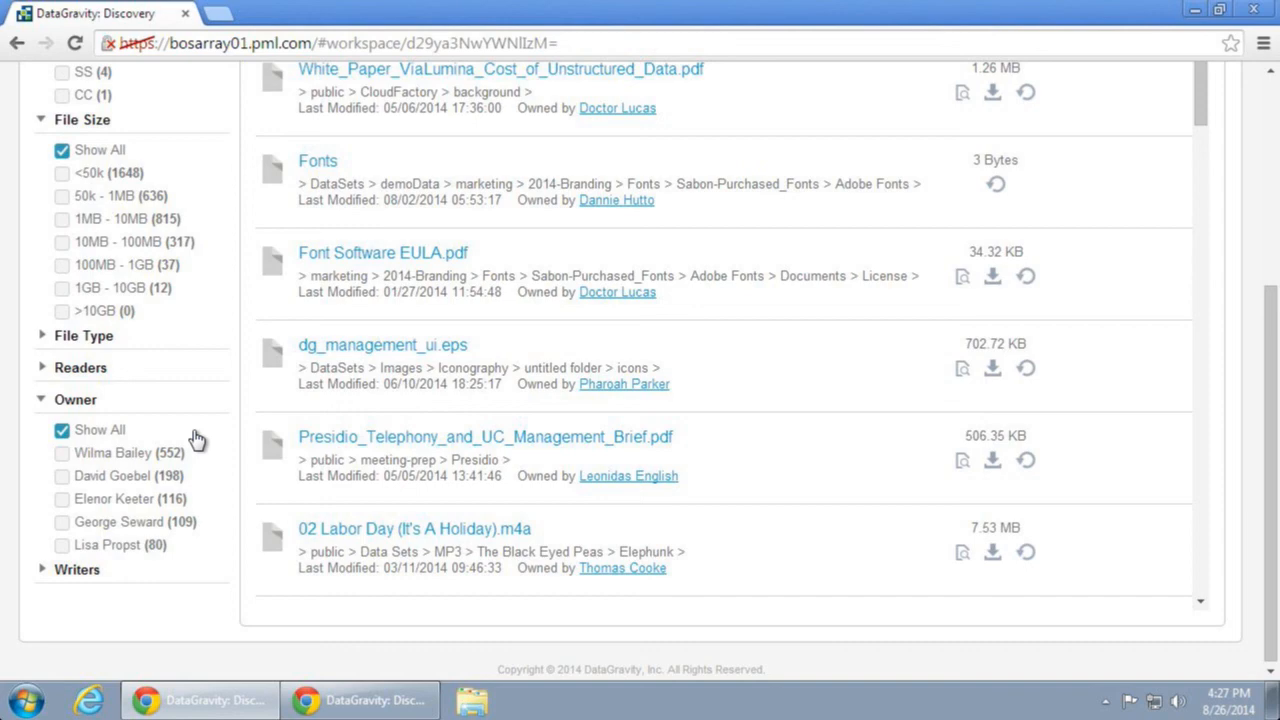
{"action": "mouse_move", "coordinate": [380, 430]}
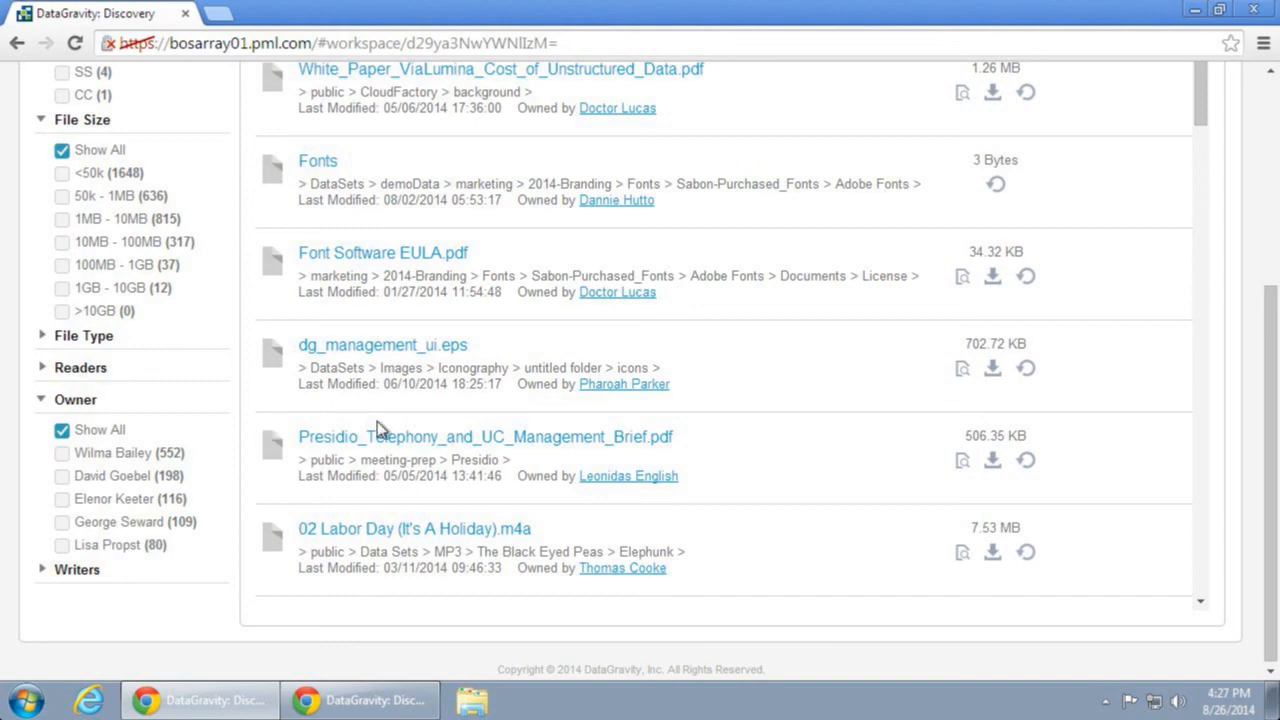
{"action": "mouse_move", "coordinate": [380, 430]}
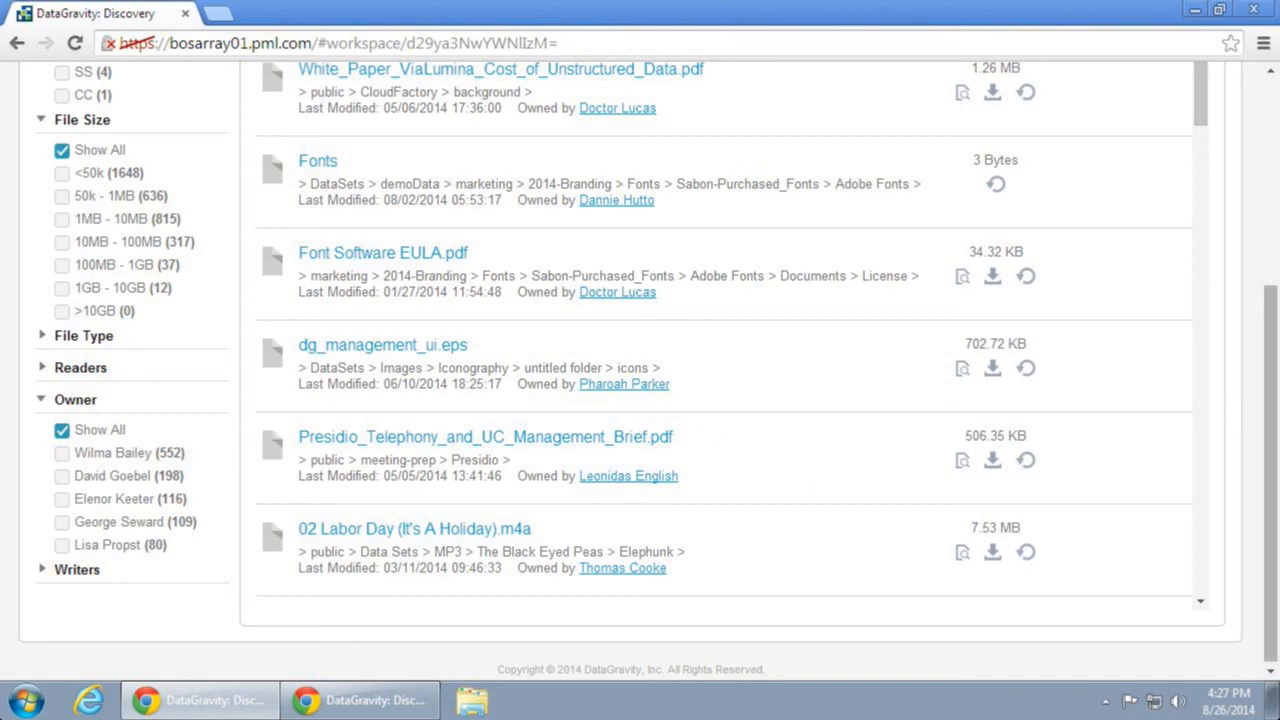
{"action": "scroll", "scroll_direction": "up", "scroll_amount": 3}
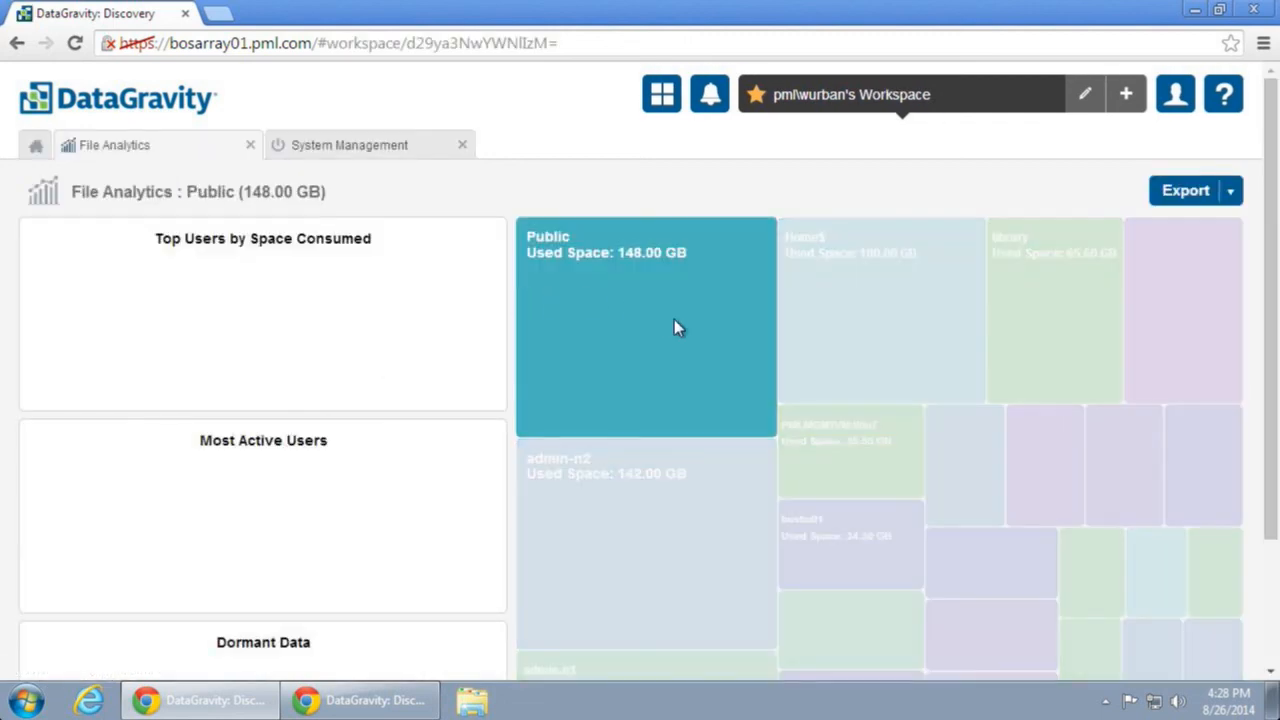
{"action": "scroll", "scroll_direction": "down", "scroll_amount": 3}
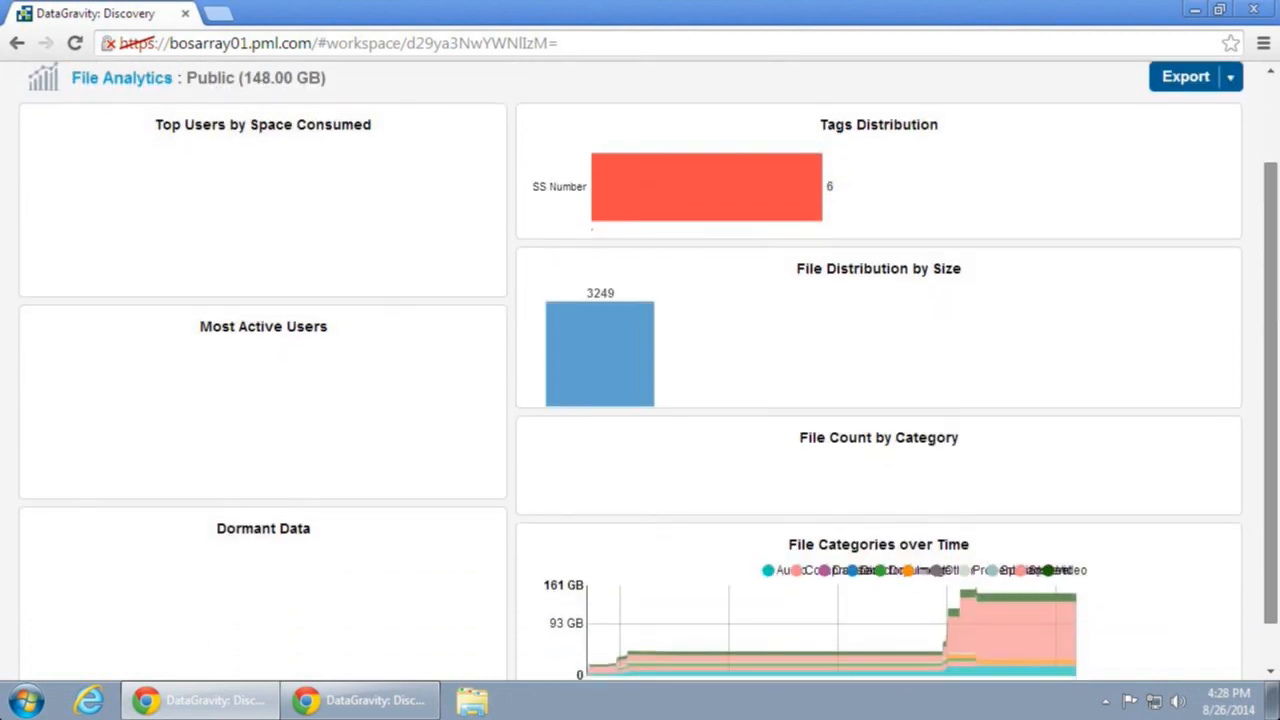
{"action": "scroll", "scroll_direction": "down", "scroll_amount": 3}
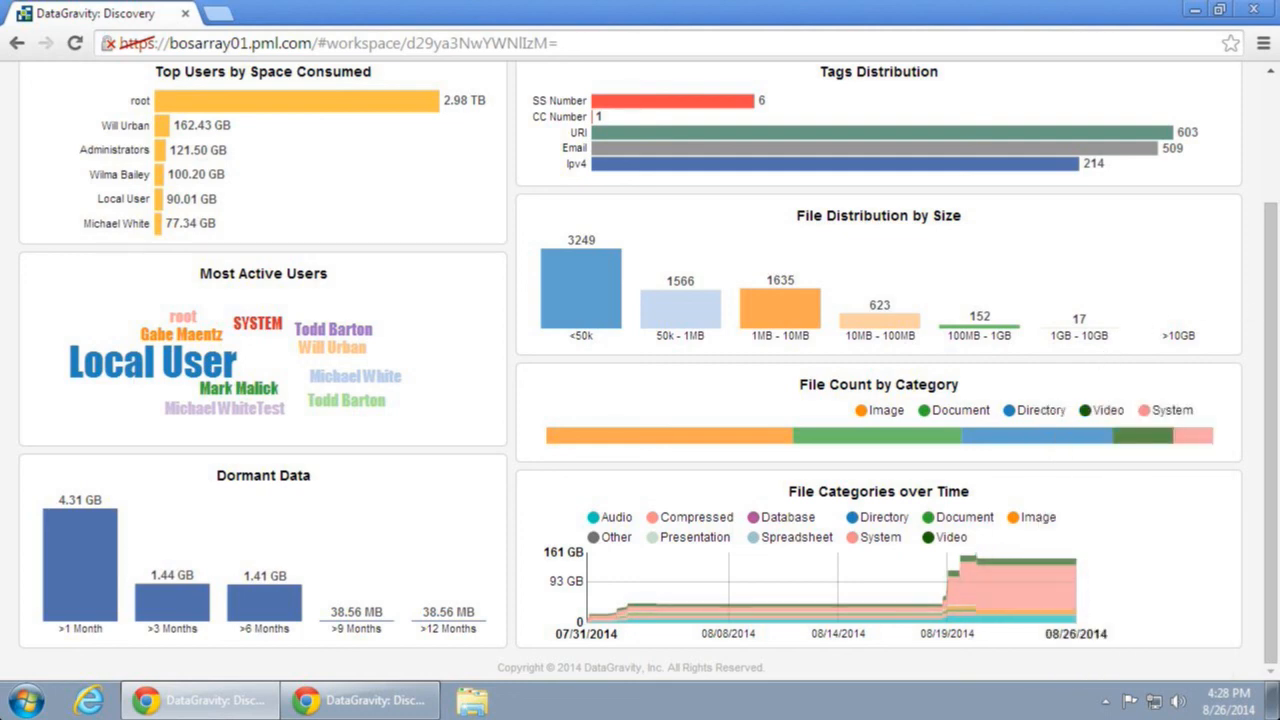
{"action": "scroll", "scroll_direction": "up", "scroll_amount": 3}
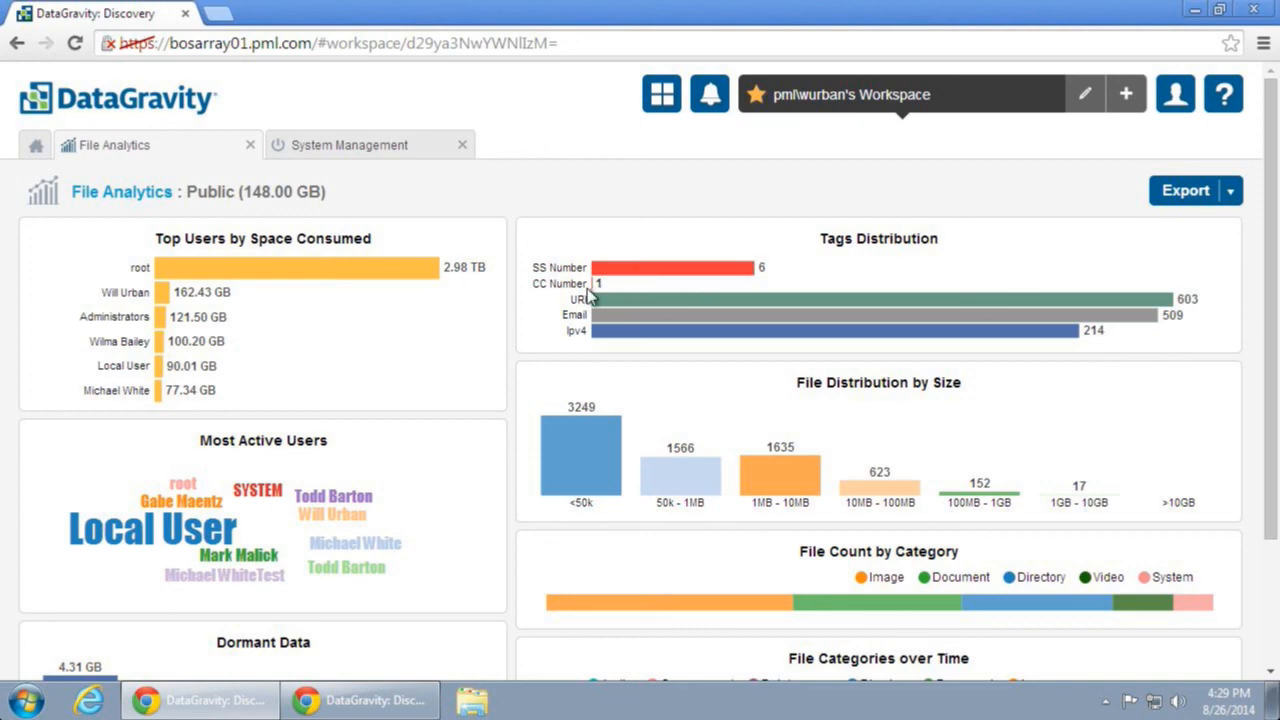
Open the CC Number tag bar, listing SalesTeamExpenseAccounts.docx
{"action": "left_click", "coordinate": [597, 284]}
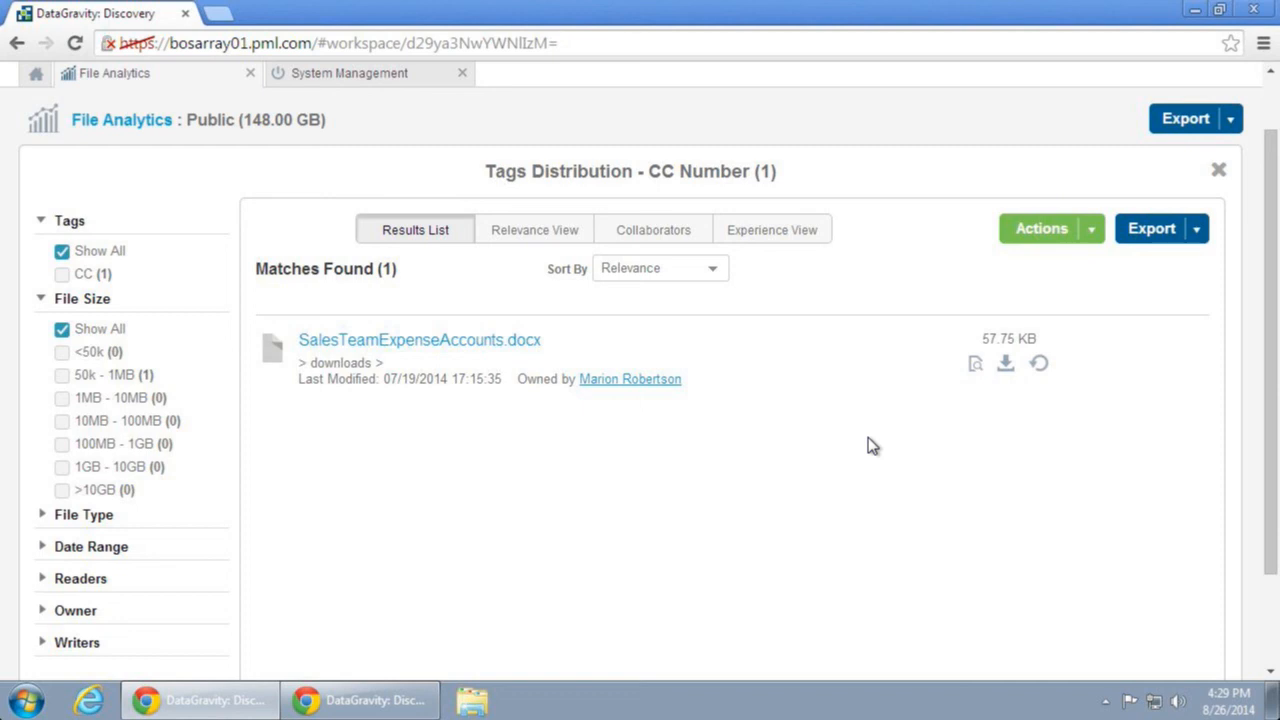
{"action": "mouse_move", "coordinate": [601, 551]}
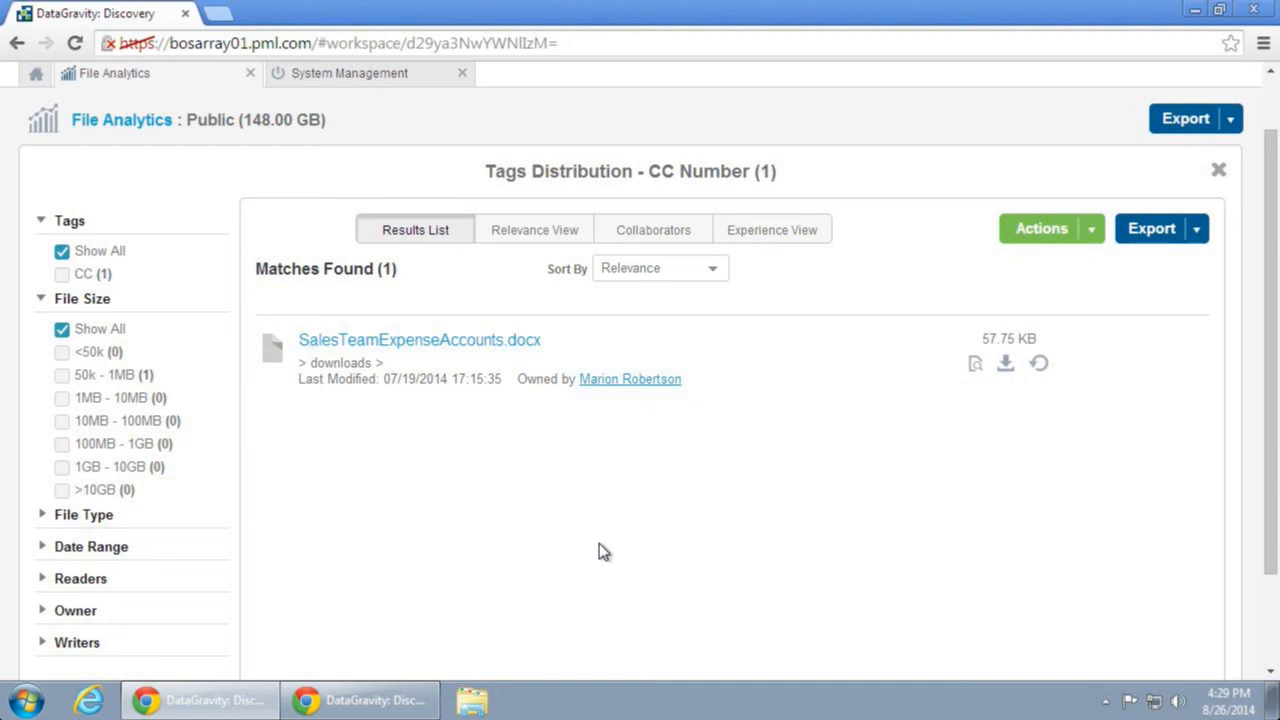
{"action": "mouse_move", "coordinate": [864, 440]}
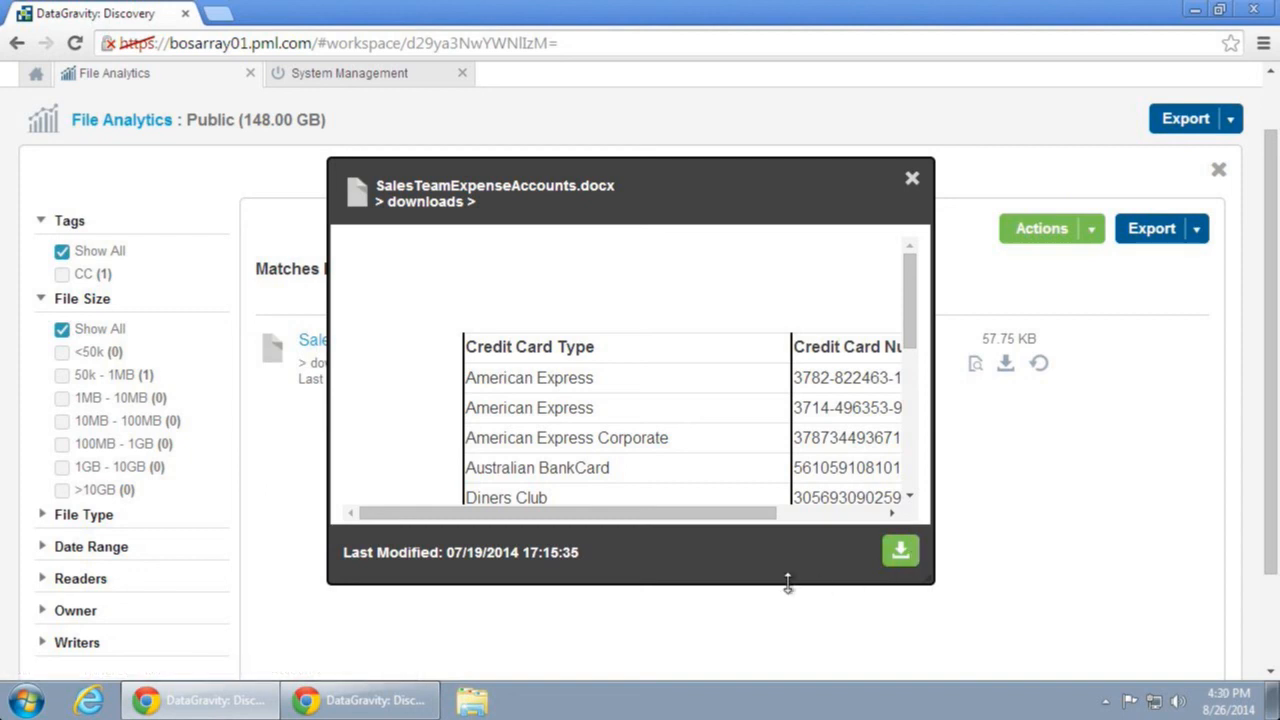
{"action": "mouse_move", "coordinate": [735, 488]}
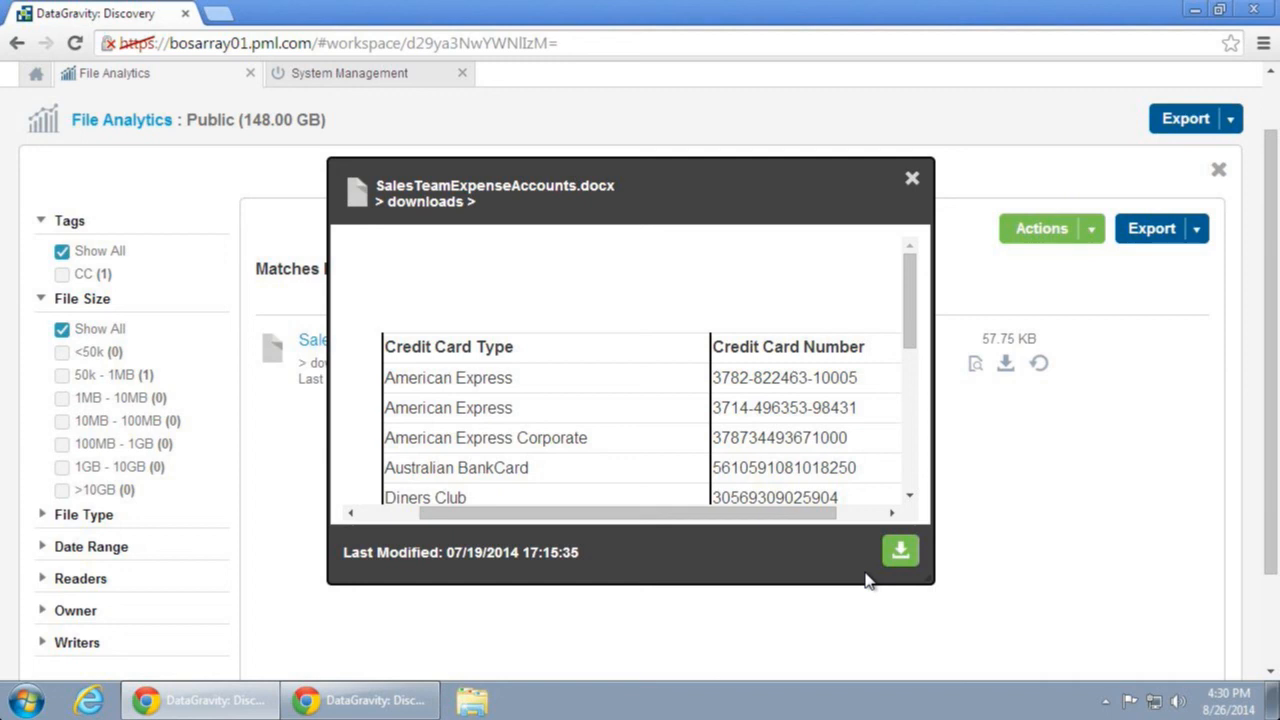
Close the preview and open the SalesTeamExpenseAccounts.docx file page
{"action": "left_click", "coordinate": [911, 178]}
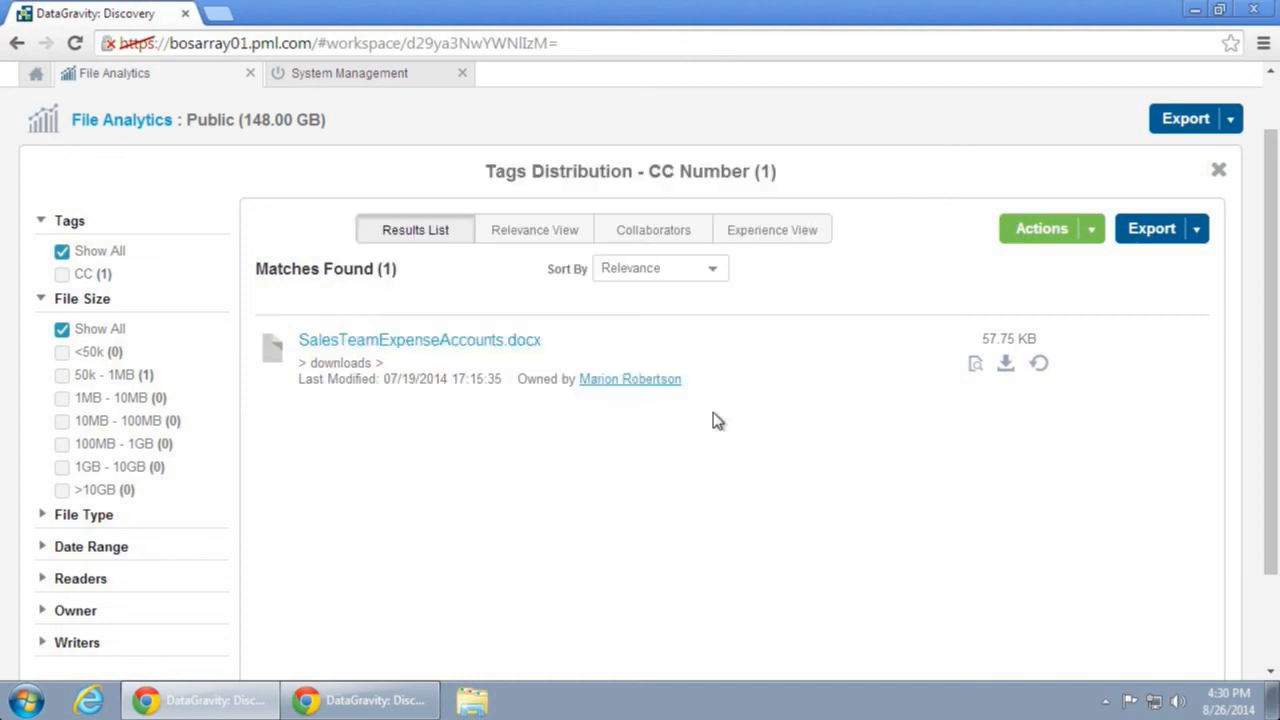
{"action": "mouse_move", "coordinate": [590, 392]}
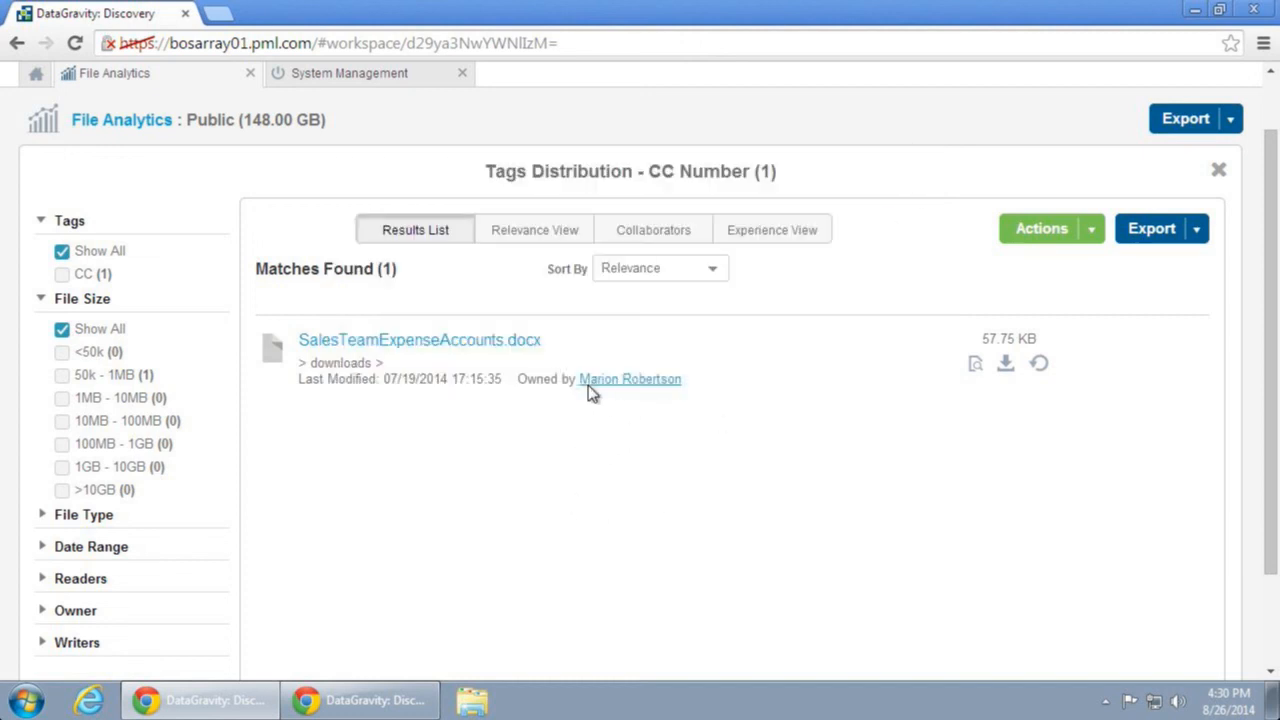
{"action": "mouse_move", "coordinate": [496, 356]}
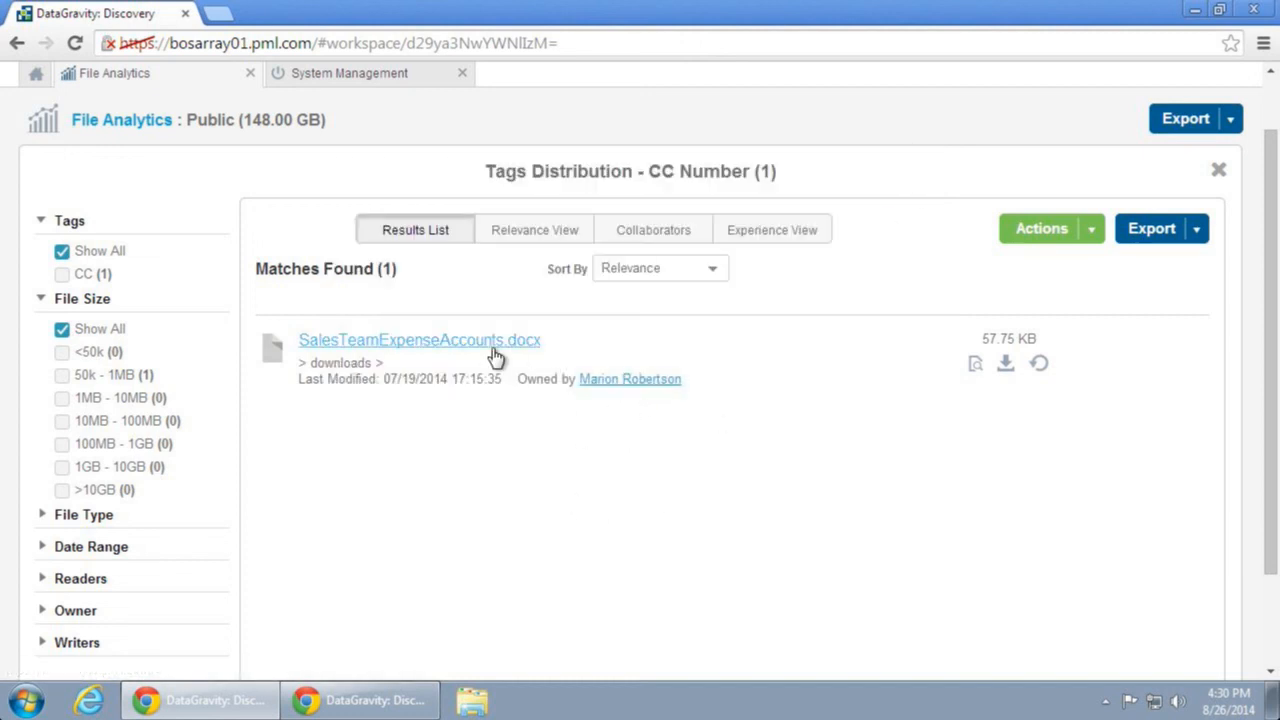
{"action": "left_click", "coordinate": [419, 339]}
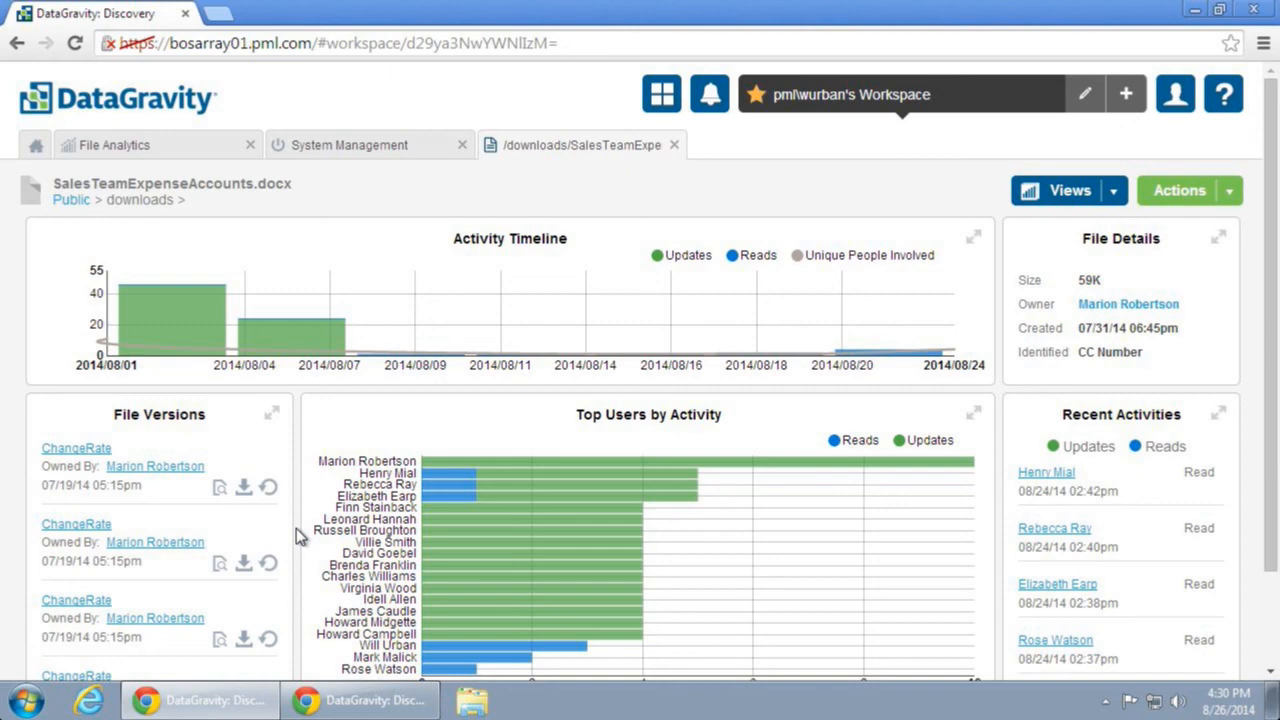
{"action": "mouse_move", "coordinate": [1227, 332]}
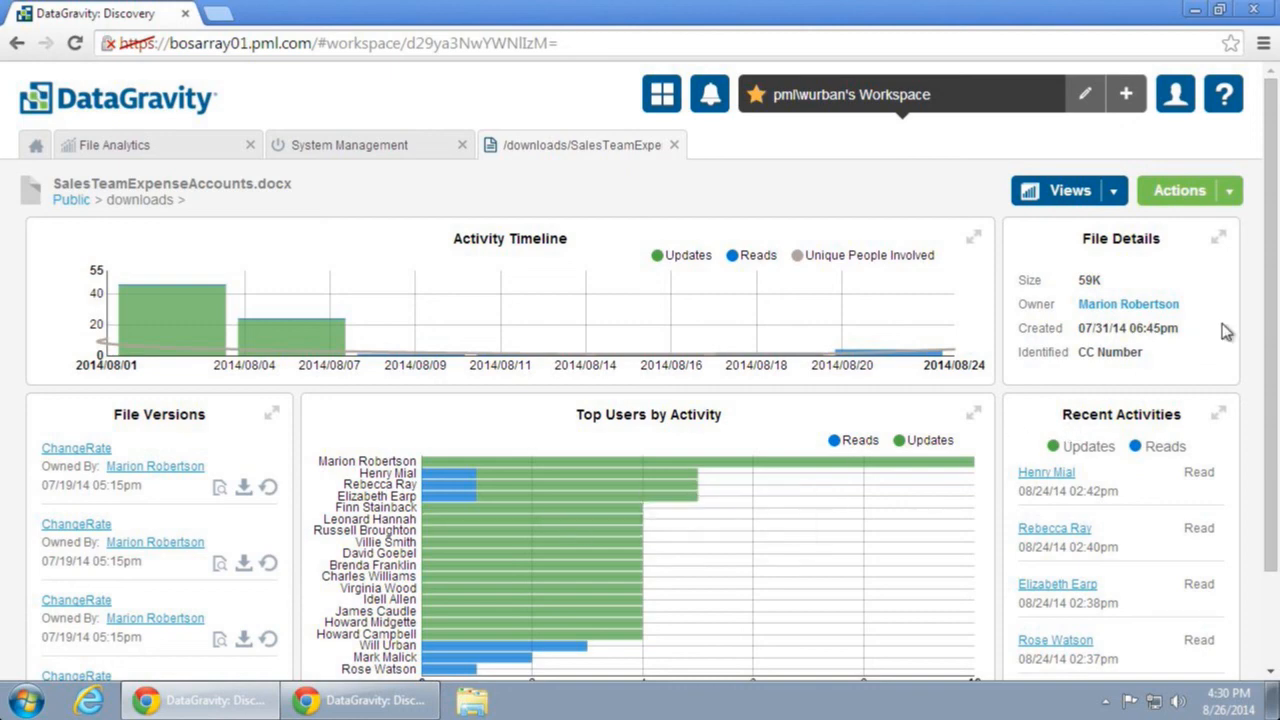
Scroll the file page to the activity timeline, versions and top users
{"action": "scroll", "scroll_direction": "down", "scroll_amount": 3}
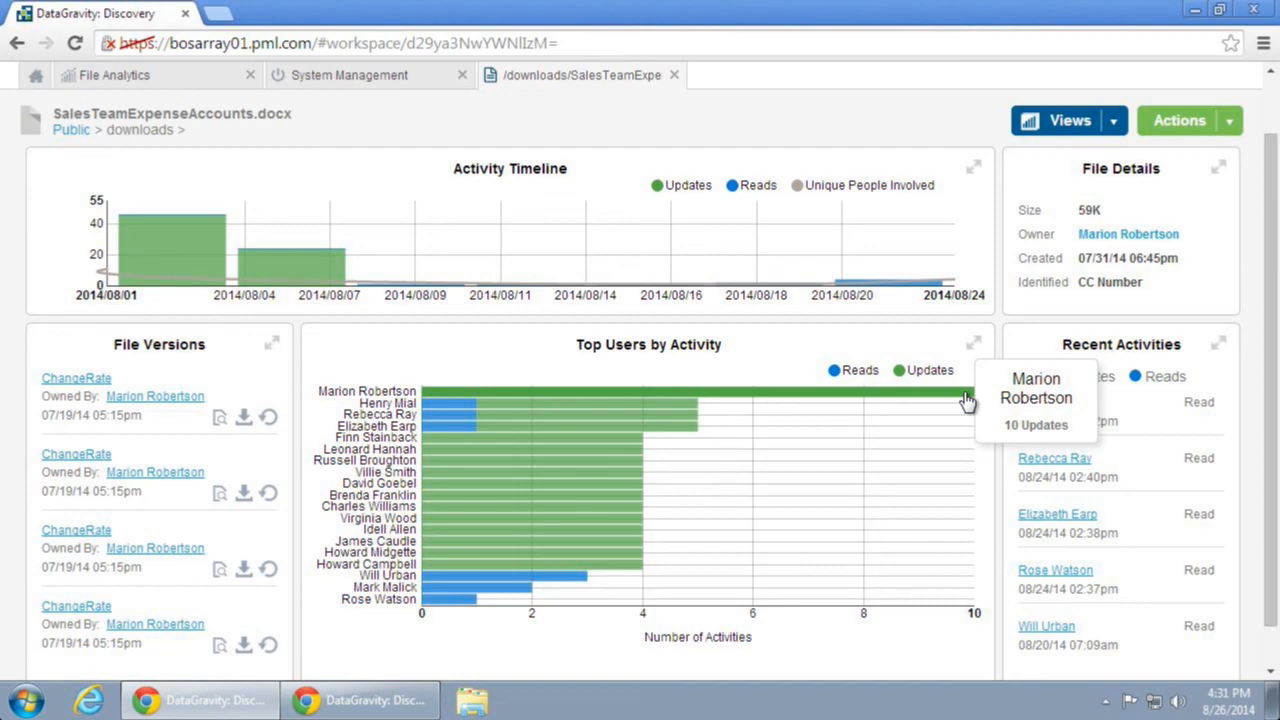
{"action": "mouse_move", "coordinate": [395, 368]}
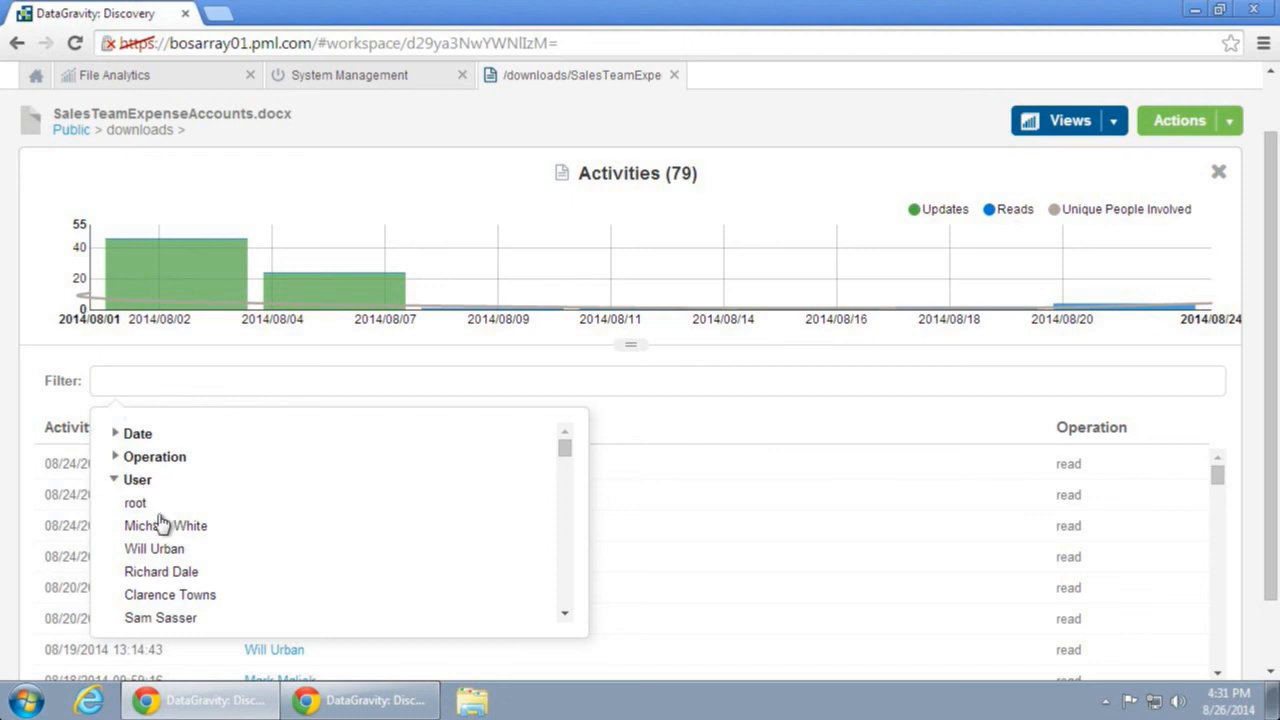
{"action": "left_click", "coordinate": [154, 548]}
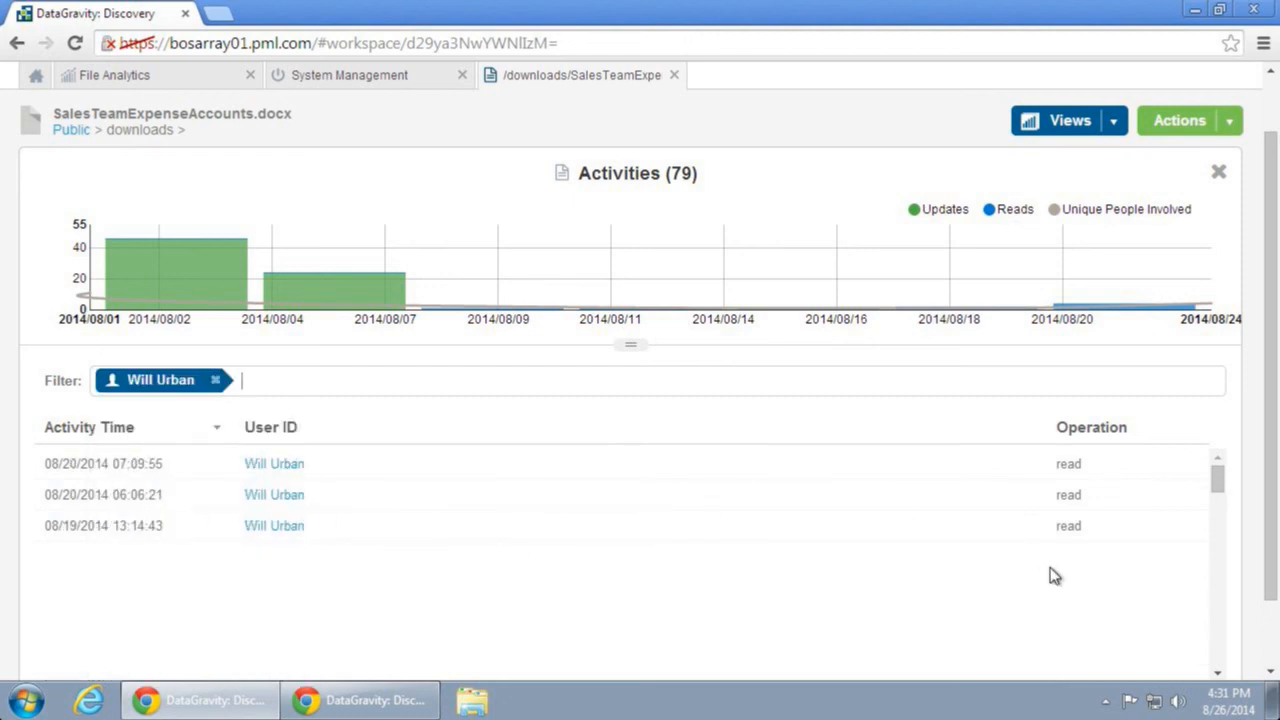
{"action": "mouse_move", "coordinate": [182, 500]}
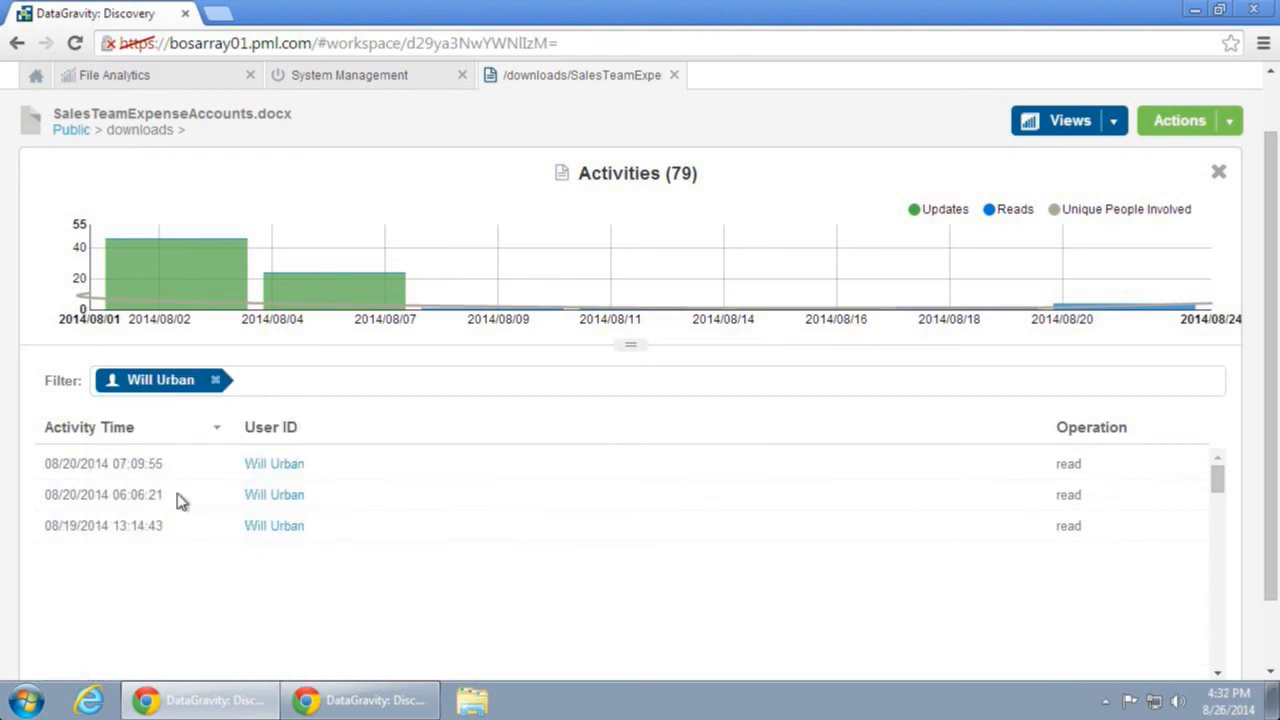
{"action": "mouse_move", "coordinate": [148, 568]}
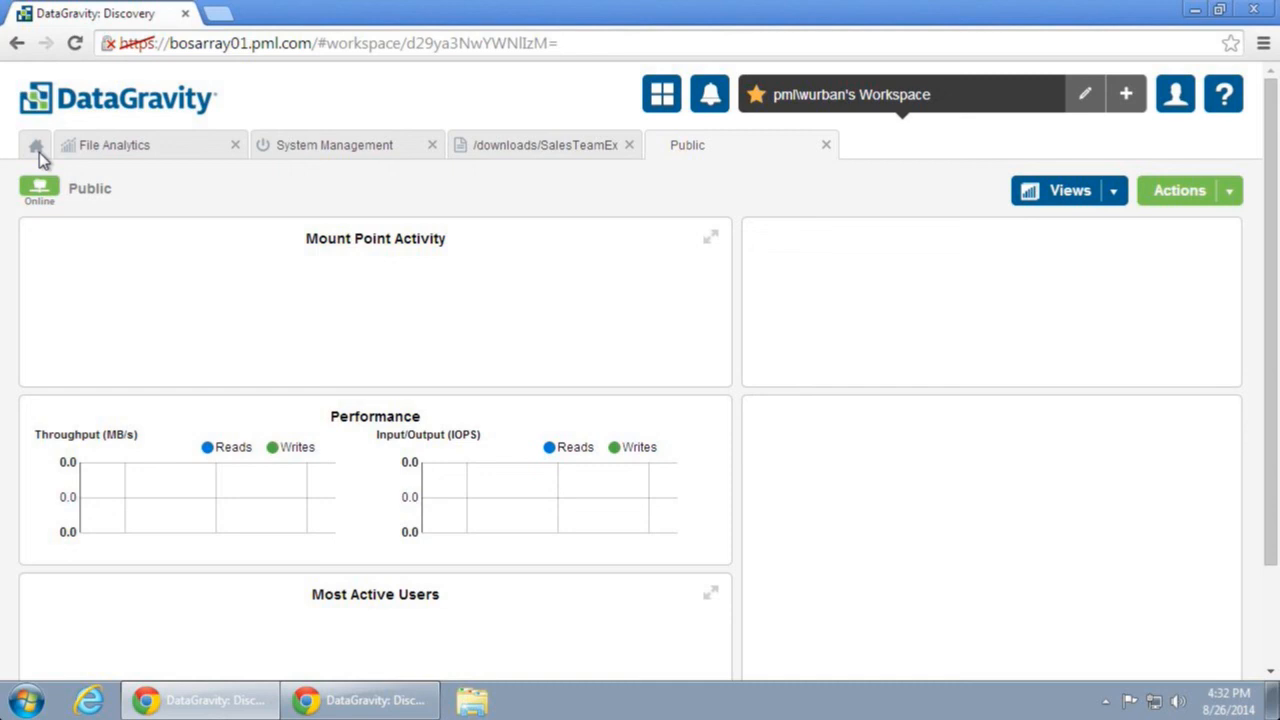
Start a new Discover search from Home for 'classified'
{"action": "left_click", "coordinate": [35, 145]}
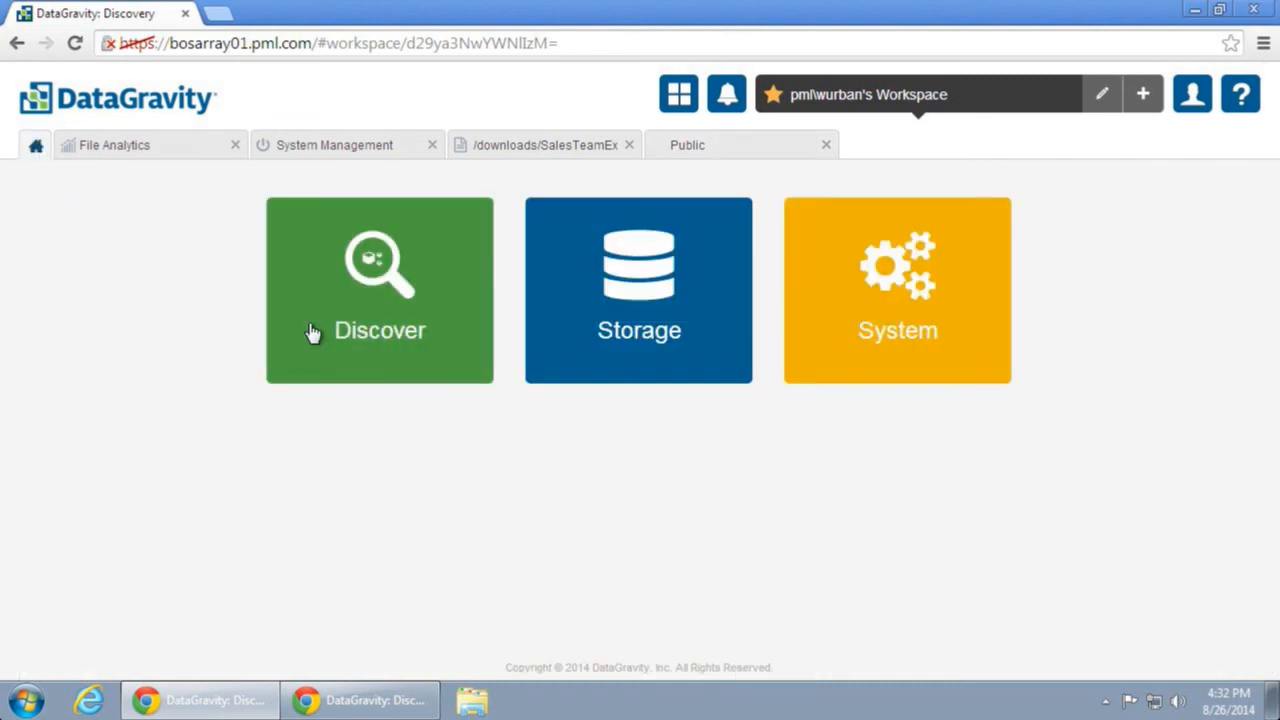
{"action": "left_click", "coordinate": [379, 290]}
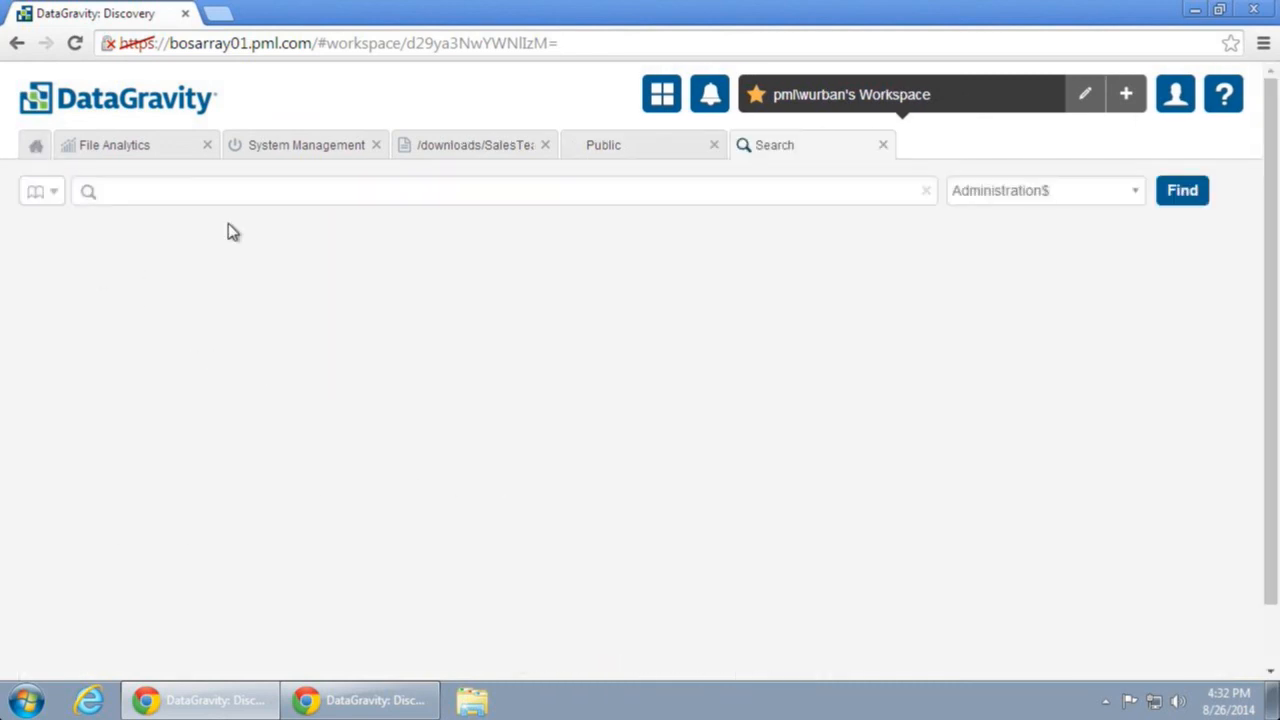
{"action": "type", "text": "d"}
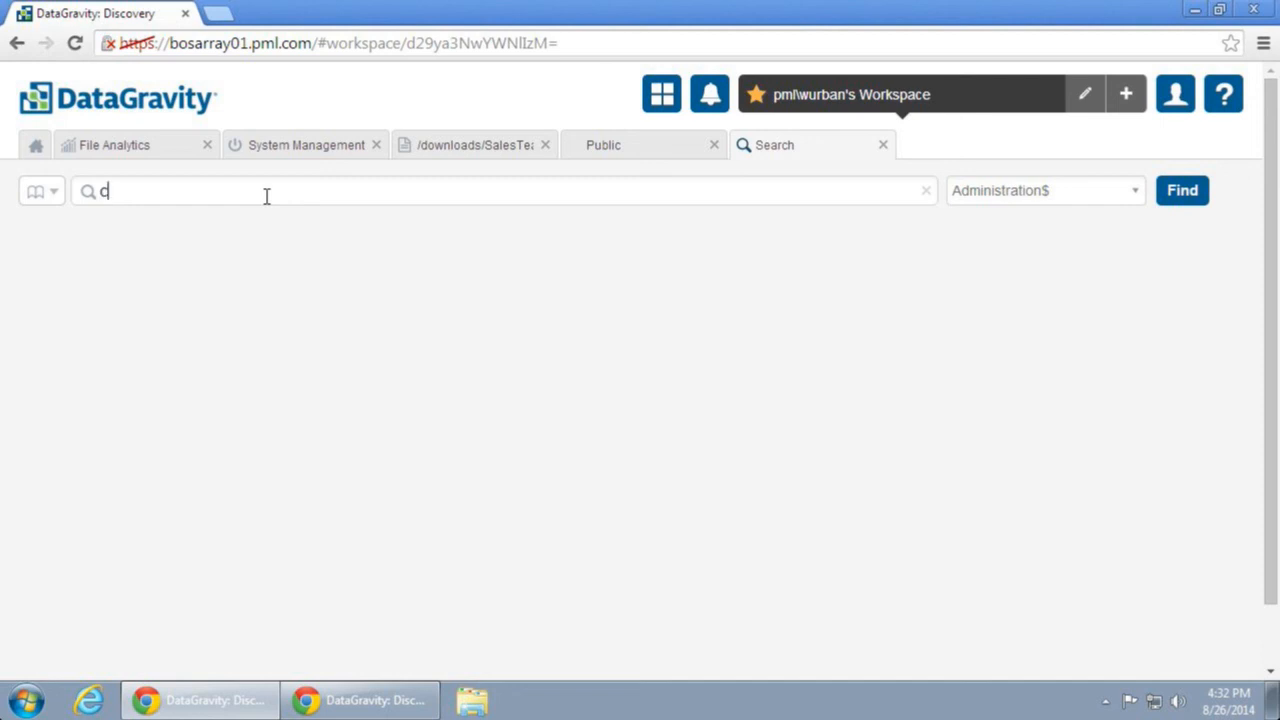
{"action": "type", "text": "lassifed"}
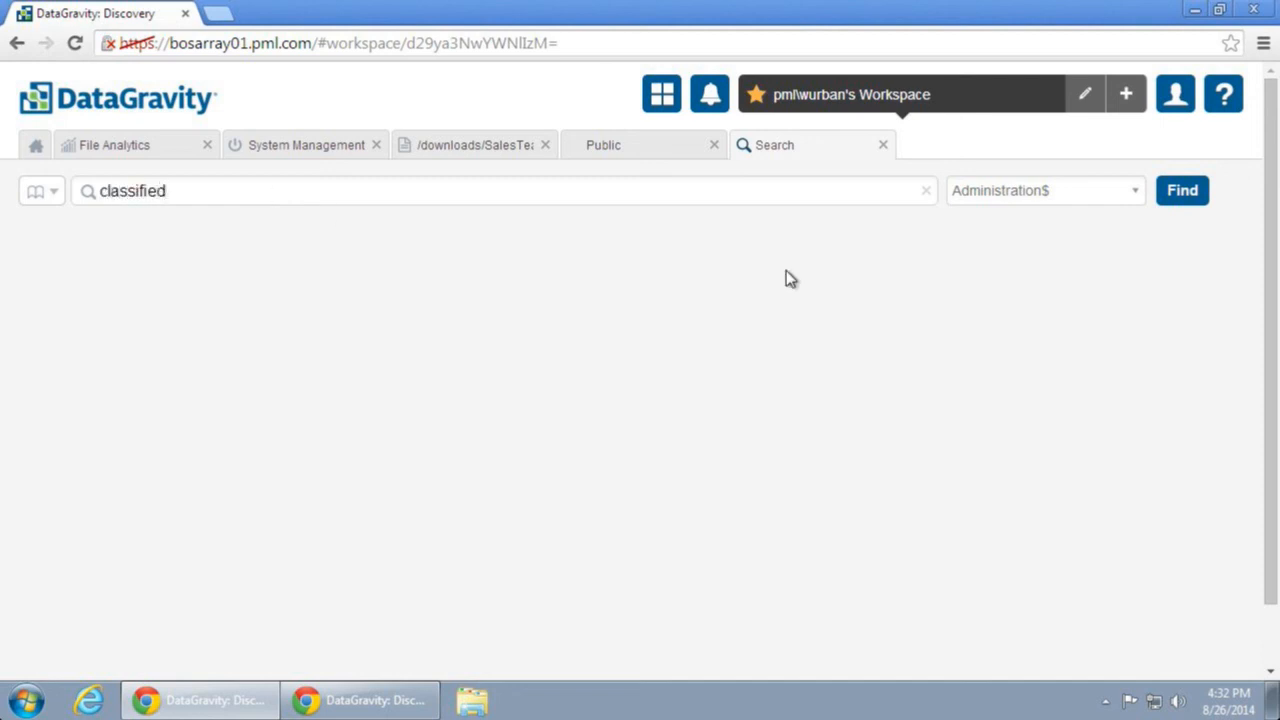
Limit the search to the Public share and run it, returning 41 matches
{"action": "left_click", "coordinate": [1043, 190]}
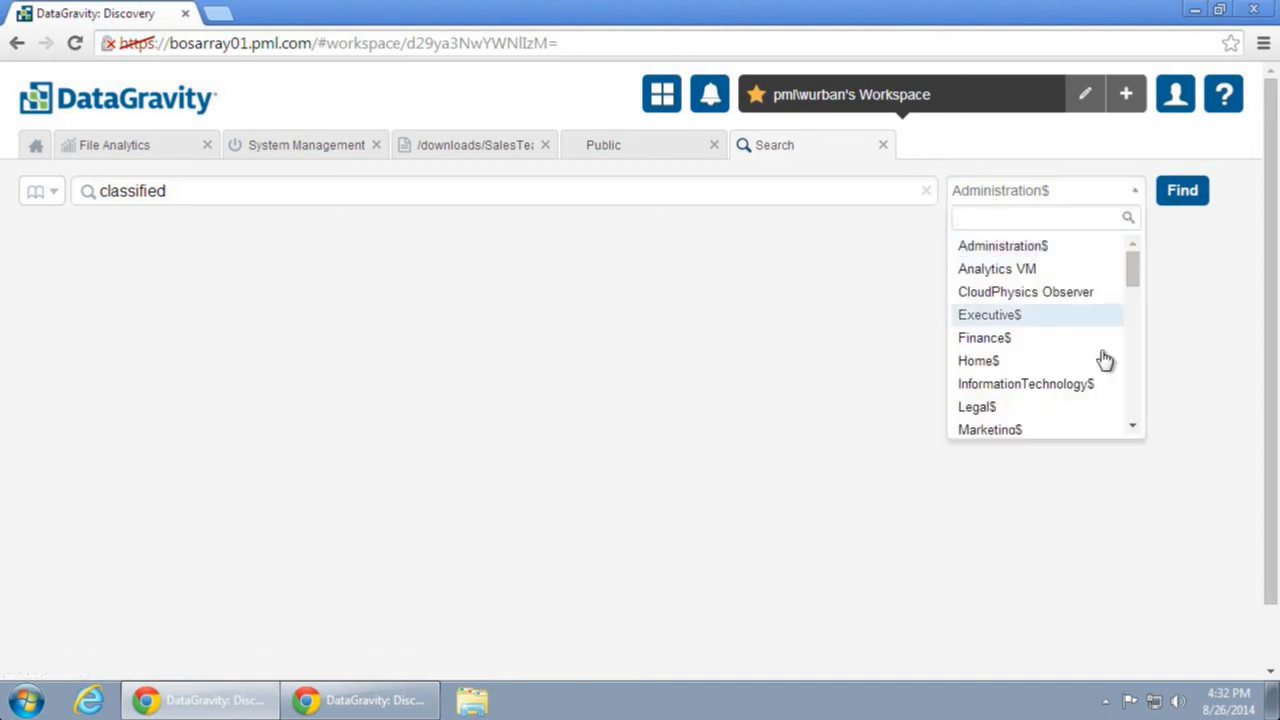
{"action": "scroll", "scroll_direction": "down", "scroll_amount": 3}
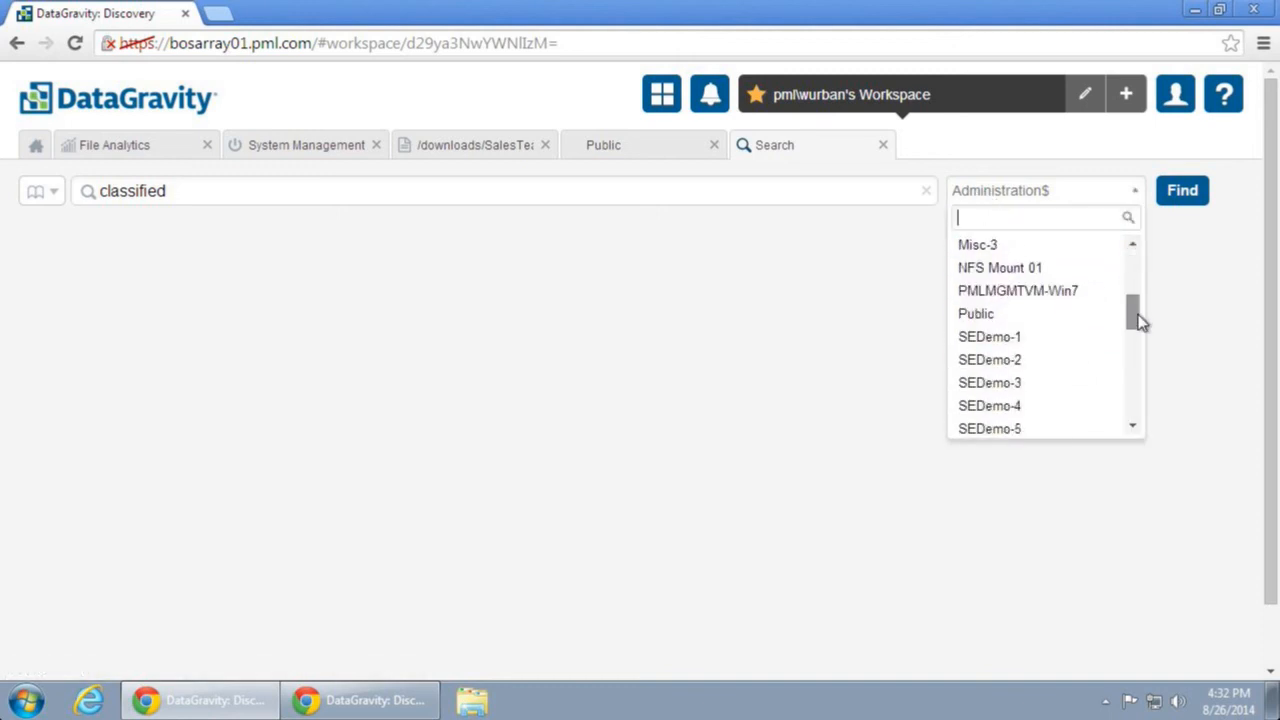
{"action": "scroll", "scroll_direction": "down", "scroll_amount": 3}
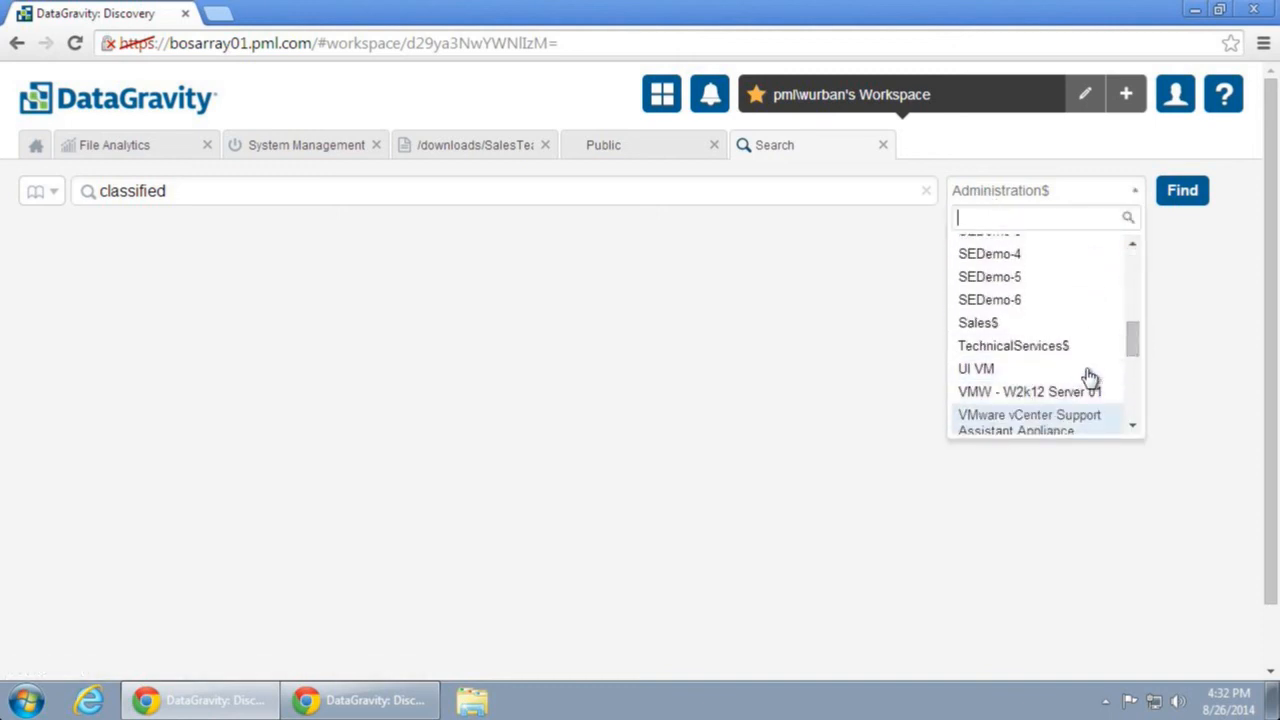
{"action": "scroll", "scroll_direction": "down", "scroll_amount": 3}
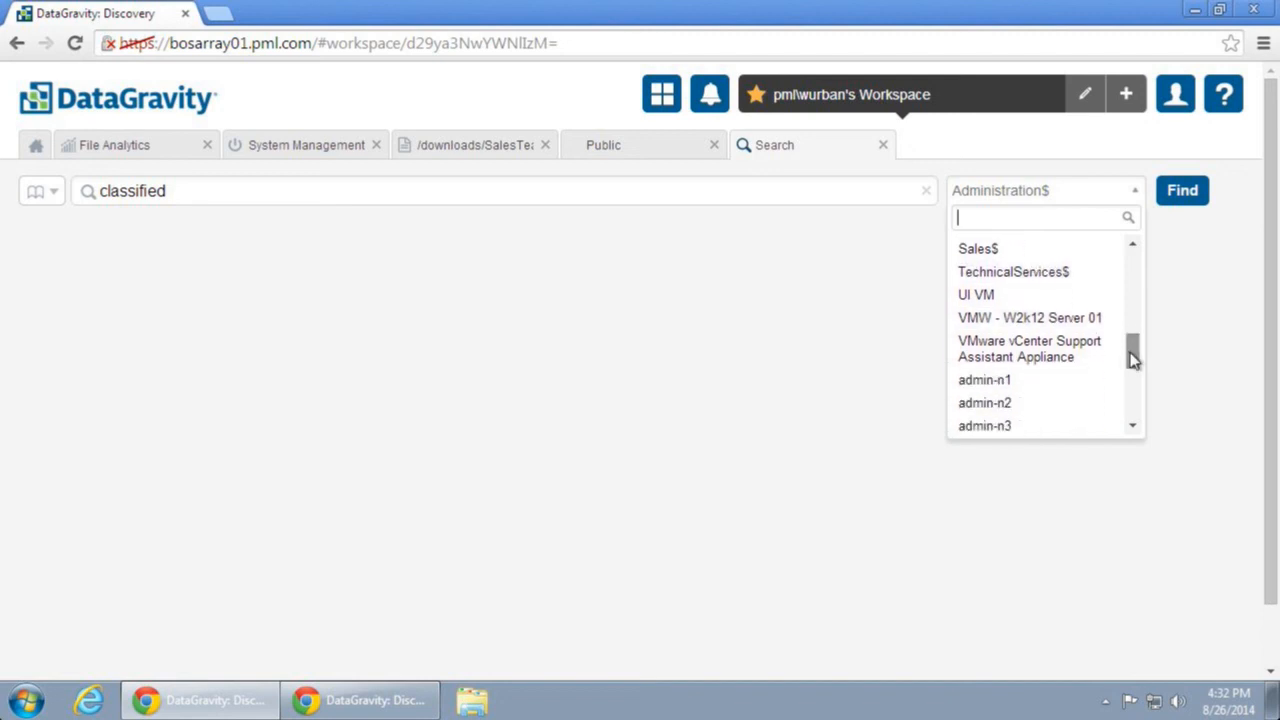
{"action": "scroll", "scroll_direction": "up", "scroll_amount": 3}
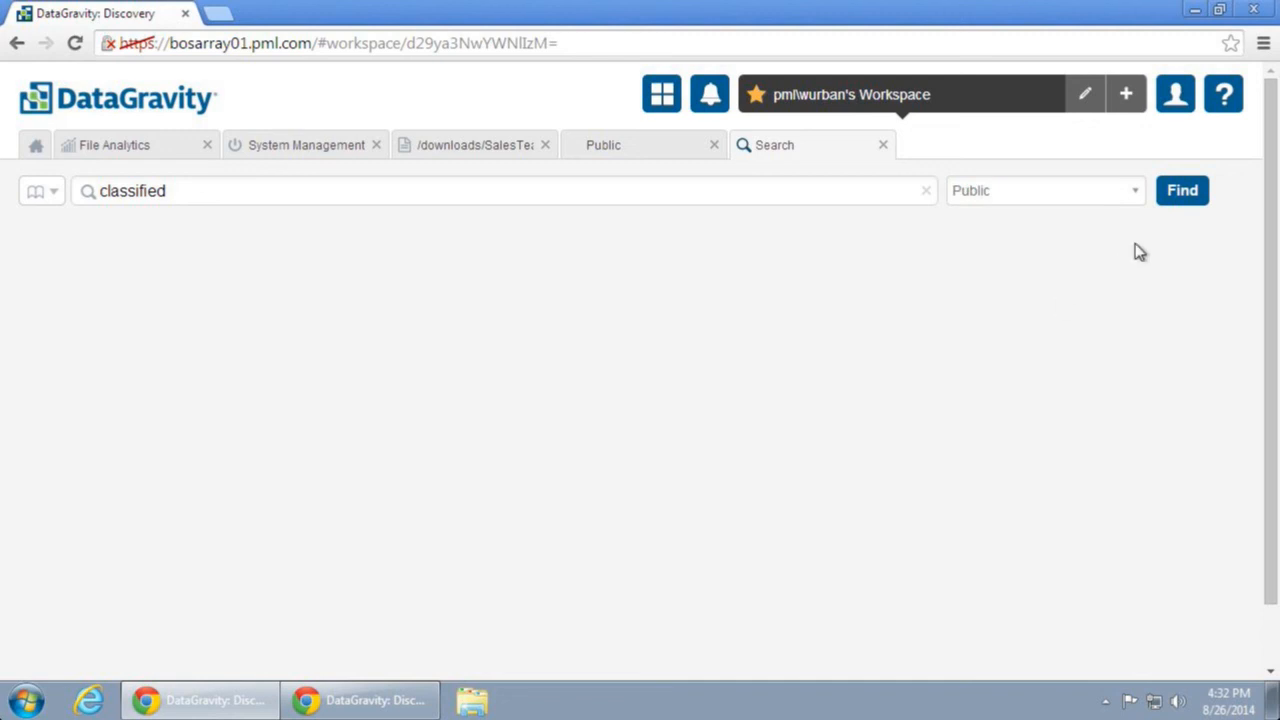
{"action": "left_click", "coordinate": [1182, 190]}
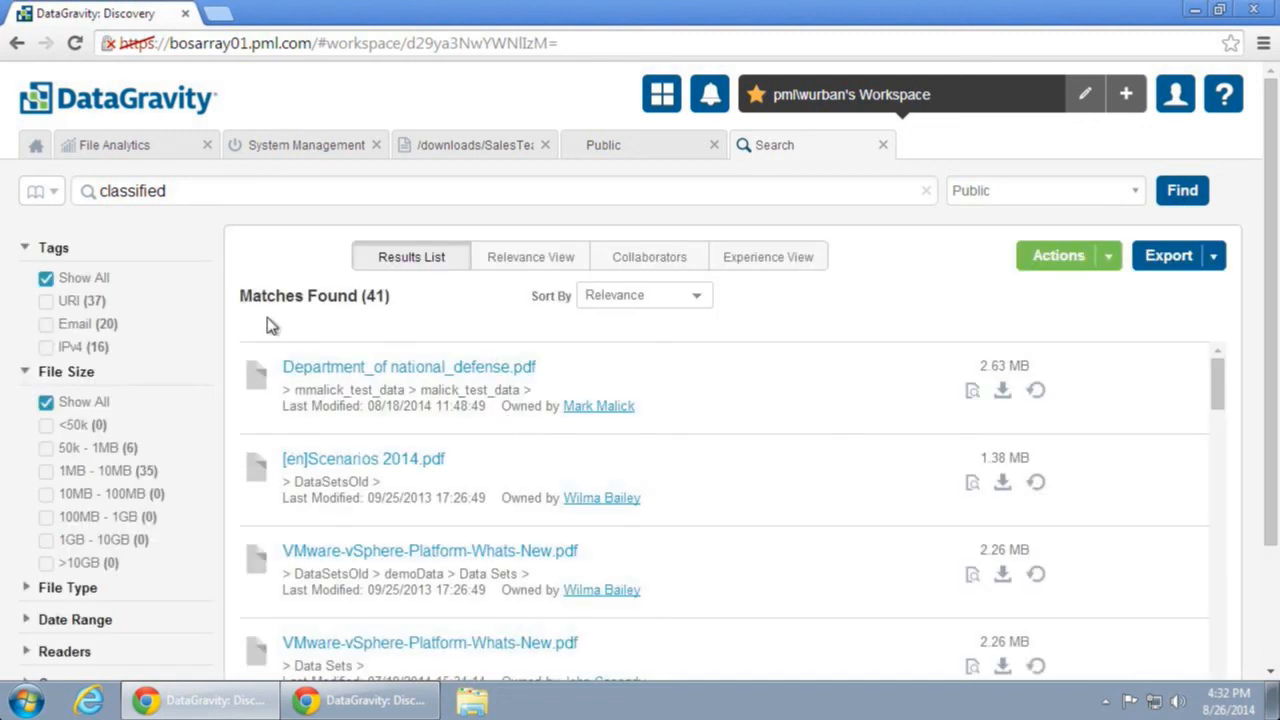
{"action": "mouse_move", "coordinate": [315, 222]}
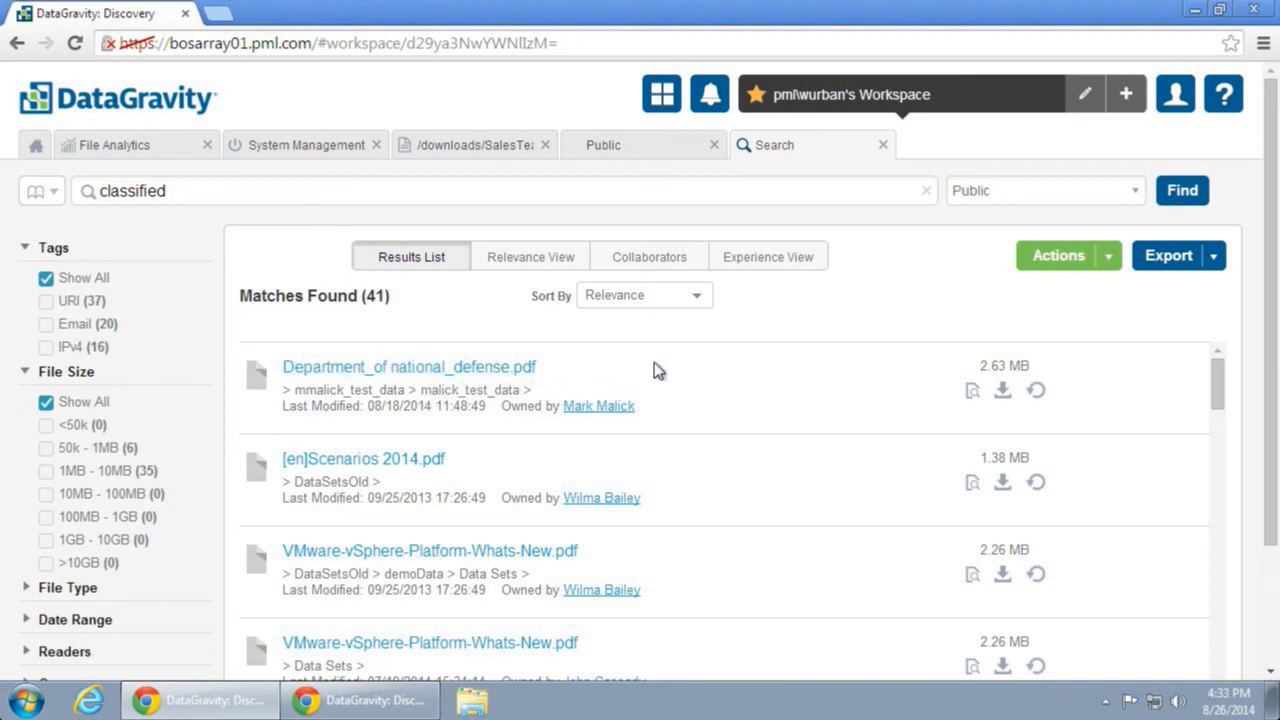
{"action": "mouse_move", "coordinate": [820, 390]}
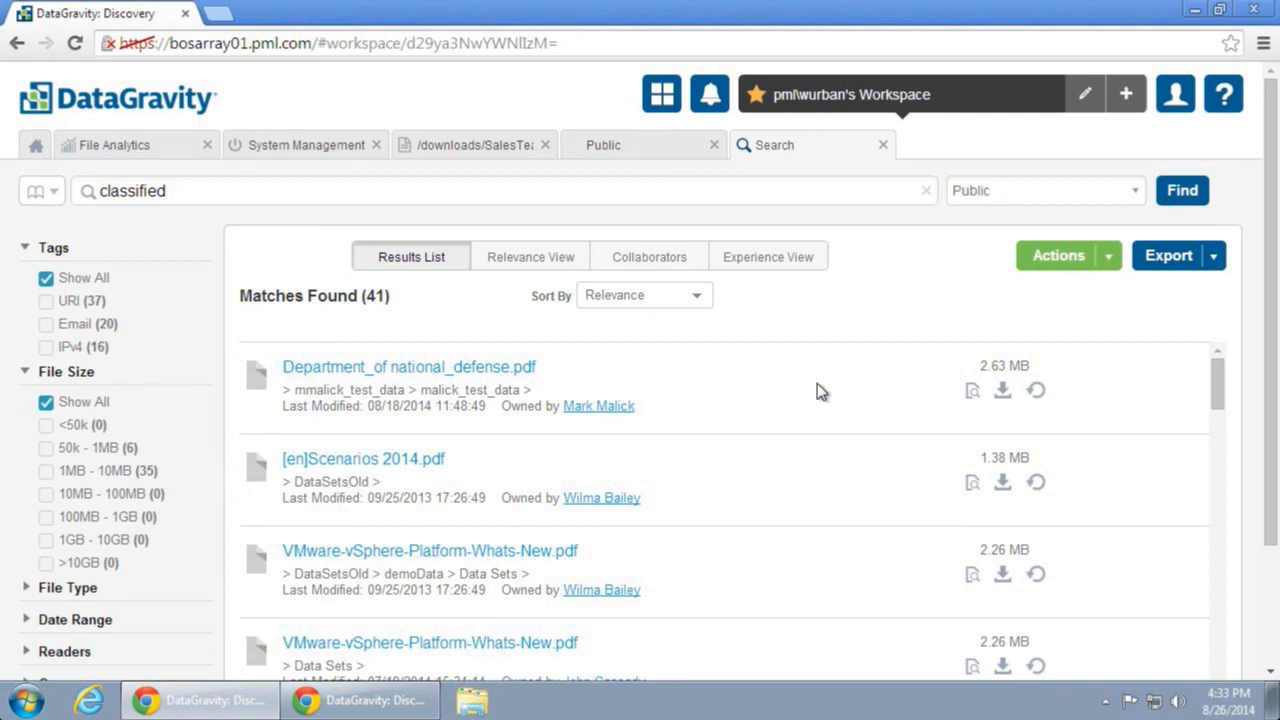
{"action": "mouse_move", "coordinate": [854, 389]}
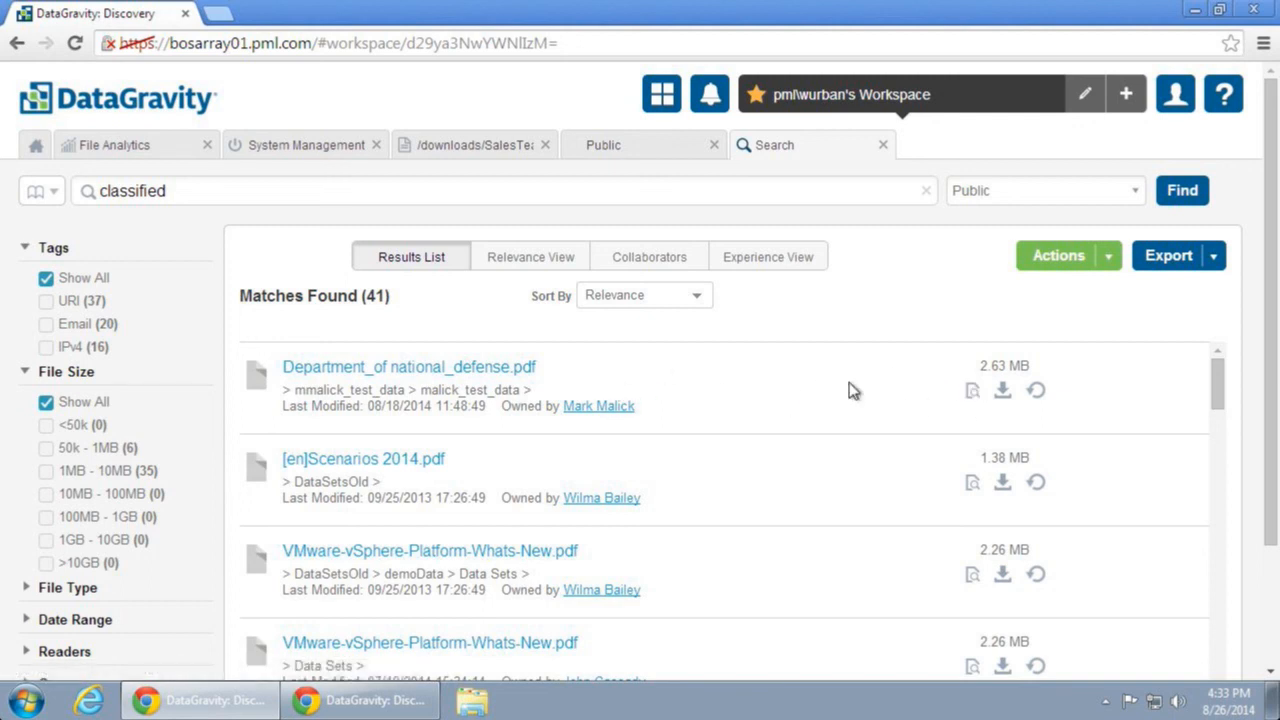
{"action": "mouse_move", "coordinate": [783, 371]}
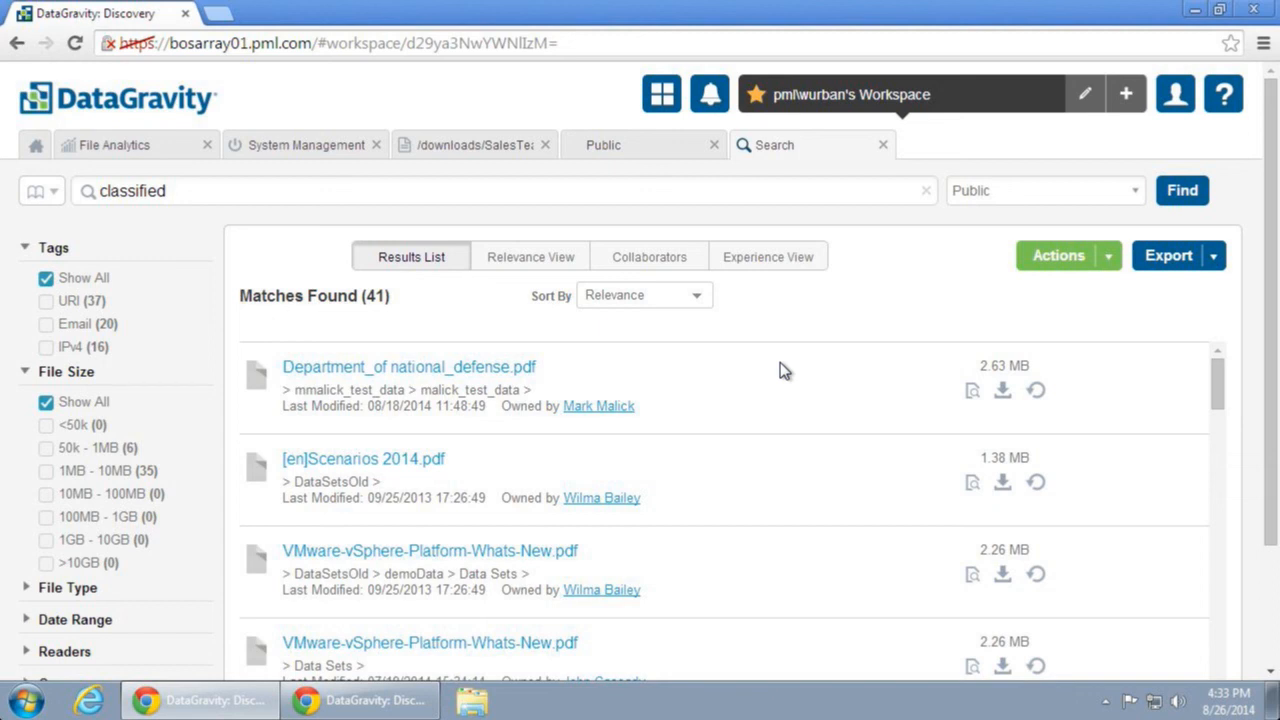
{"action": "mouse_move", "coordinate": [258, 278]}
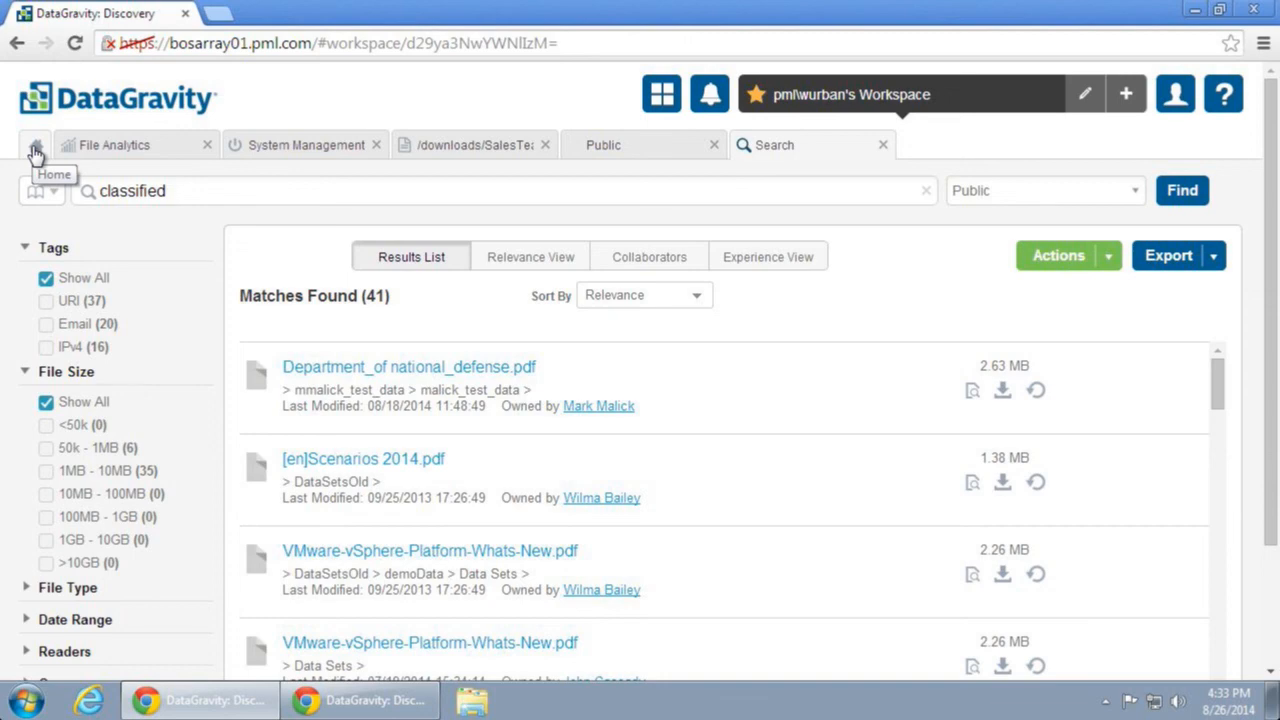
{"action": "left_click", "coordinate": [35, 145]}
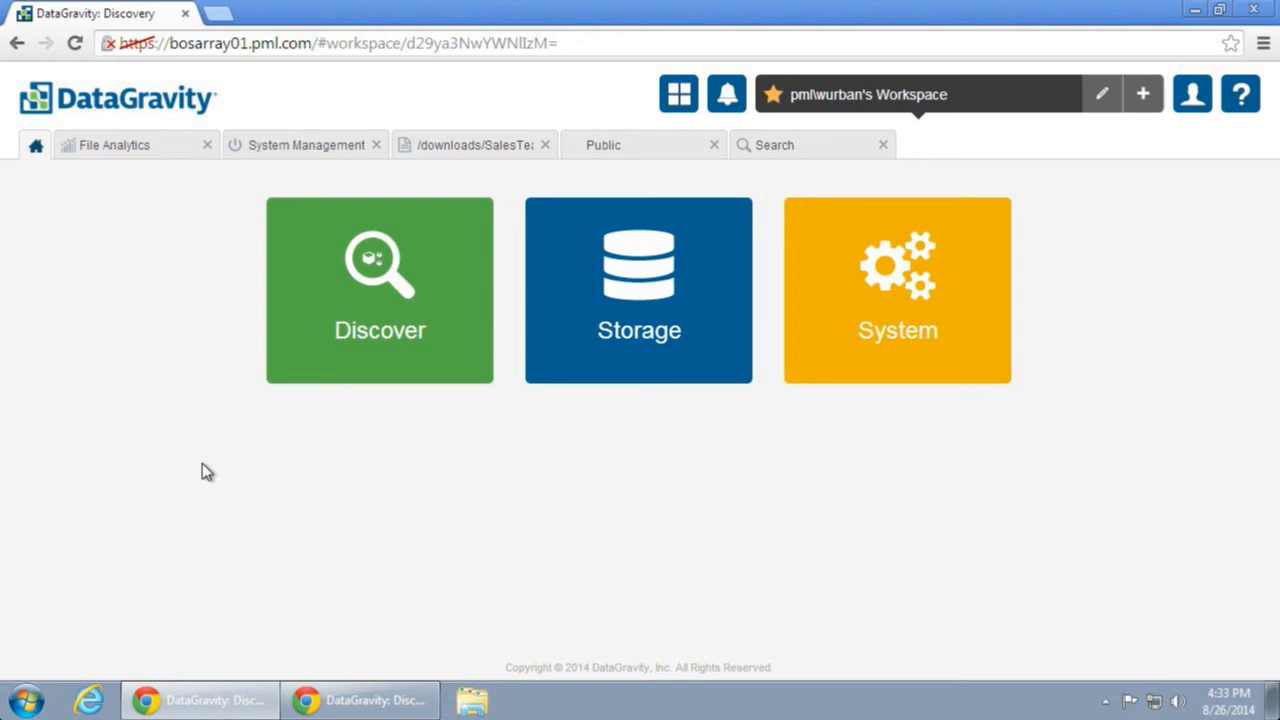
{"action": "mouse_move", "coordinate": [303, 419]}
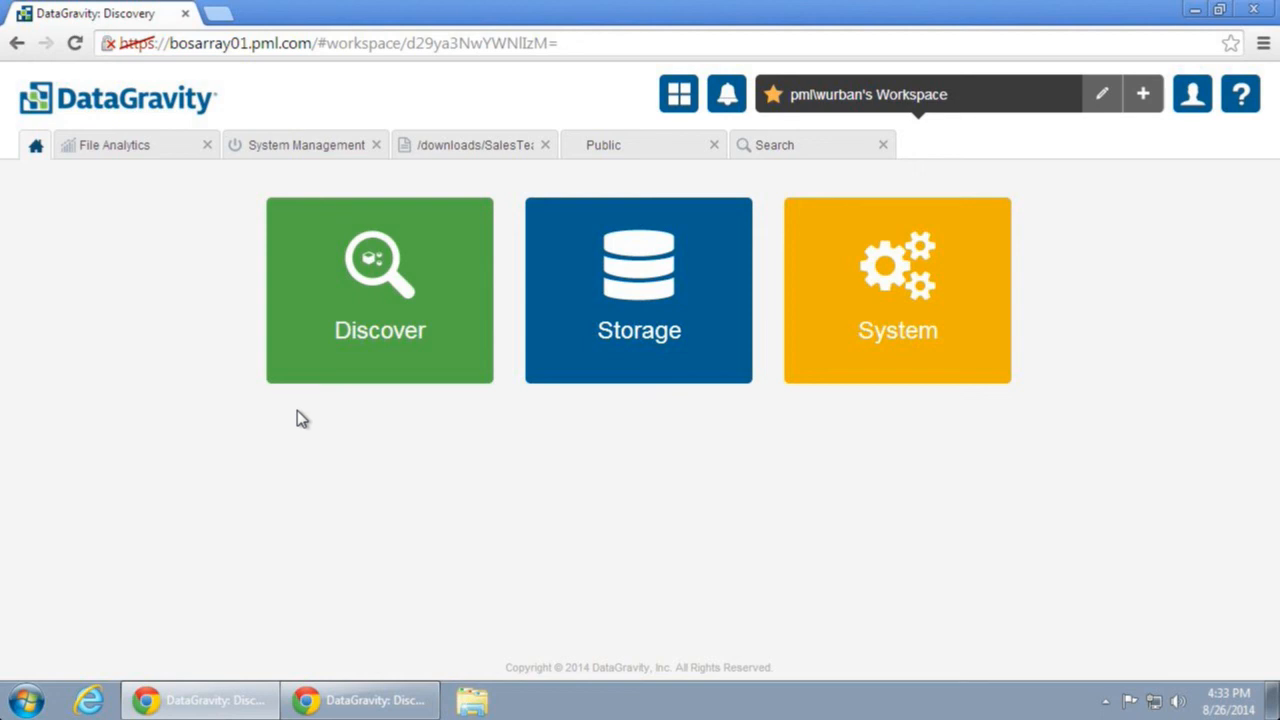
{"action": "left_click", "coordinate": [379, 290]}
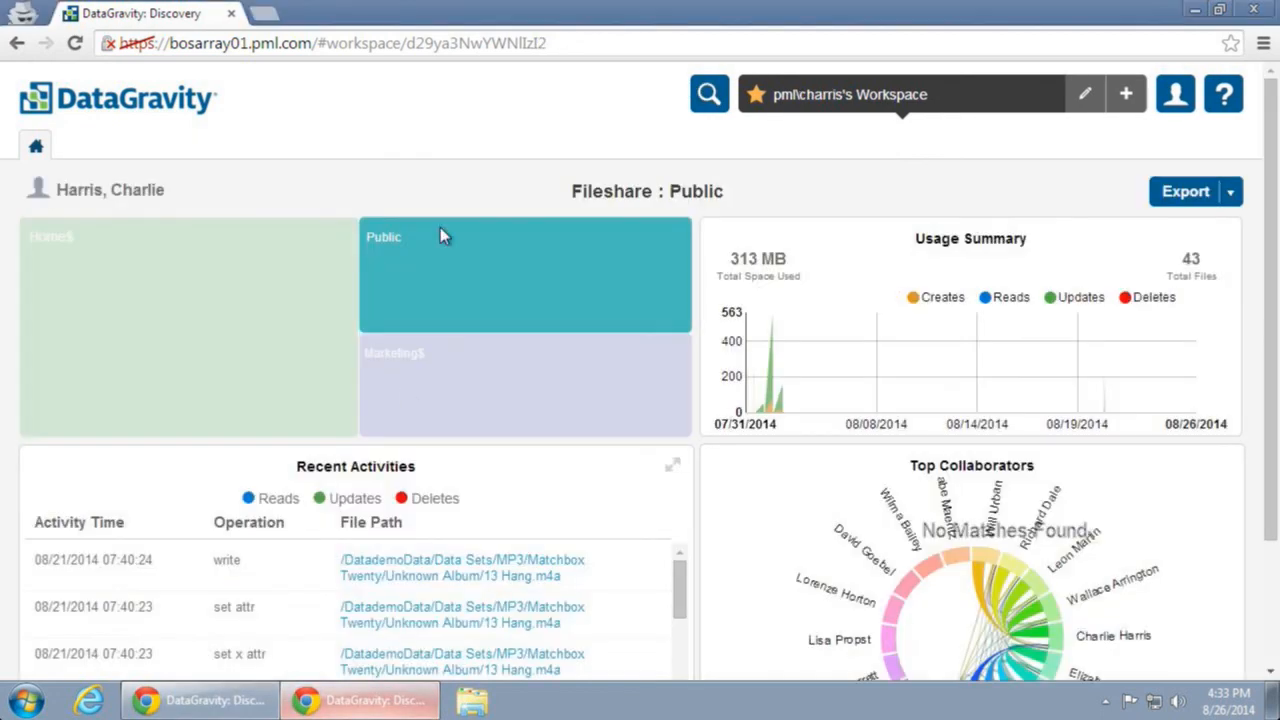
{"action": "mouse_move", "coordinate": [463, 143]}
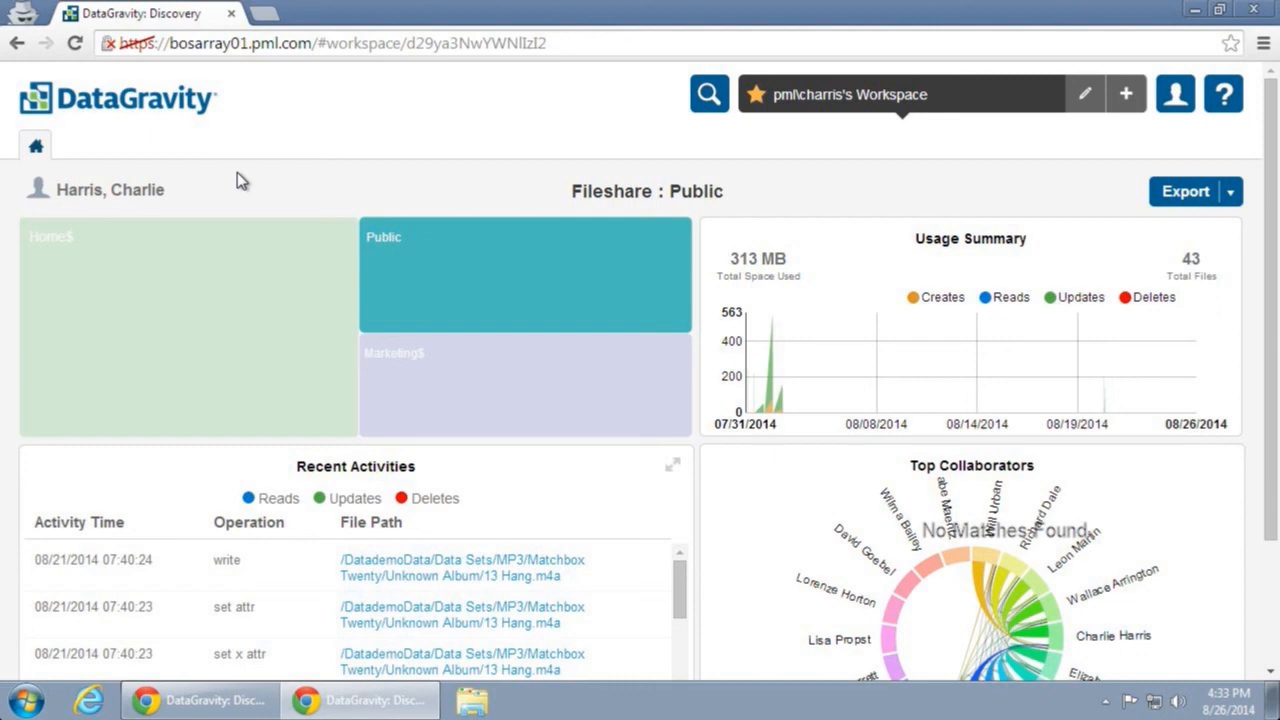
{"action": "mouse_move", "coordinate": [440, 140]}
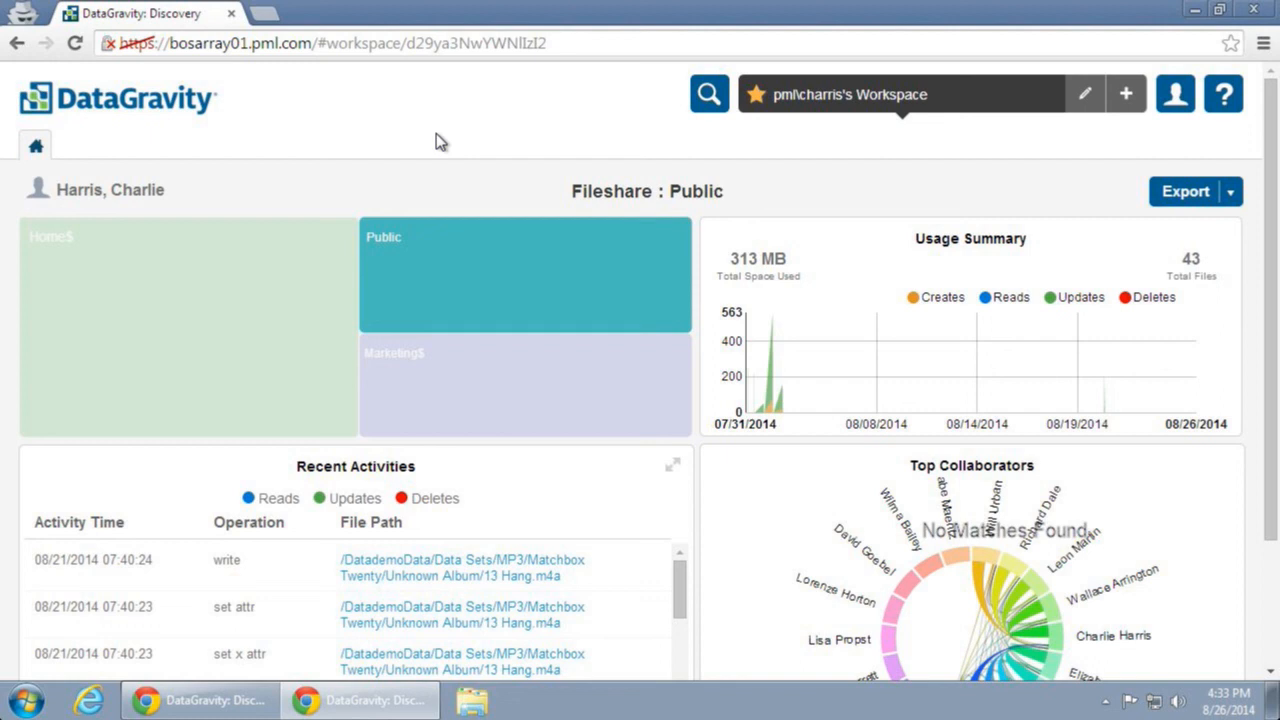
{"action": "mouse_move", "coordinate": [679, 101]}
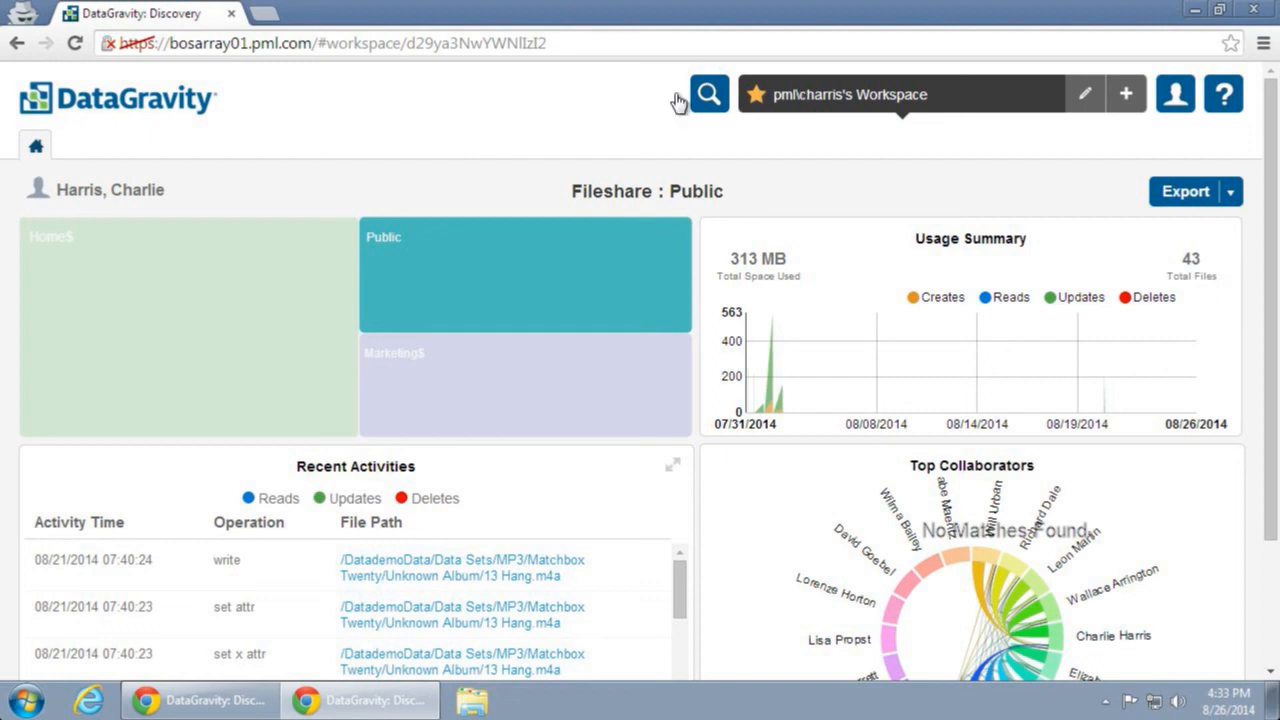
Search for 'VMware' limited to the Marketing$ share
{"action": "left_click", "coordinate": [709, 94]}
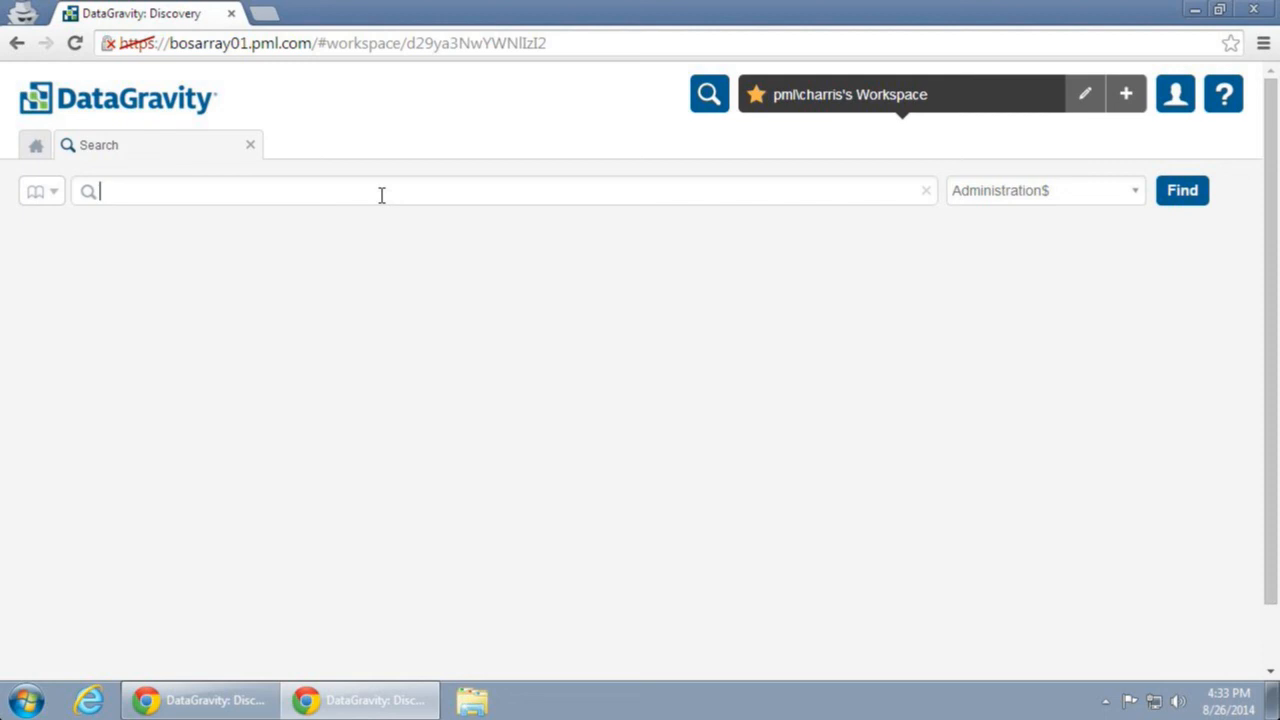
{"action": "type", "text": "VMware"}
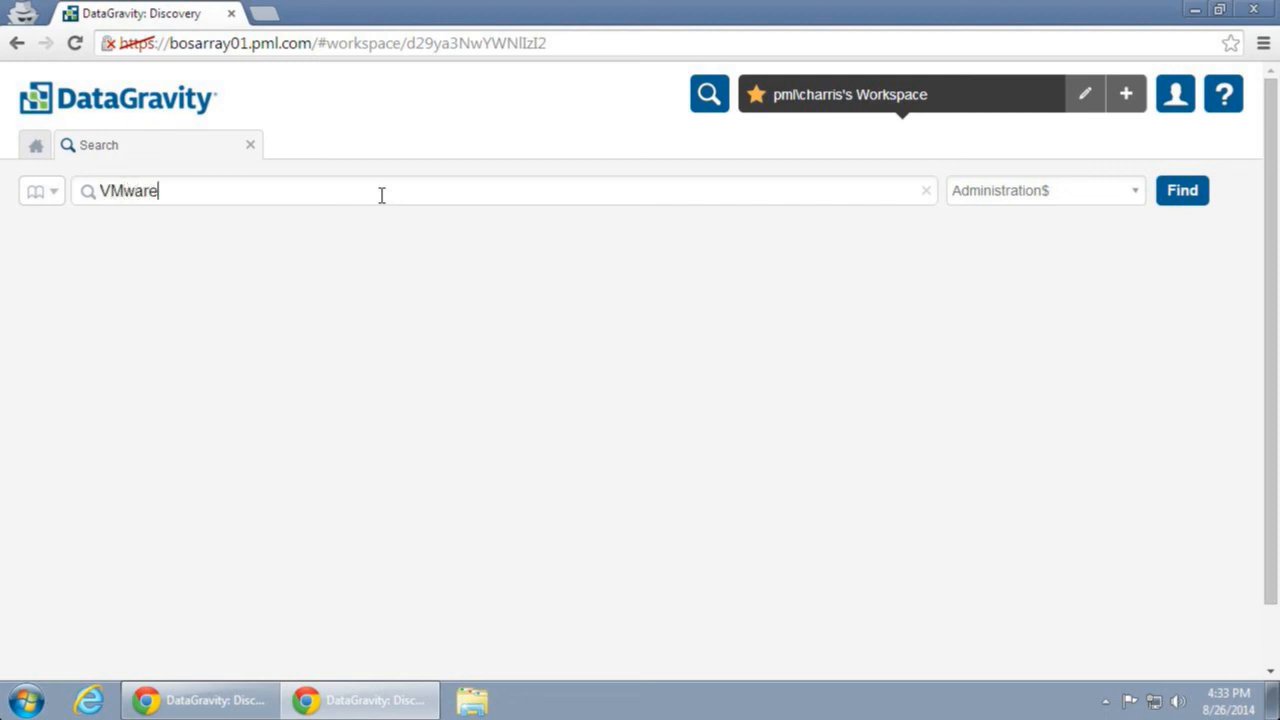
{"action": "left_click", "coordinate": [1040, 190]}
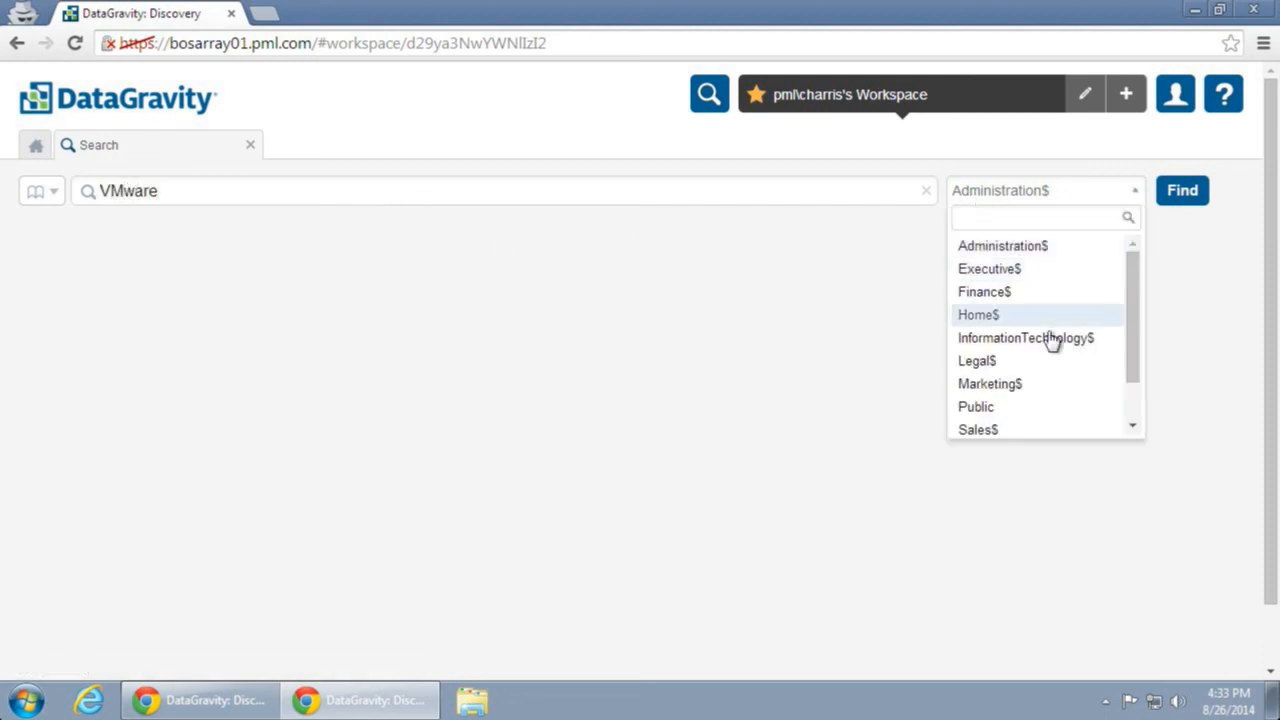
{"action": "left_click", "coordinate": [989, 383]}
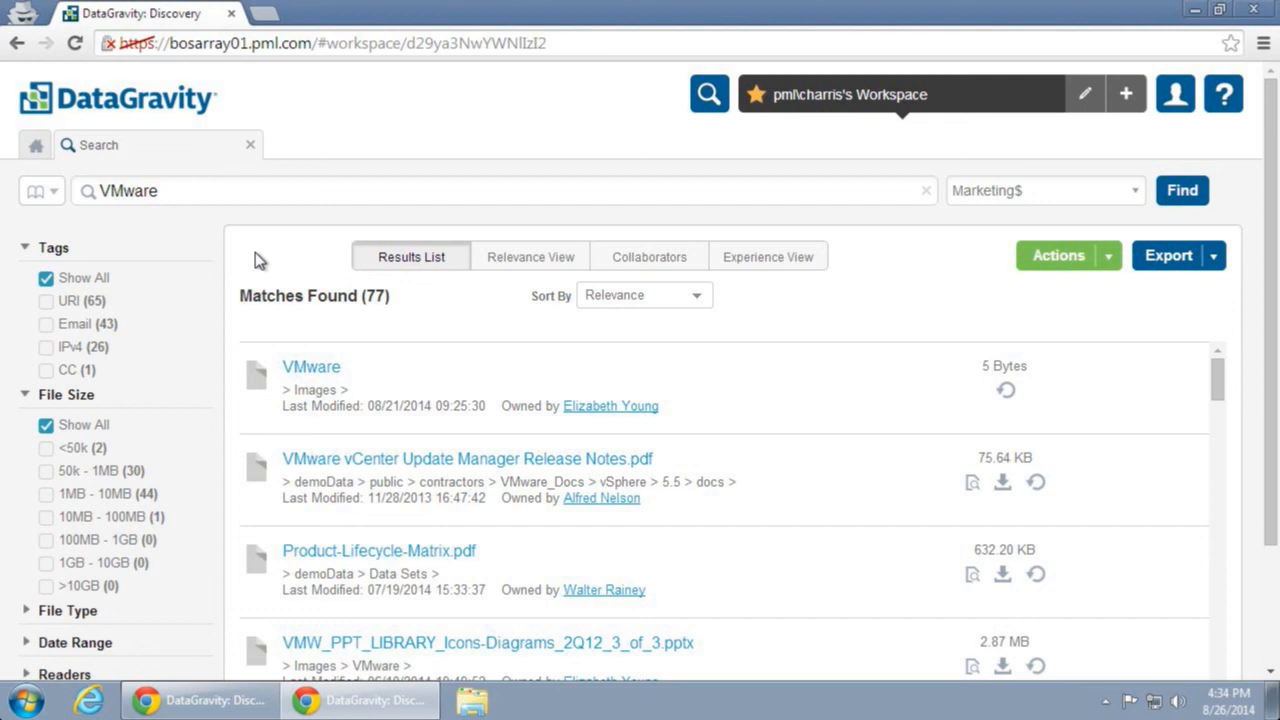
{"action": "mouse_move", "coordinate": [398, 313]}
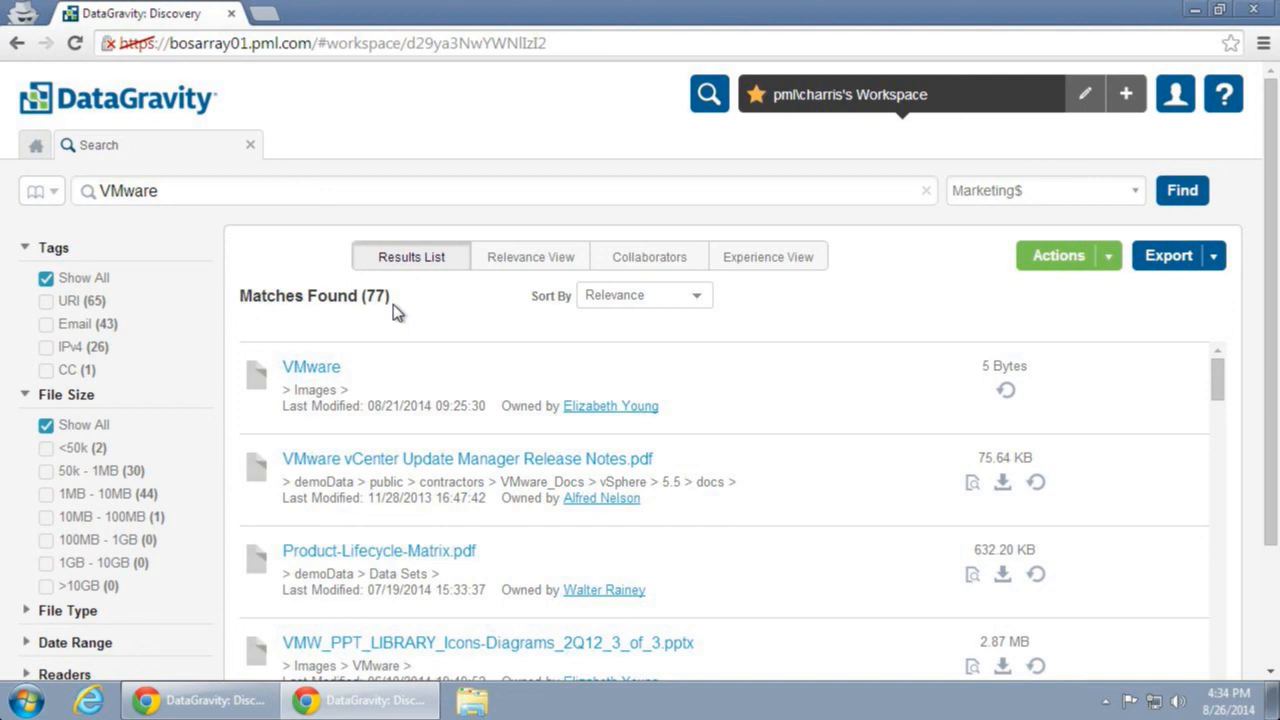
{"action": "mouse_move", "coordinate": [780, 277]}
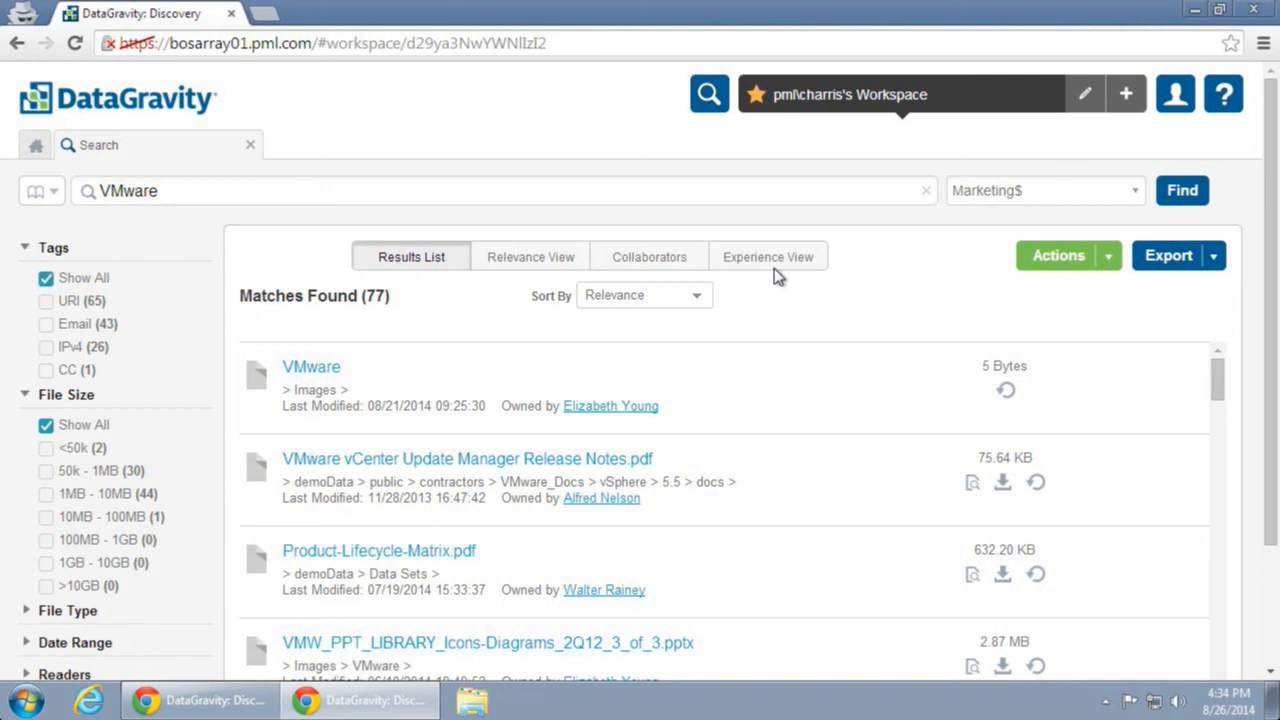
Switch the VMware results to the Experience View chart
{"action": "left_click", "coordinate": [768, 257]}
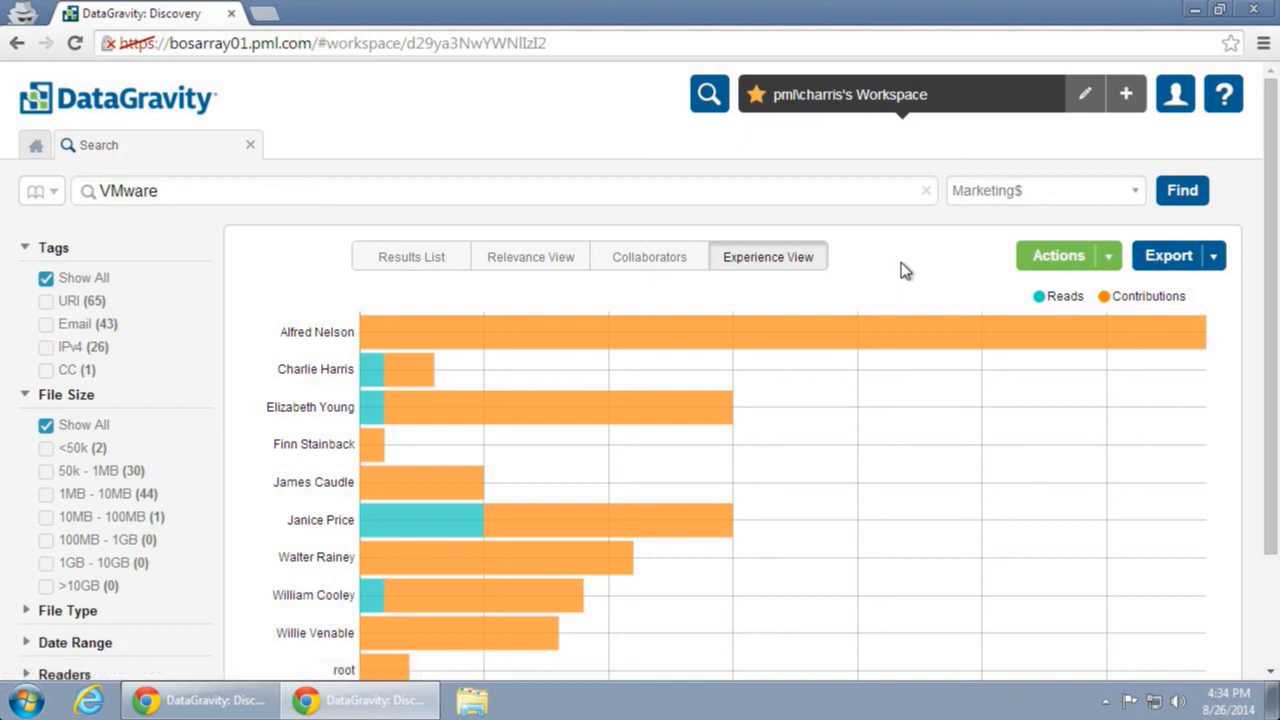
{"action": "mouse_move", "coordinate": [918, 273]}
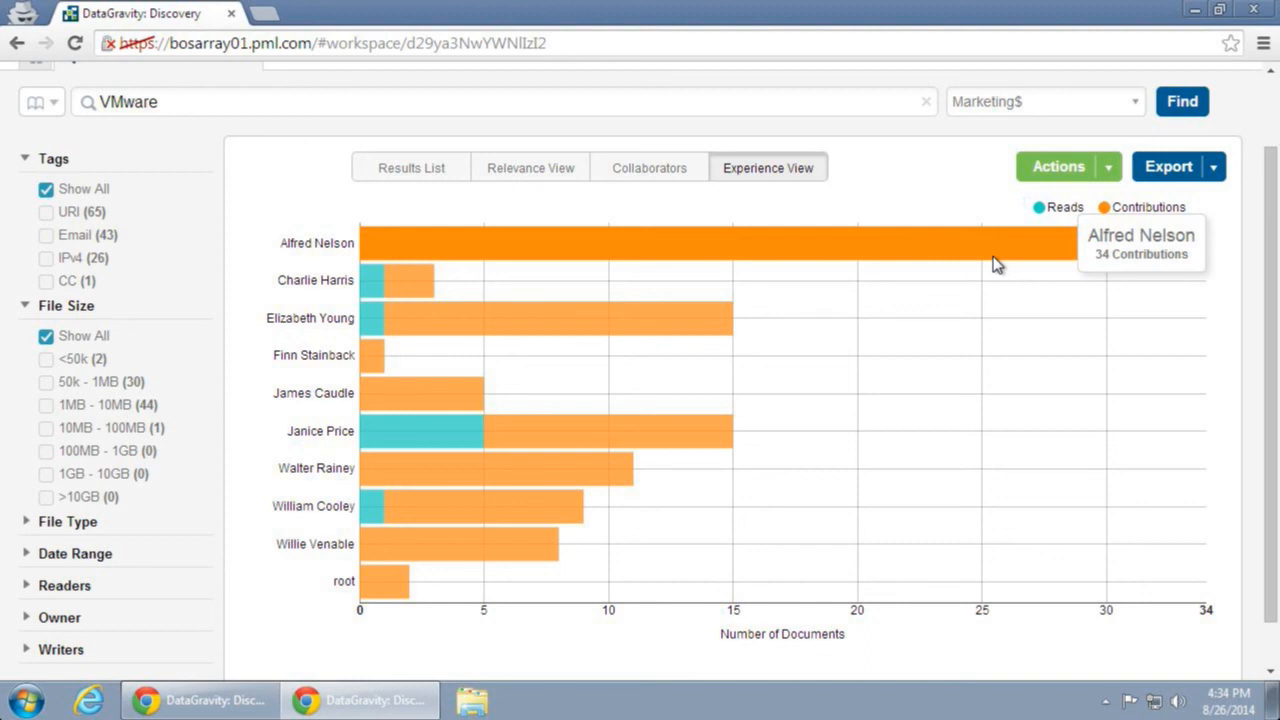
{"action": "mouse_move", "coordinate": [930, 345]}
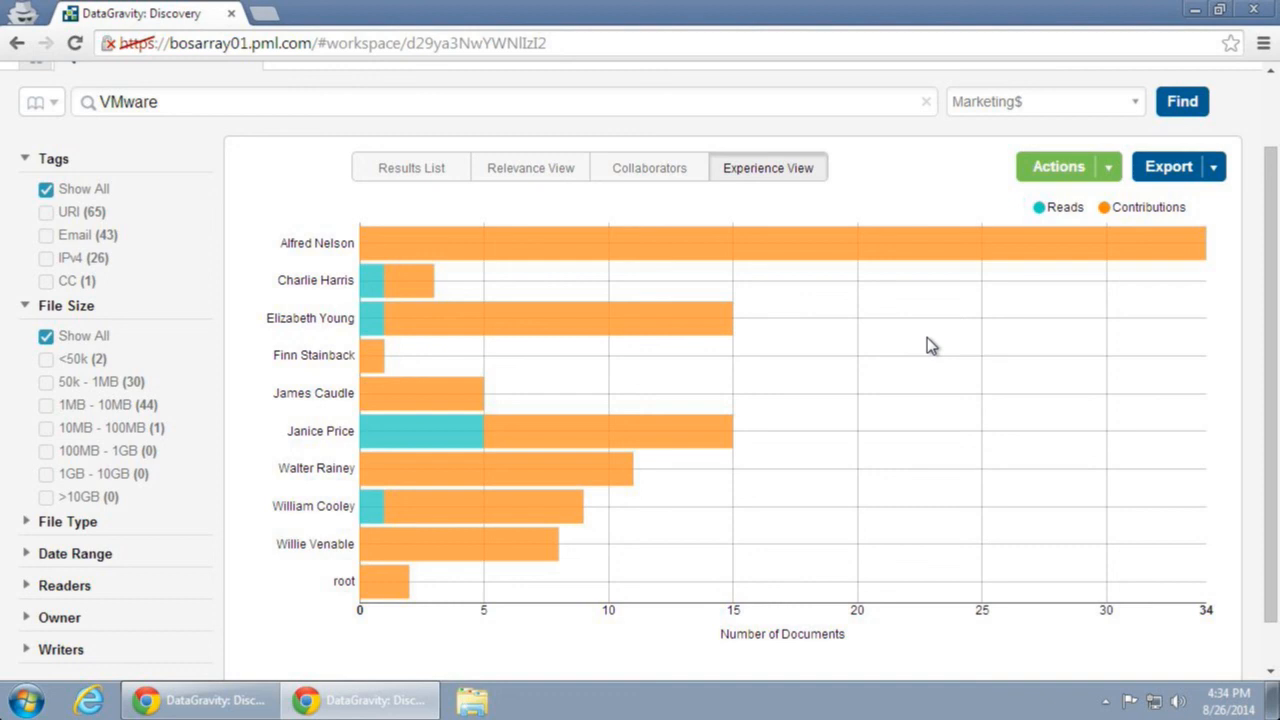
{"action": "mouse_move", "coordinate": [680, 195]}
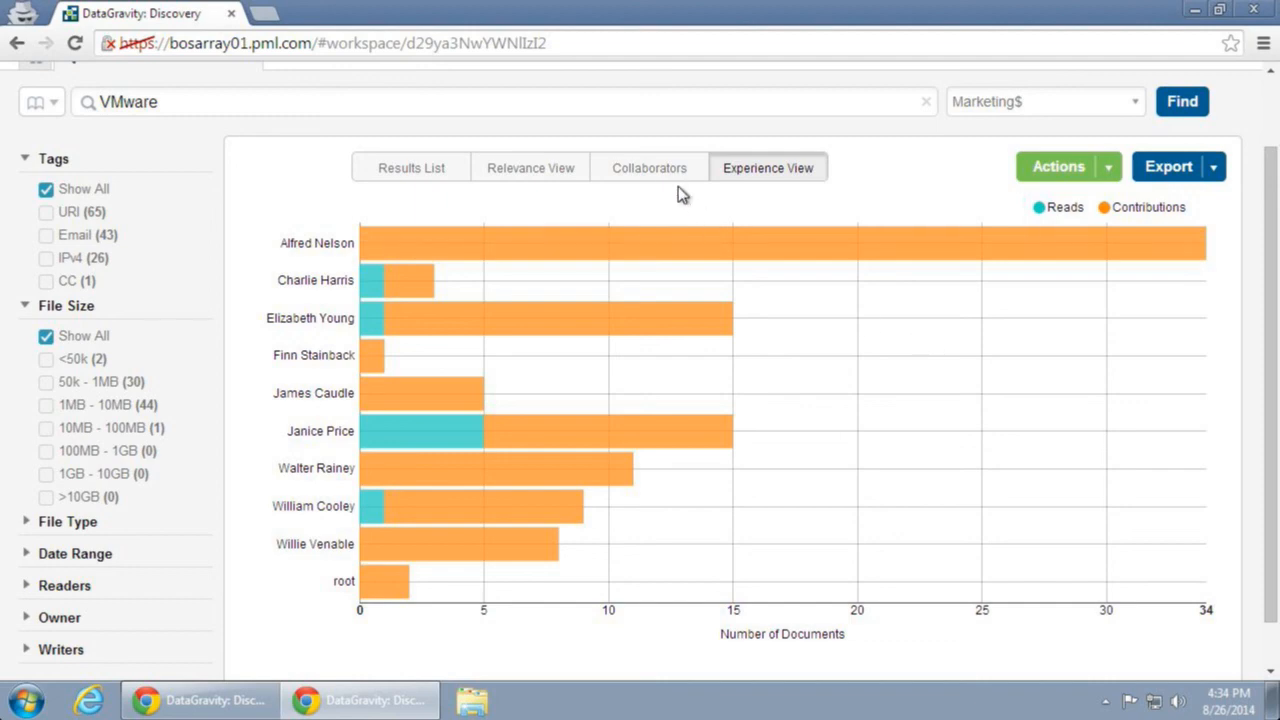
{"action": "left_click", "coordinate": [649, 167]}
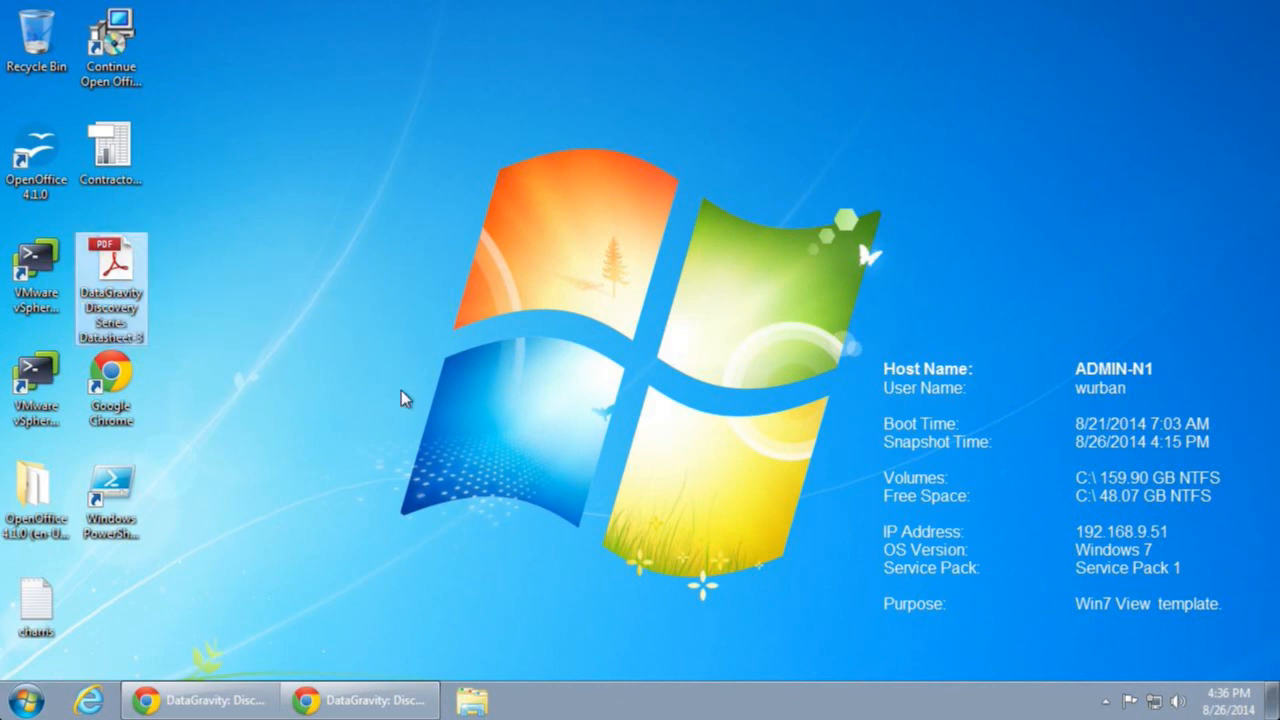
Drag Datasheet-3 PDF to the Recycle Bin, empty it, and return to DataGravity
{"action": "left_click_drag", "start_coordinate": [110, 290], "coordinate": [35, 35]}
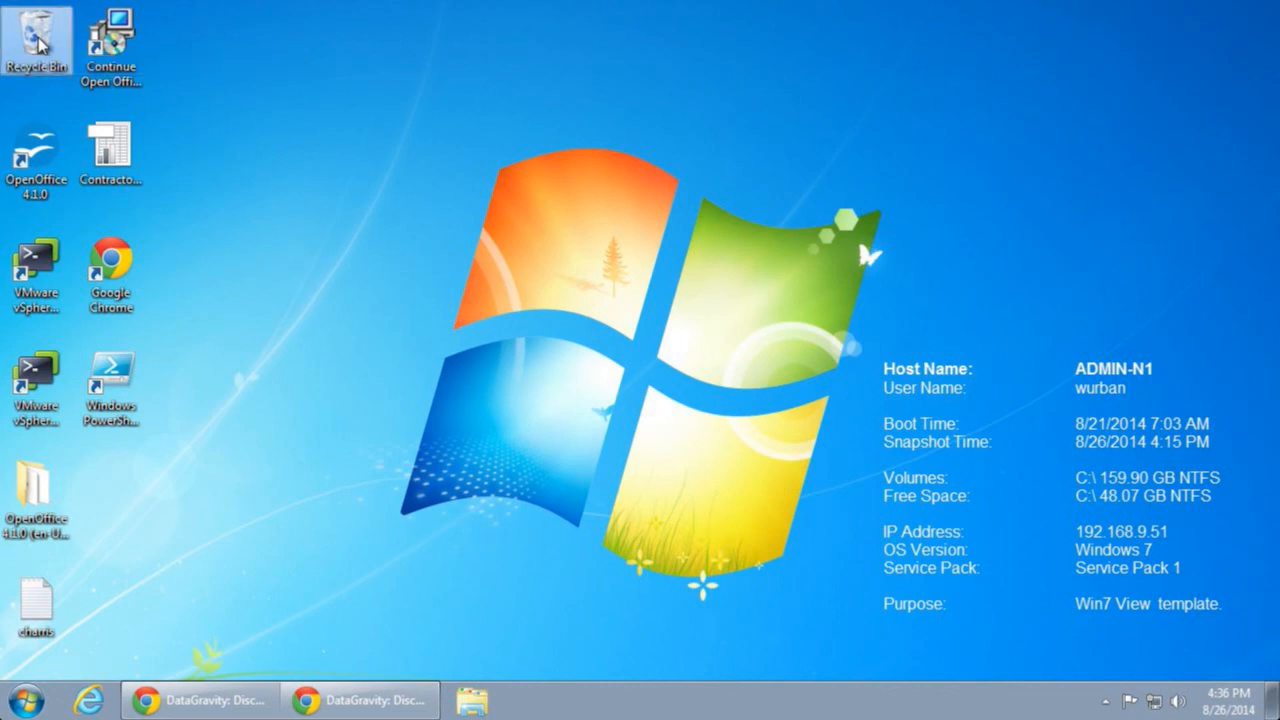
{"action": "right_click", "coordinate": [37, 40]}
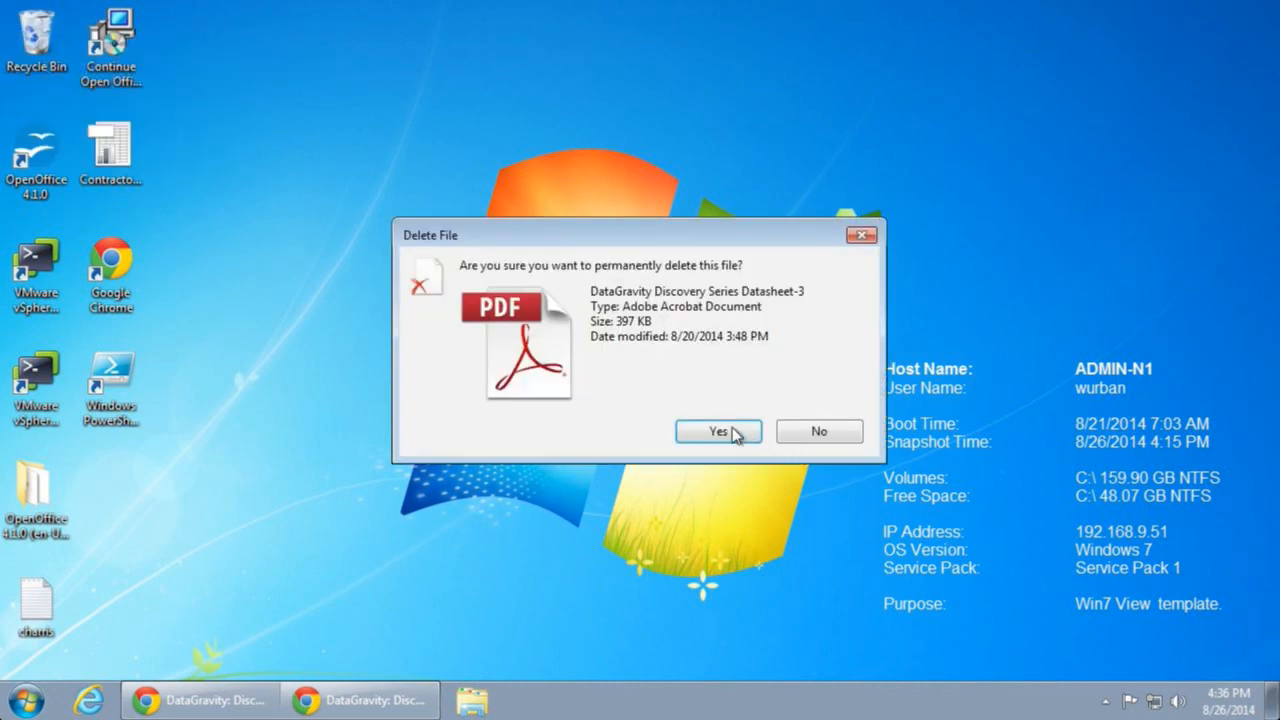
{"action": "left_click", "coordinate": [717, 431]}
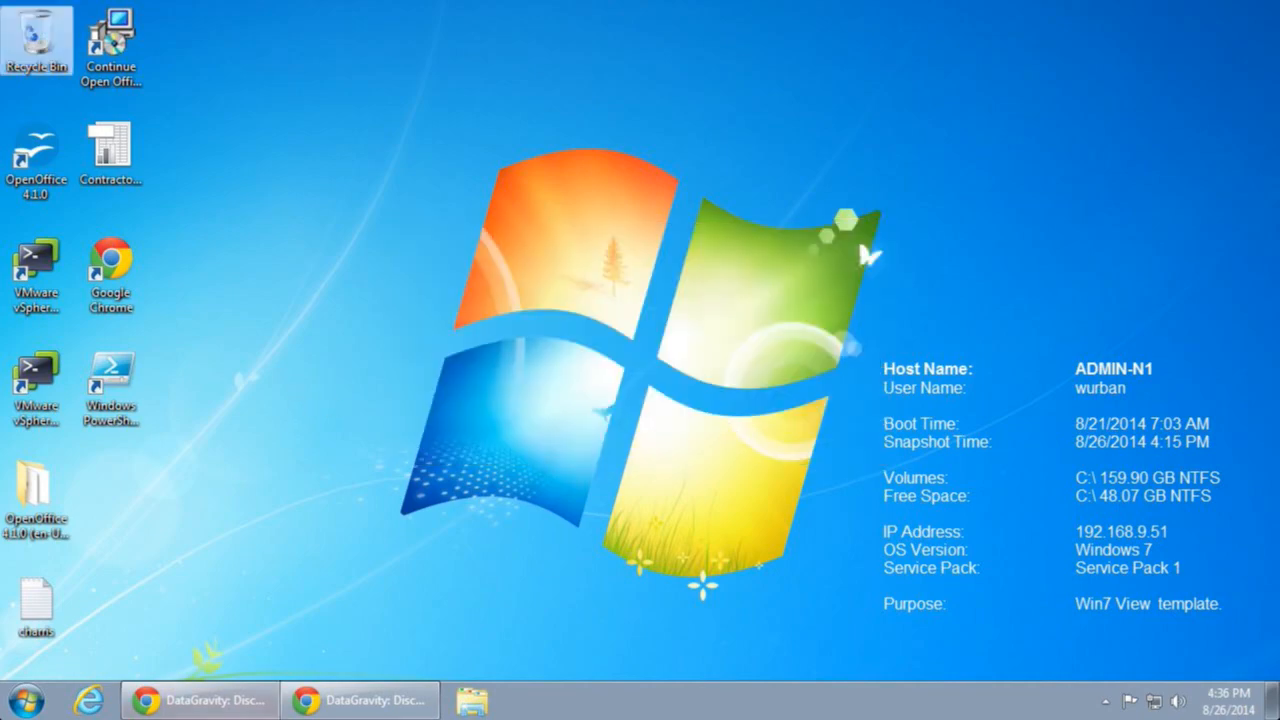
{"action": "left_click", "coordinate": [200, 699]}
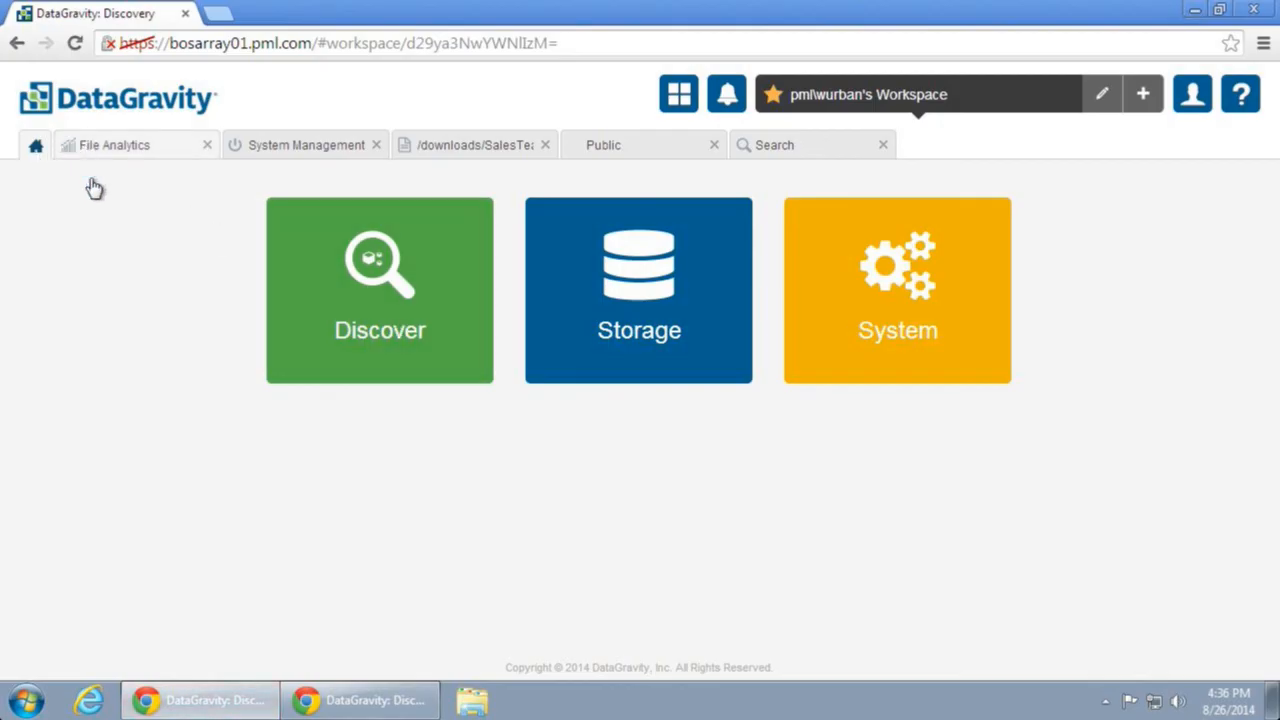
Open Storage, then VMs, to list gold01's virtual machines
{"action": "left_click", "coordinate": [639, 290]}
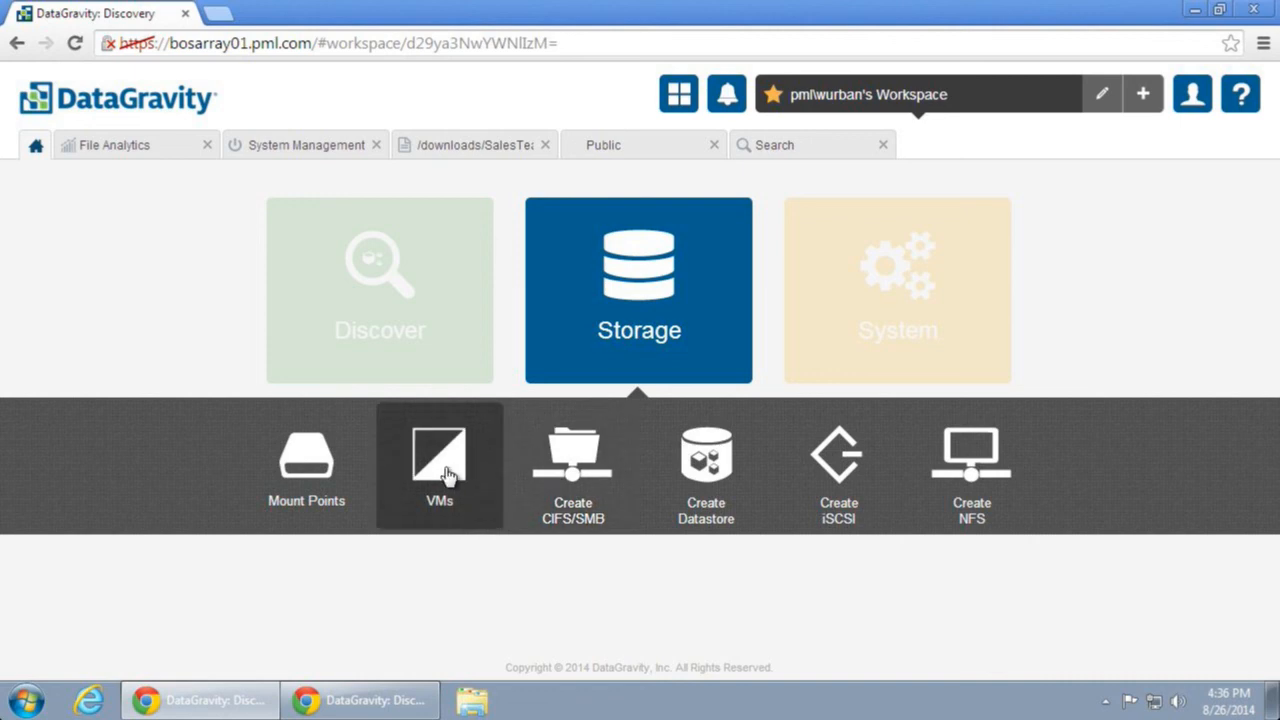
{"action": "left_click", "coordinate": [439, 465]}
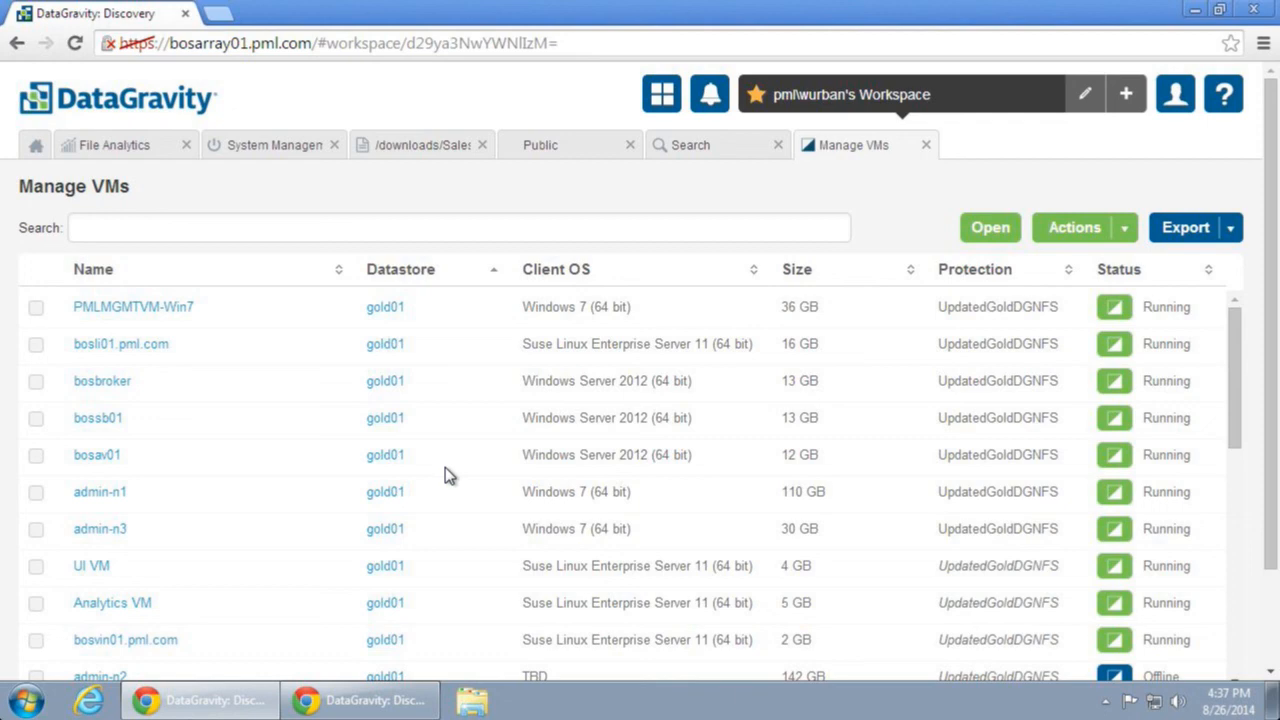
{"action": "mouse_move", "coordinate": [100, 491]}
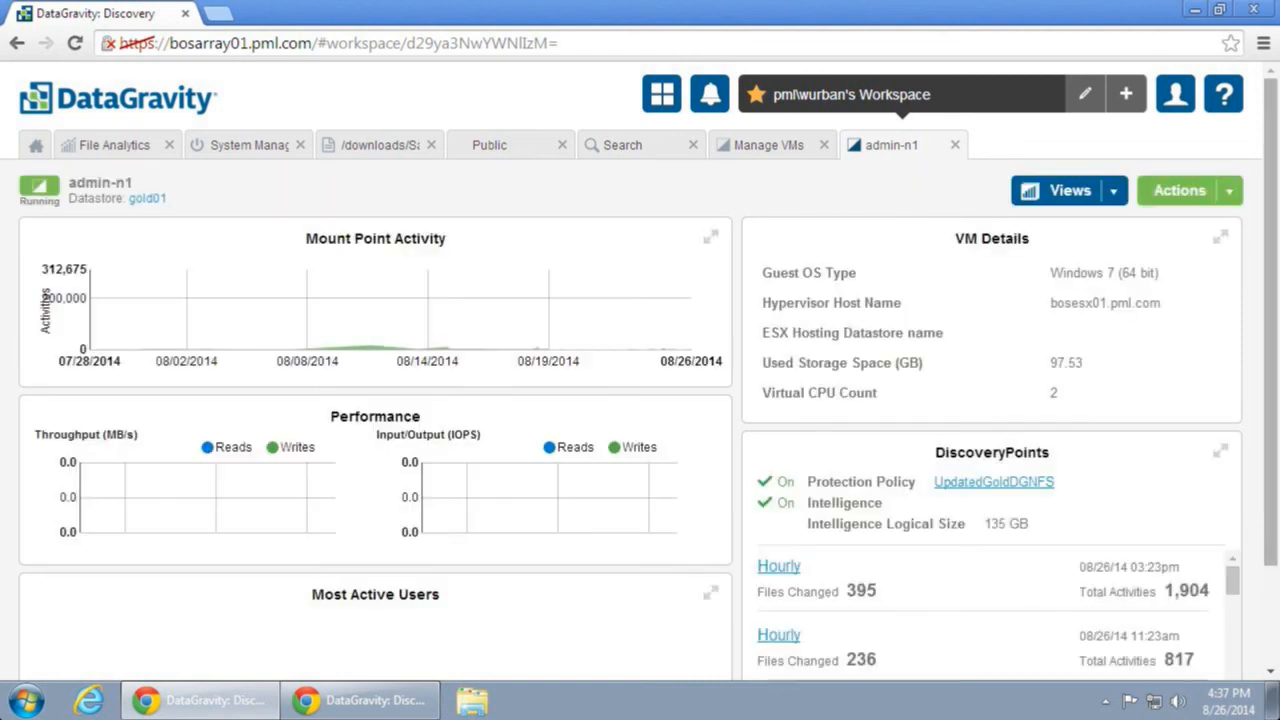
Scroll down admin-n1's dashboard to view activity, performance and DiscoveryPoints
{"action": "scroll", "scroll_direction": "down", "scroll_amount": 3}
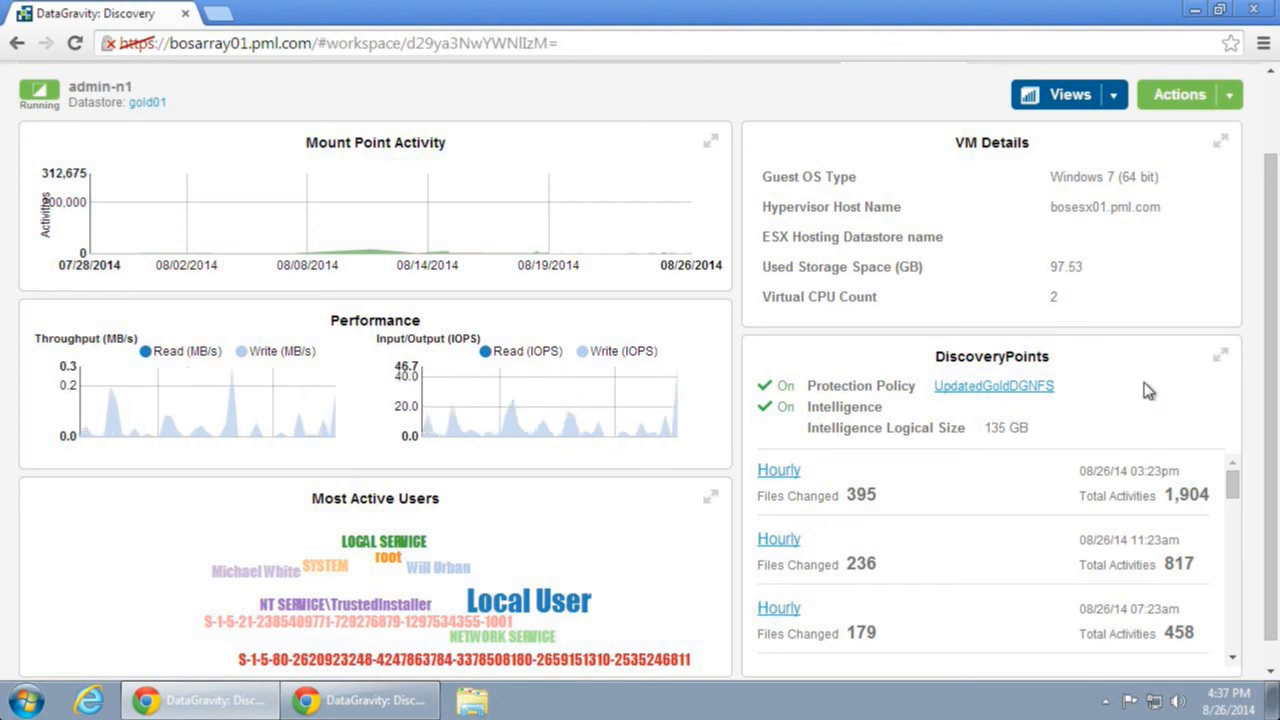
{"action": "mouse_move", "coordinate": [710, 500]}
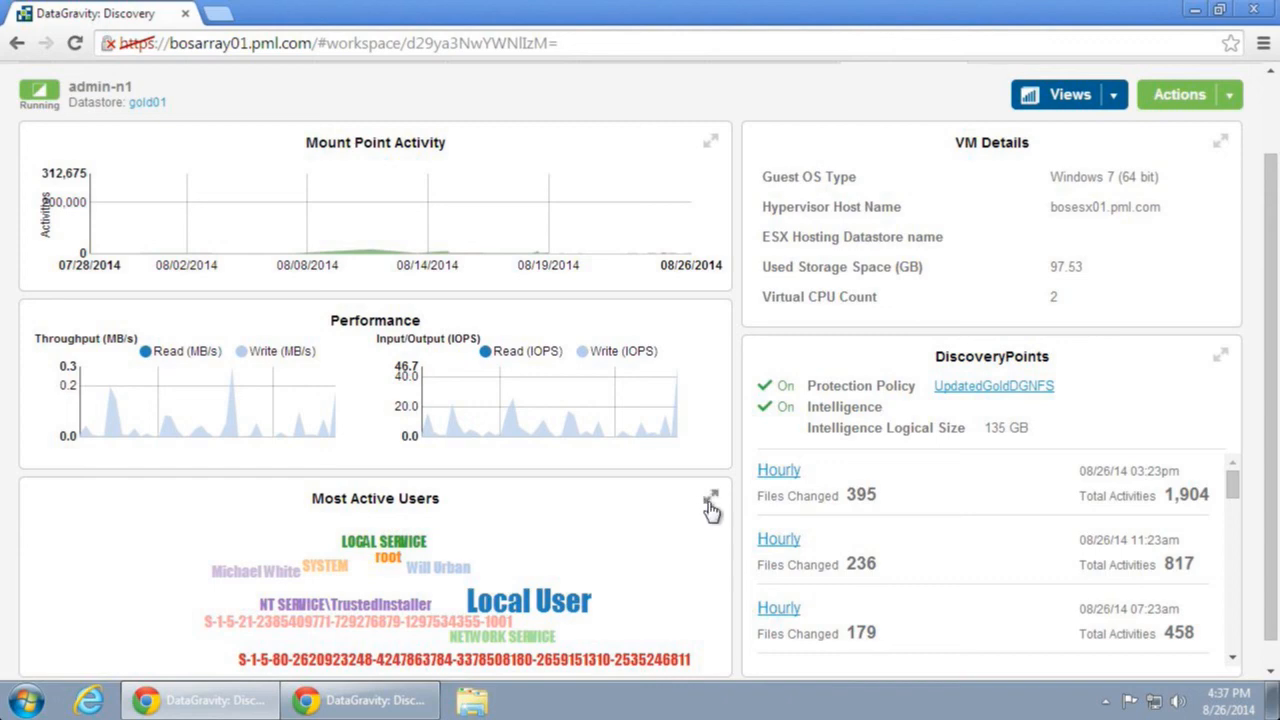
Open admin-n1's activity log and its Views dropdown
{"action": "left_click", "coordinate": [711, 497]}
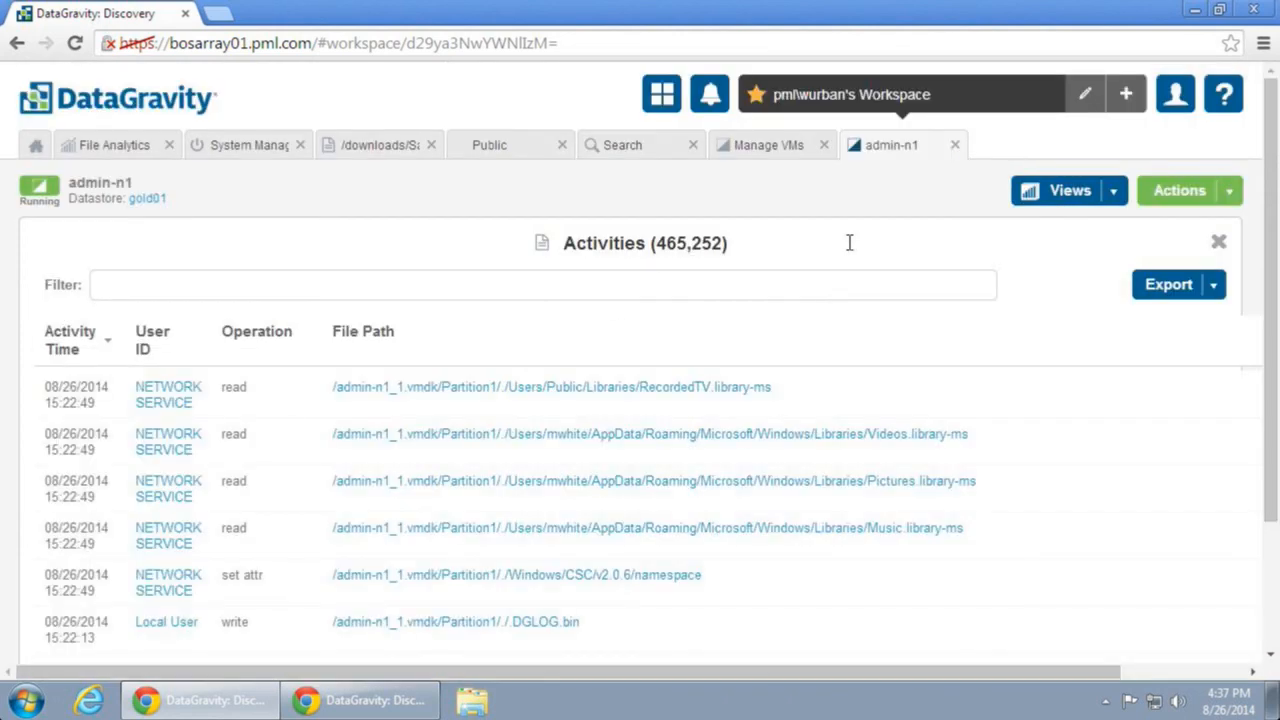
{"action": "mouse_move", "coordinate": [851, 250]}
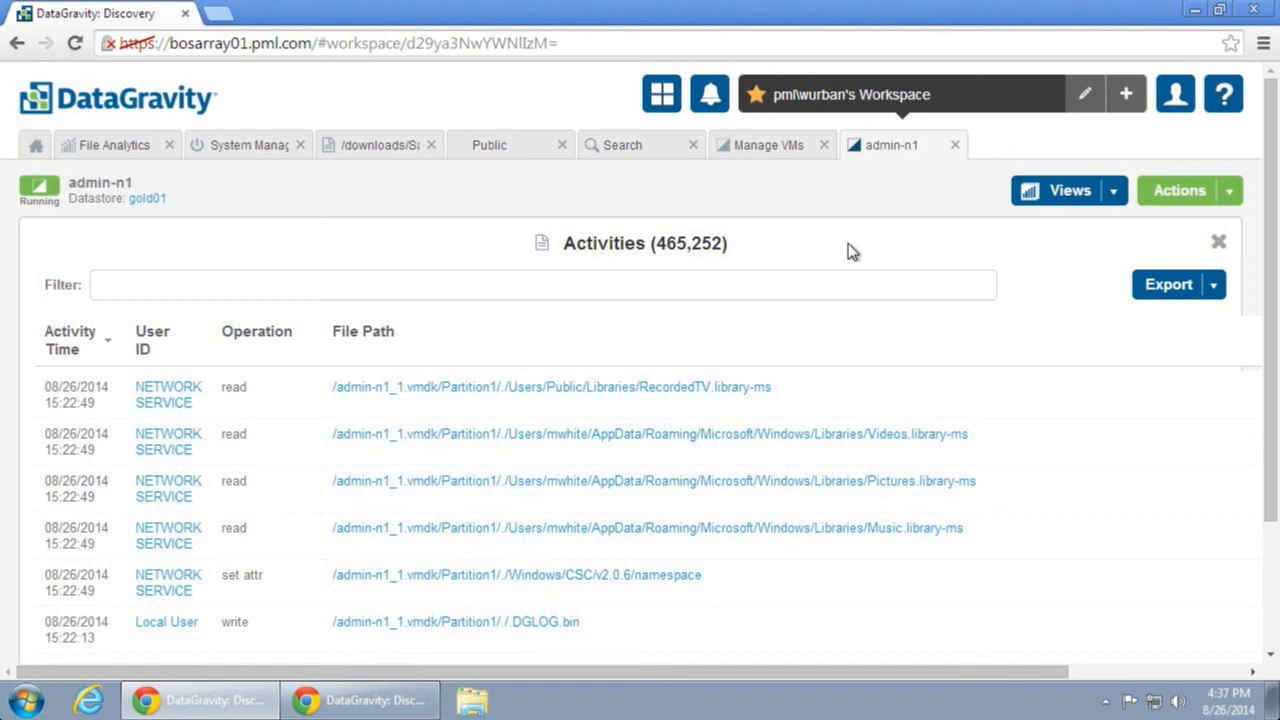
{"action": "mouse_move", "coordinate": [1075, 200]}
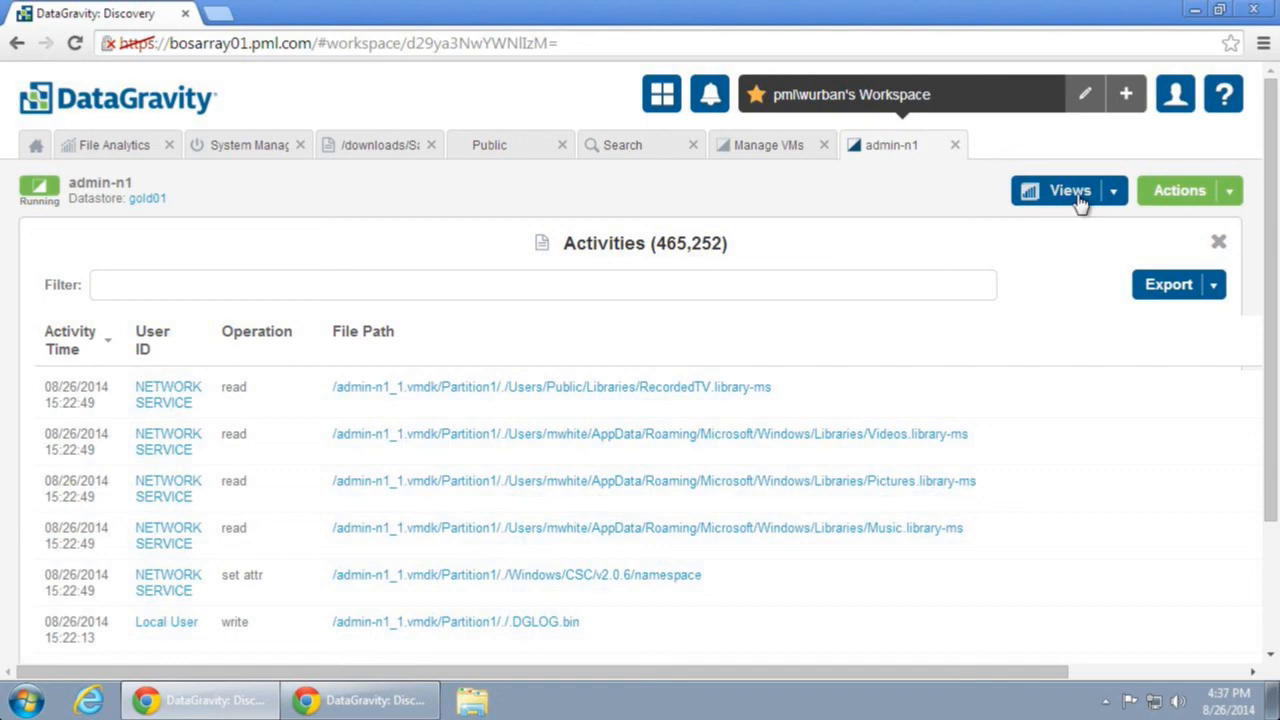
{"action": "left_click", "coordinate": [1069, 190]}
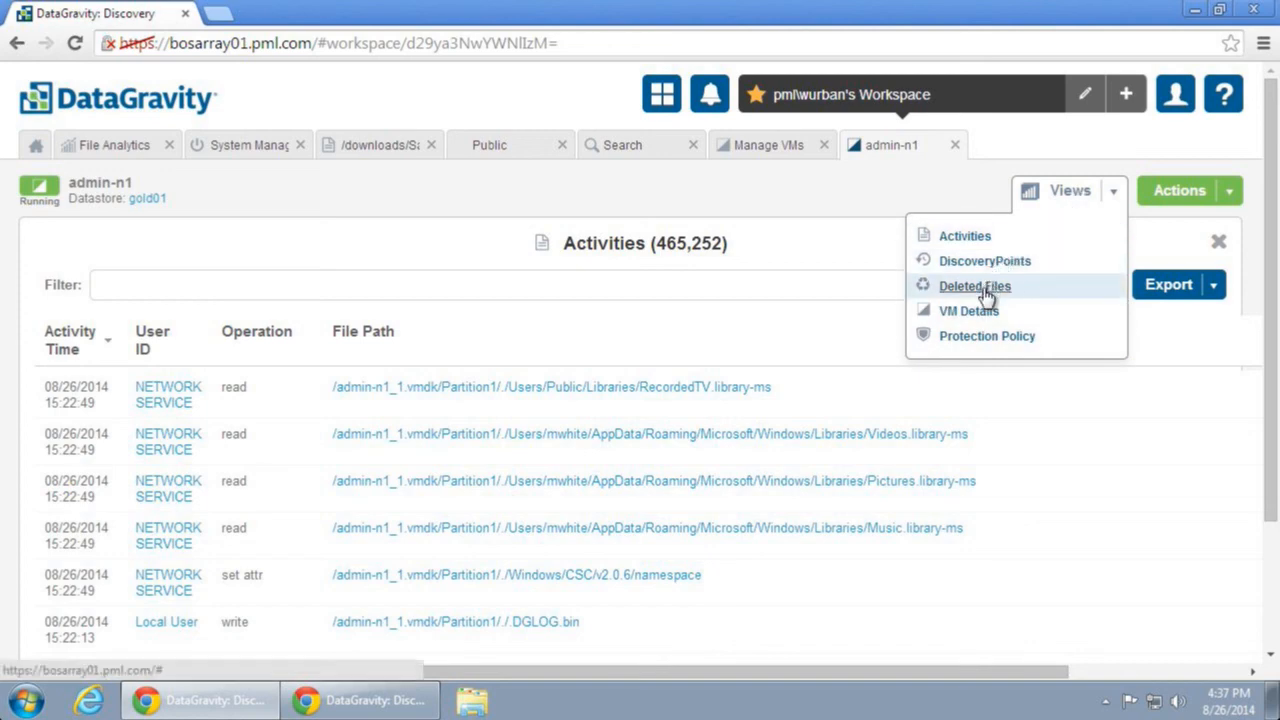
Show admin-n1's Deleted Files view with a '*.pdf' file path filter applied
{"action": "left_click", "coordinate": [974, 286]}
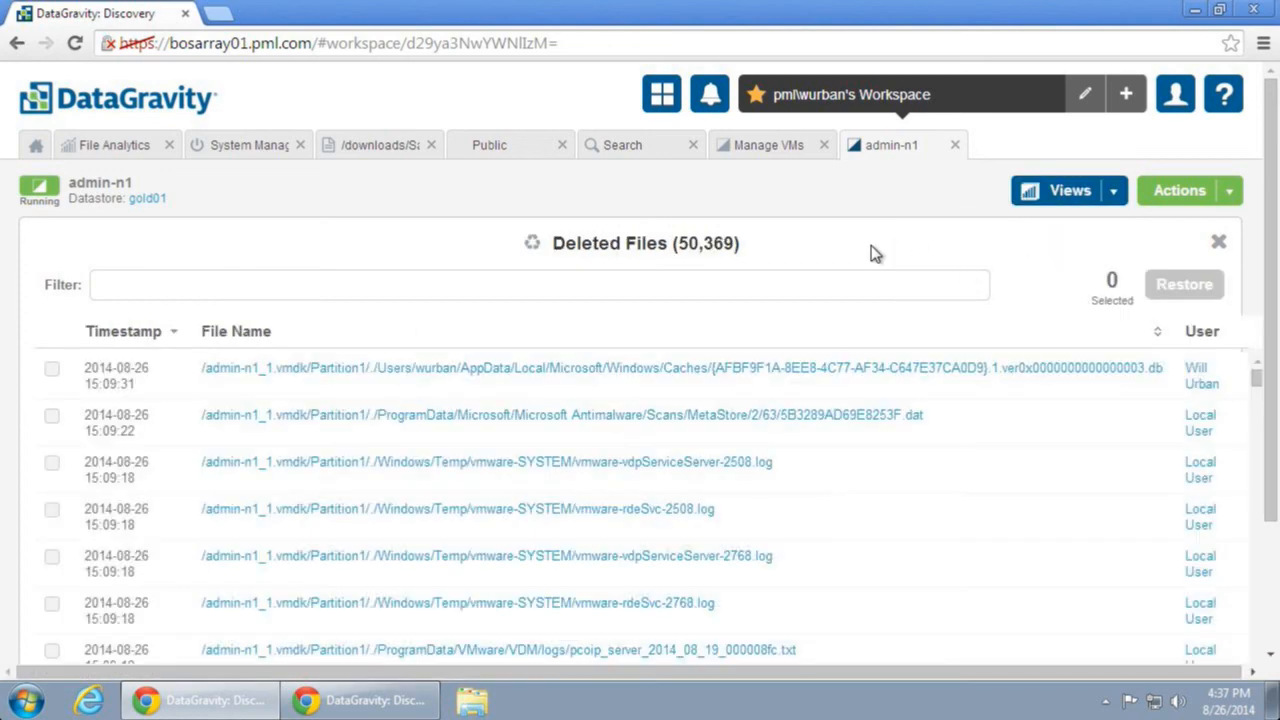
{"action": "left_click", "coordinate": [540, 285]}
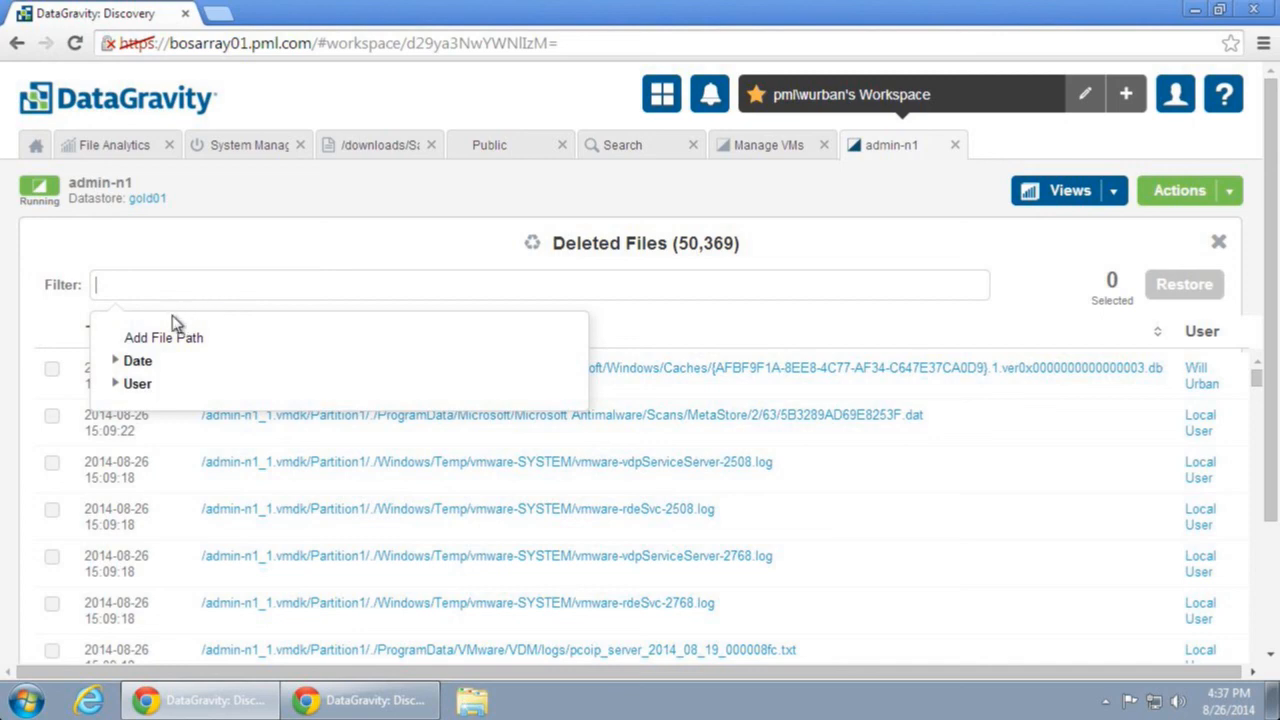
{"action": "left_click", "coordinate": [163, 337]}
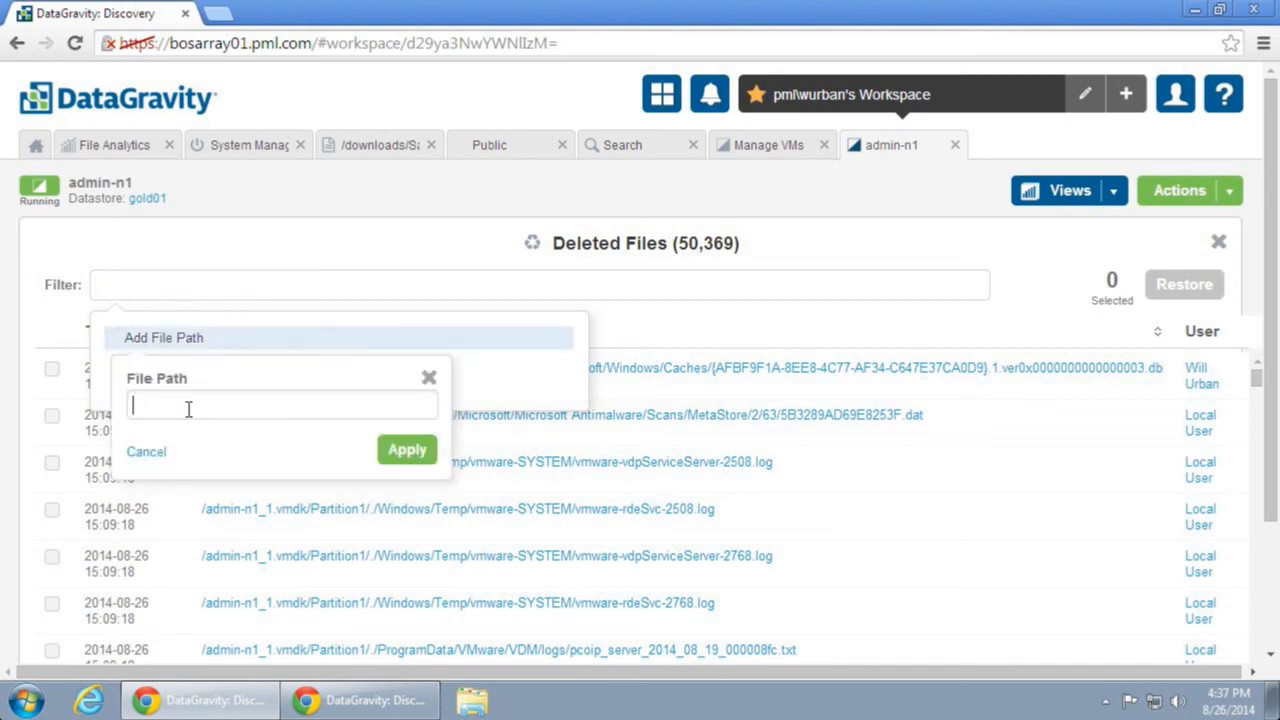
{"action": "type", "text": "*.pdf"}
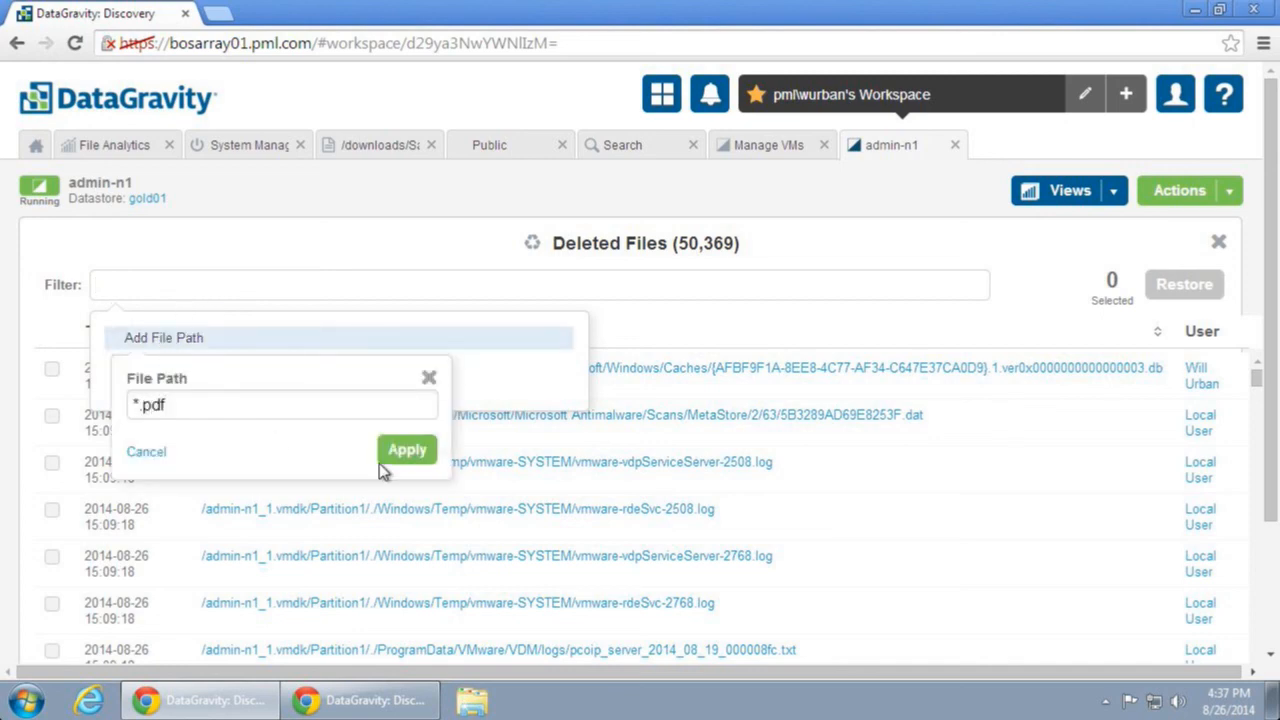
{"action": "left_click", "coordinate": [406, 449]}
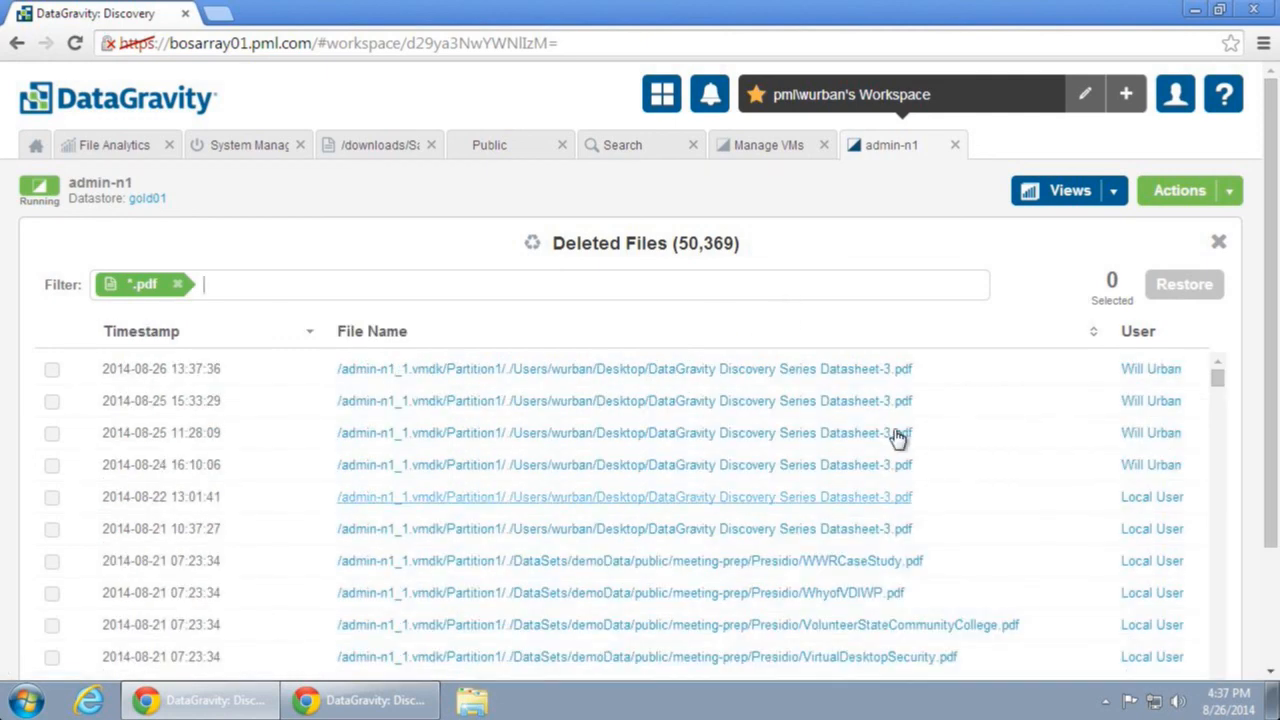
{"action": "mouse_move", "coordinate": [950, 380]}
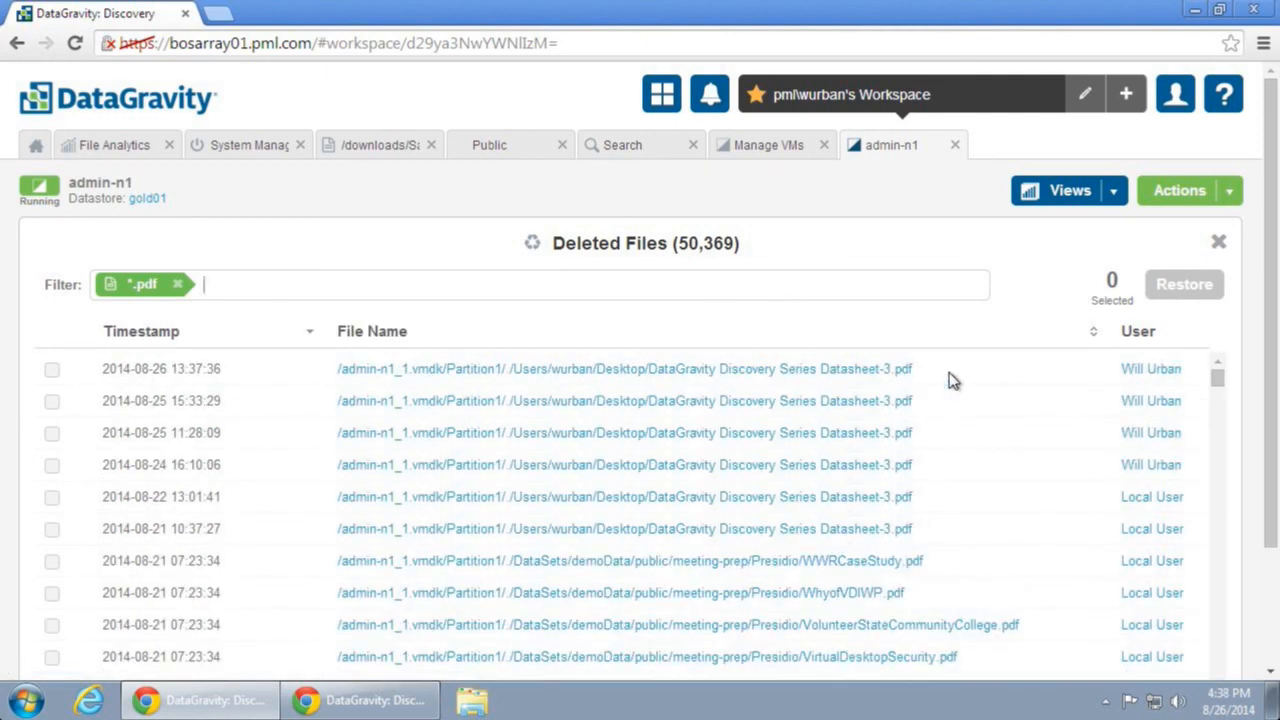
{"action": "mouse_move", "coordinate": [318, 345]}
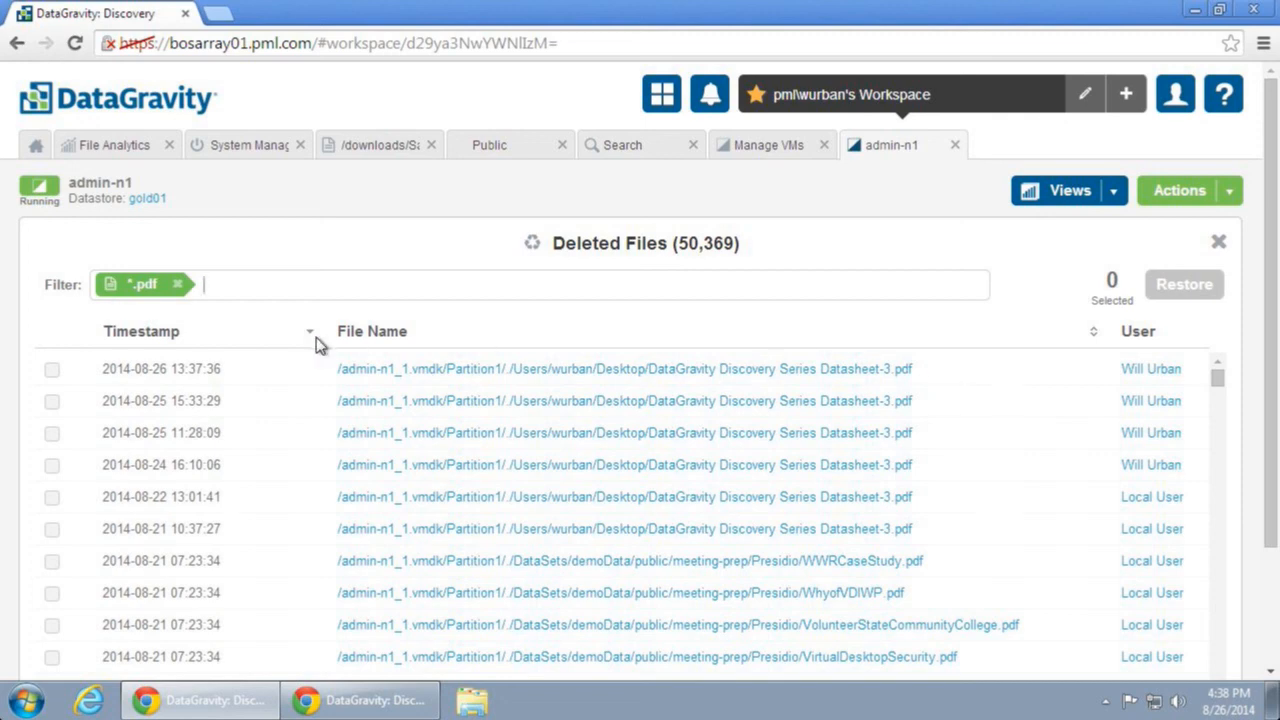
{"action": "left_click", "coordinate": [52, 369]}
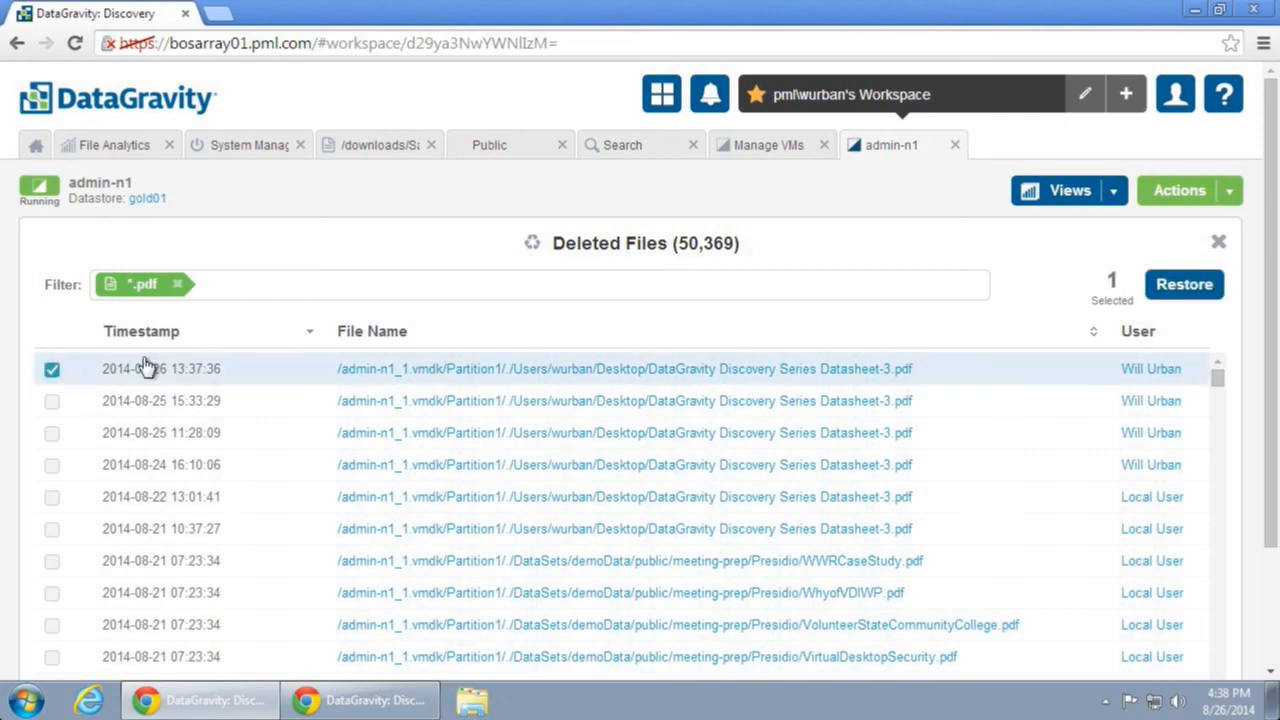
{"action": "left_click", "coordinate": [1184, 284]}
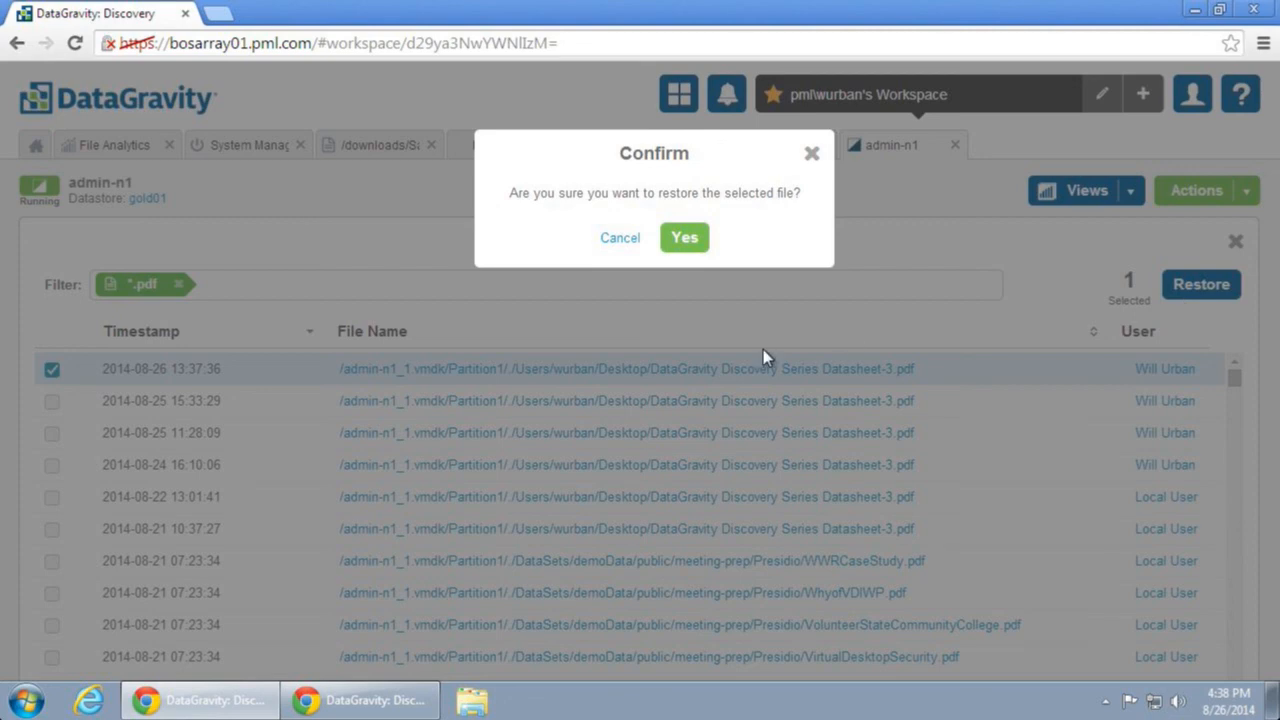
{"action": "left_click", "coordinate": [684, 237]}
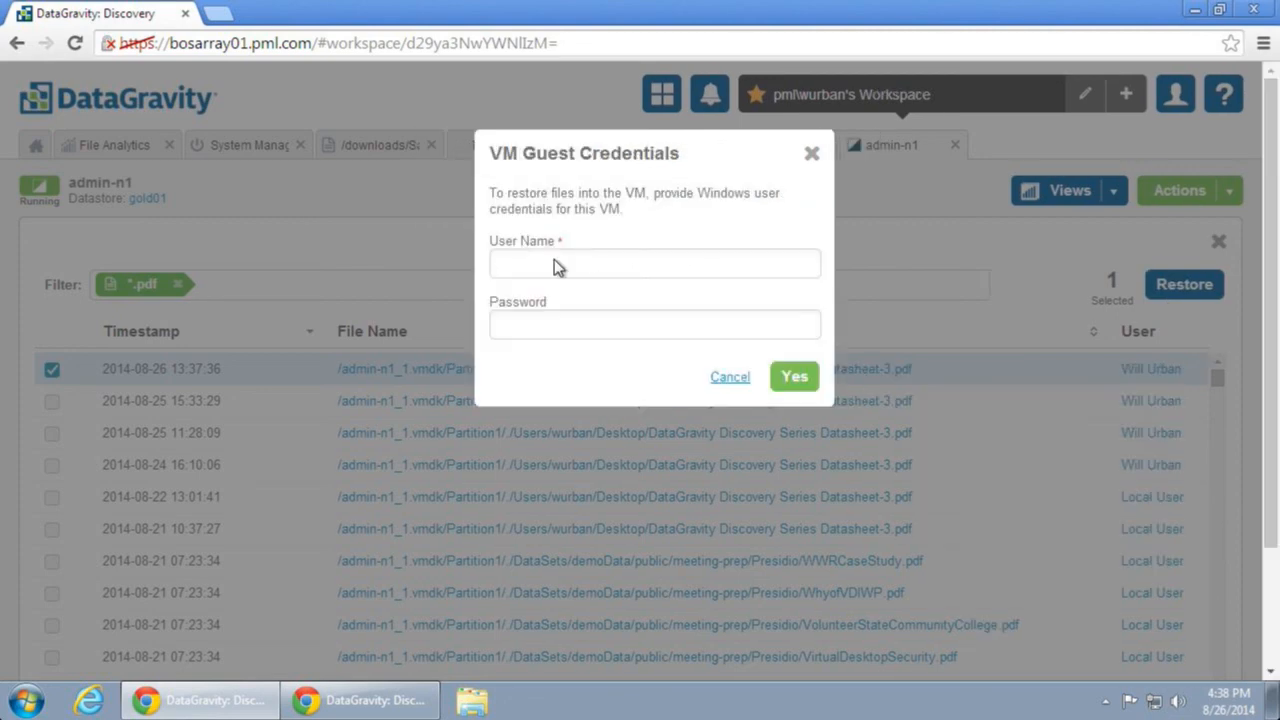
{"action": "type", "text": "pml\\wurban"}
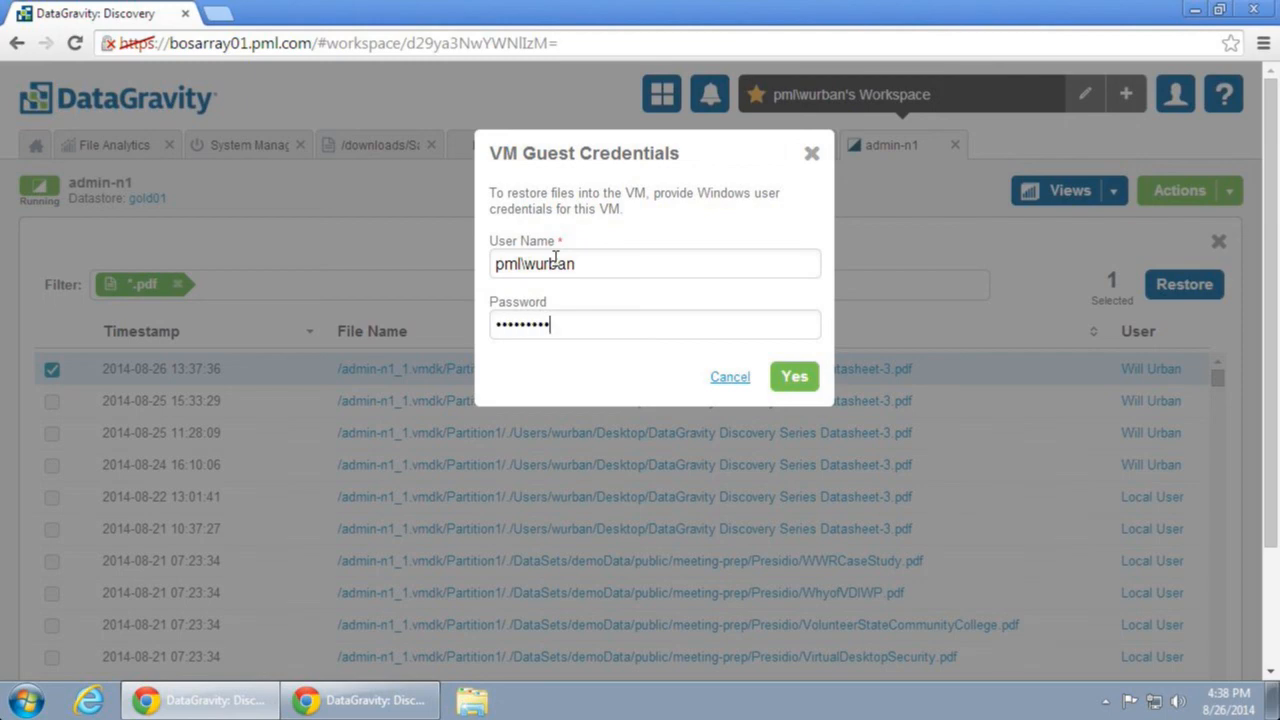
{"action": "left_click", "coordinate": [794, 377]}
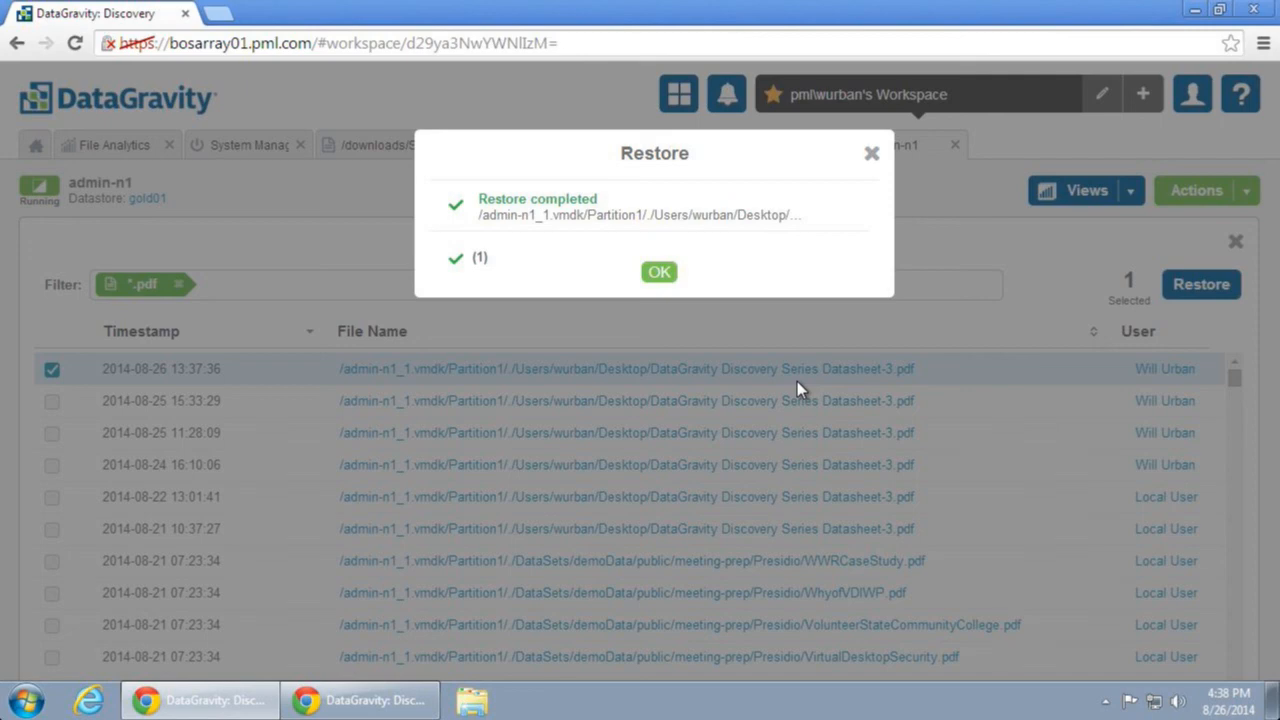
{"action": "left_click", "coordinate": [658, 271]}
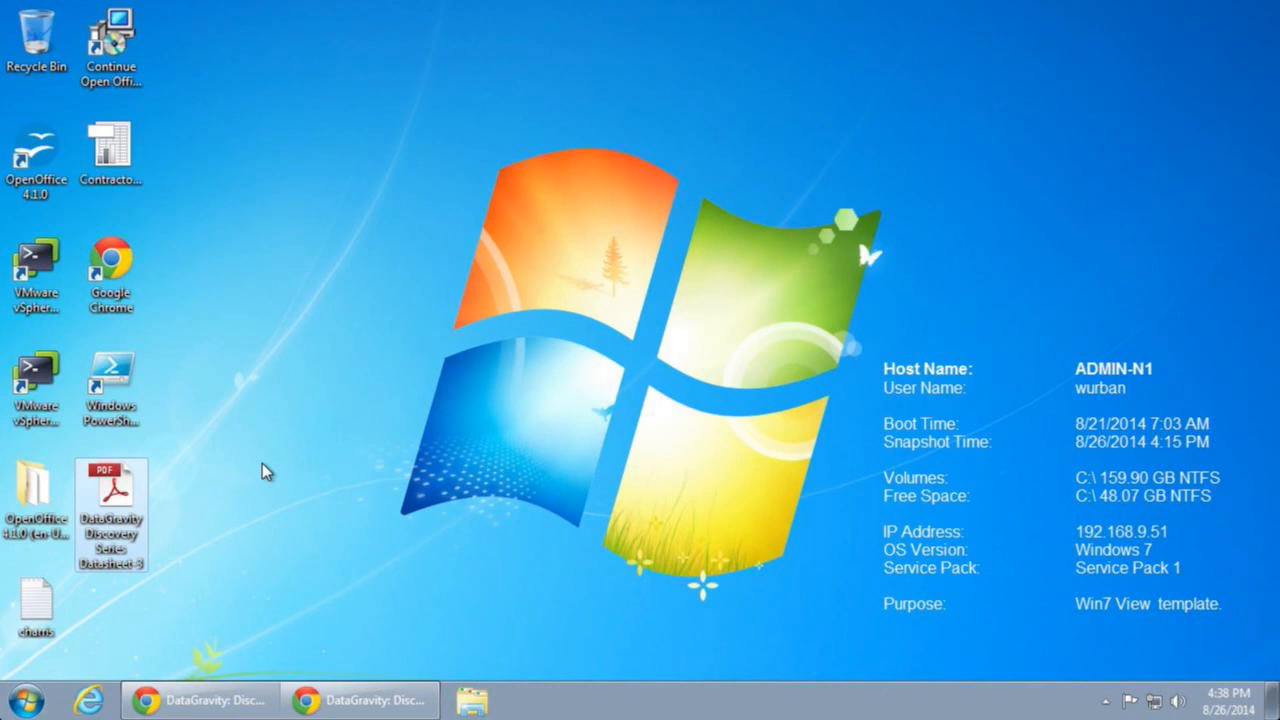
{"action": "mouse_move", "coordinate": [210, 670]}
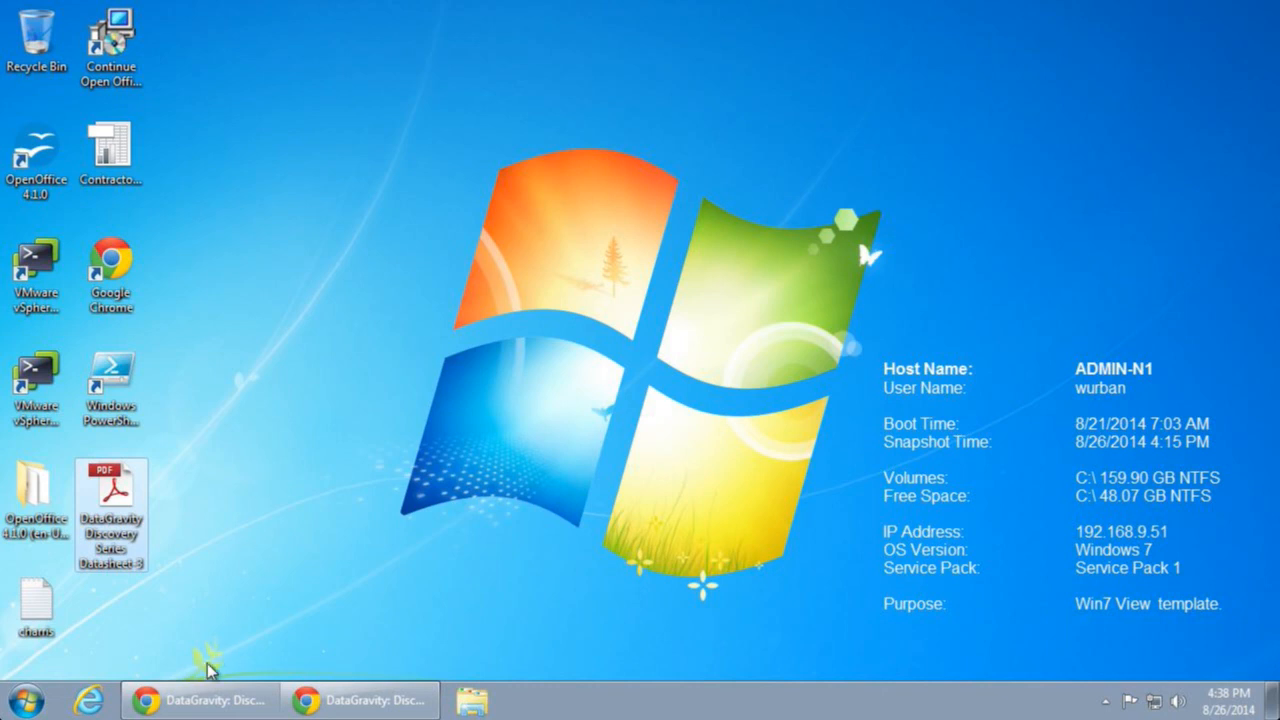
Confirm the PDF is back on the desktop, then return to DataGravity
{"action": "left_click", "coordinate": [200, 699]}
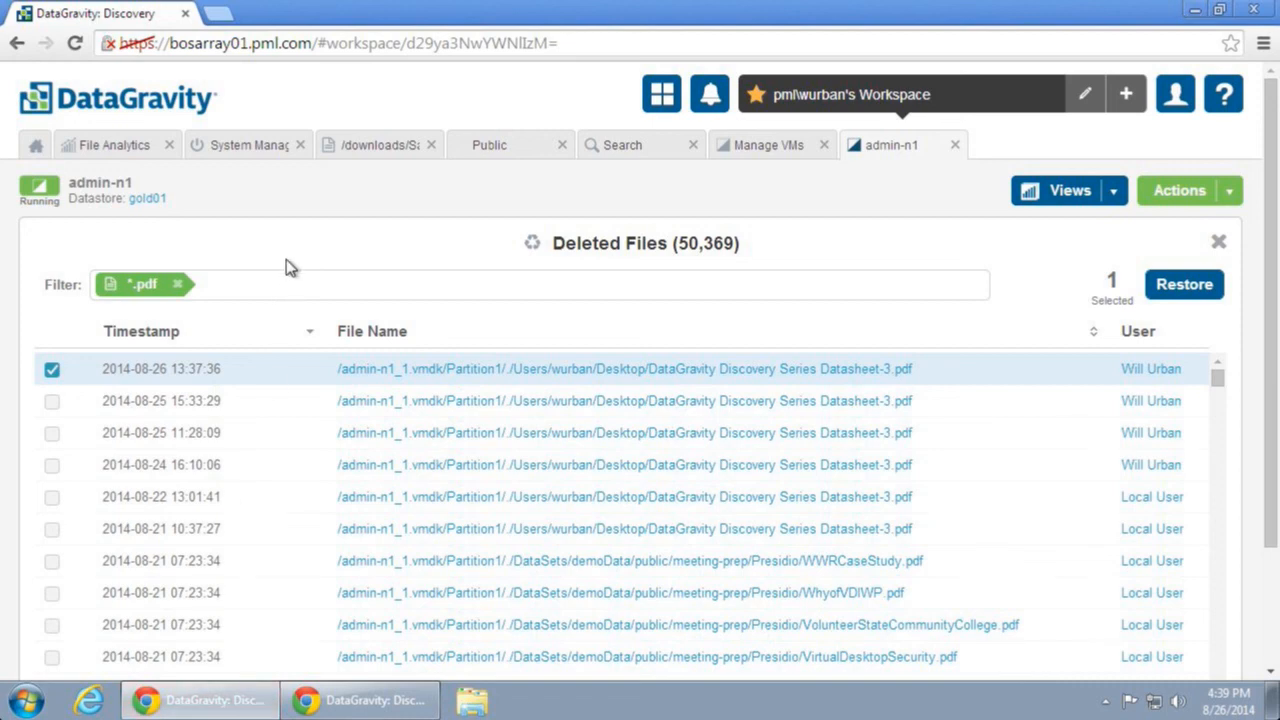
{"action": "mouse_move", "coordinate": [330, 247]}
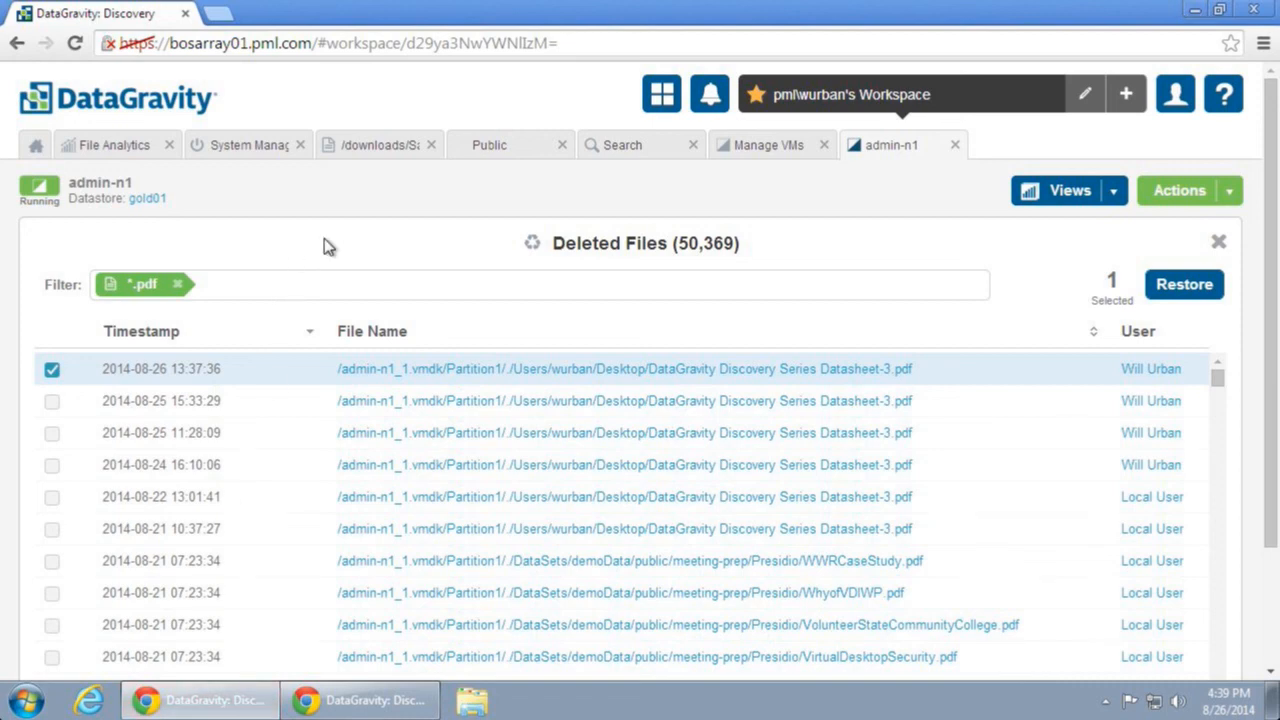